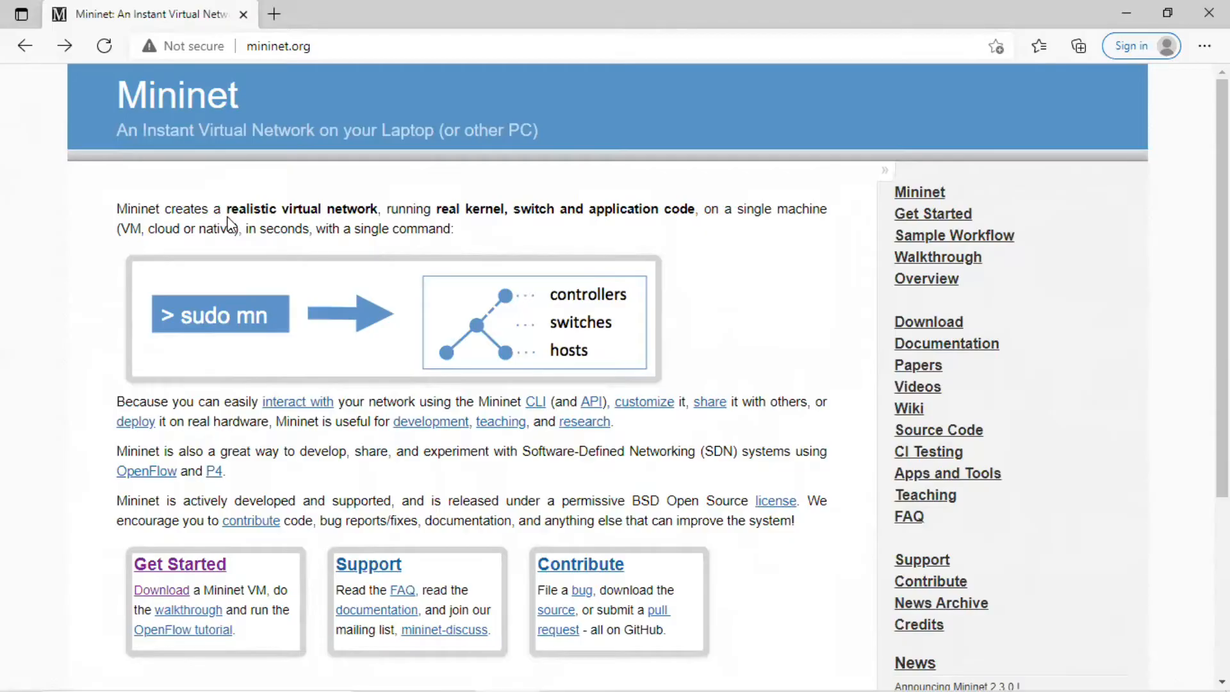
mouse_move(192, 176)
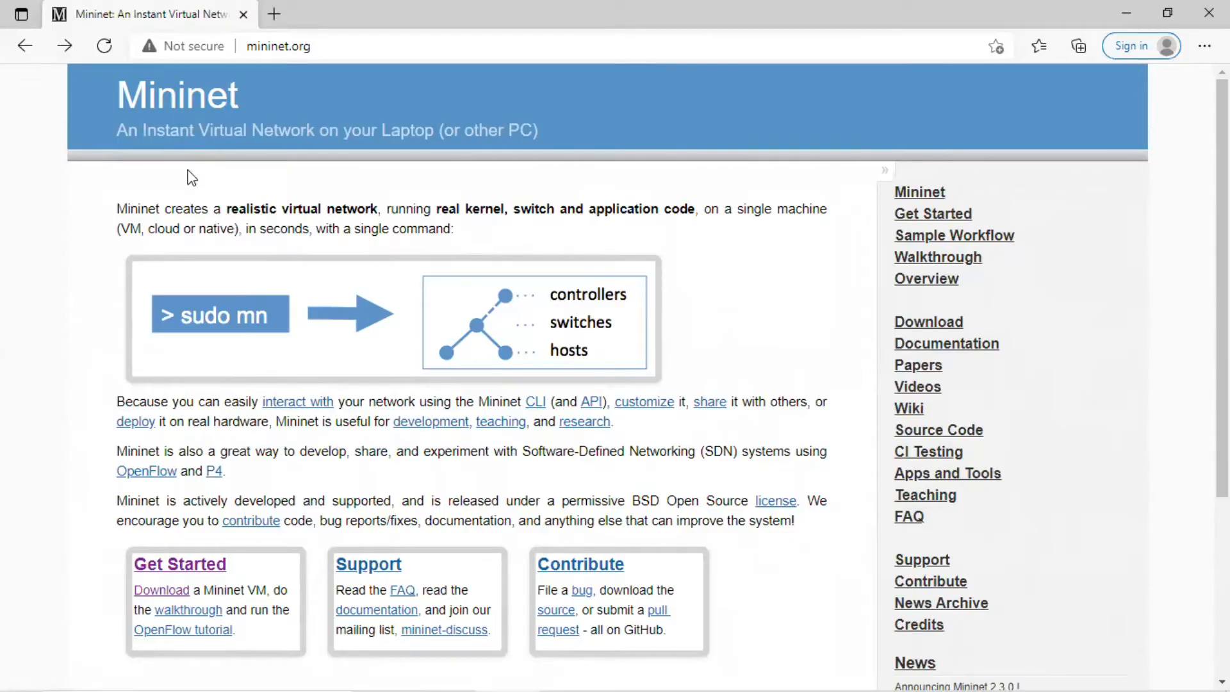
Scroll the Mininet download page down to Option 1: Mininet VM Installation
scroll(down, 3)
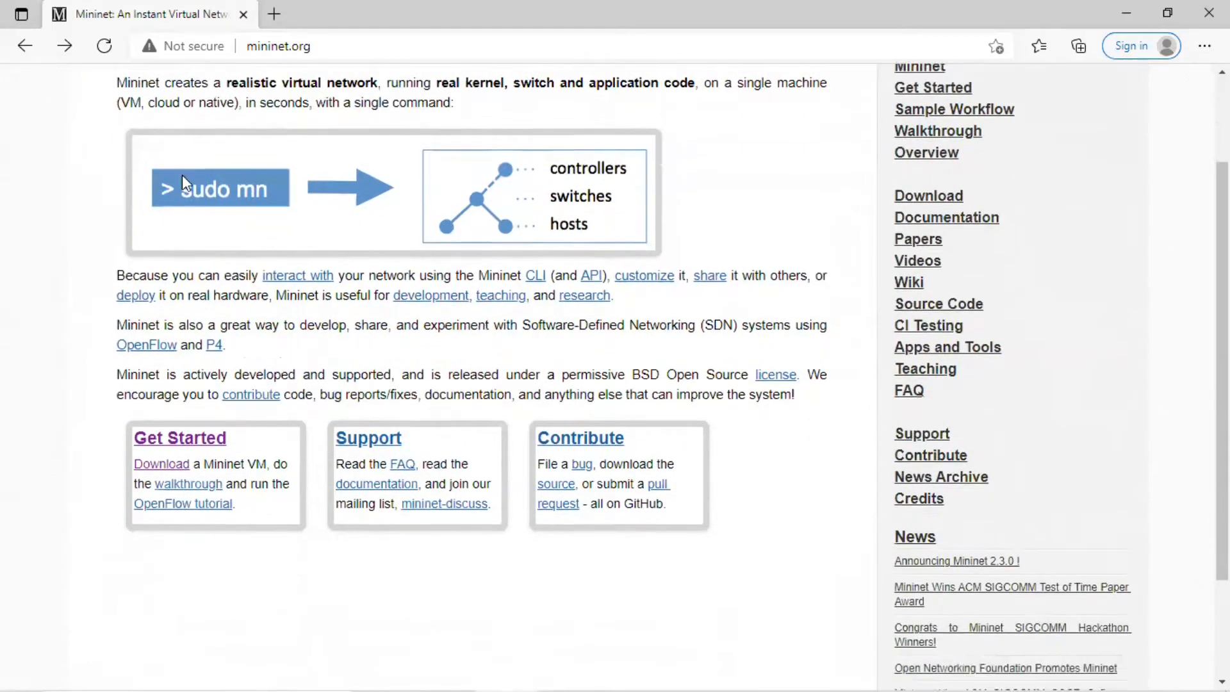
scroll(down, 3)
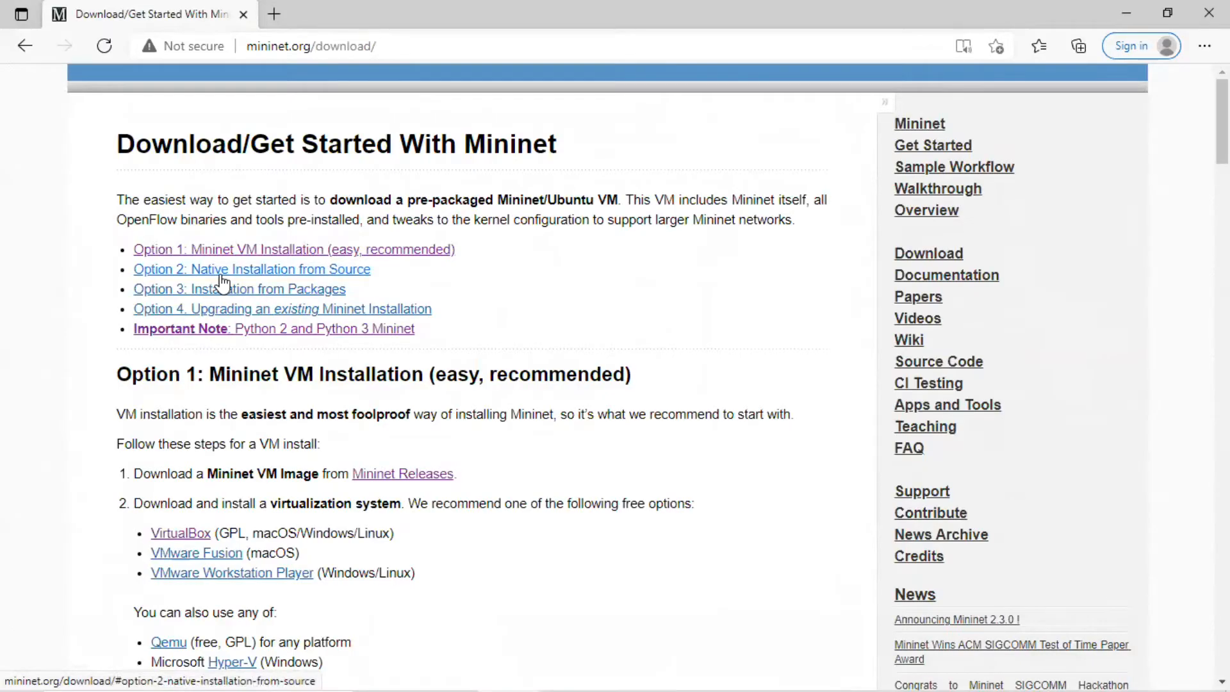
scroll(down, 3)
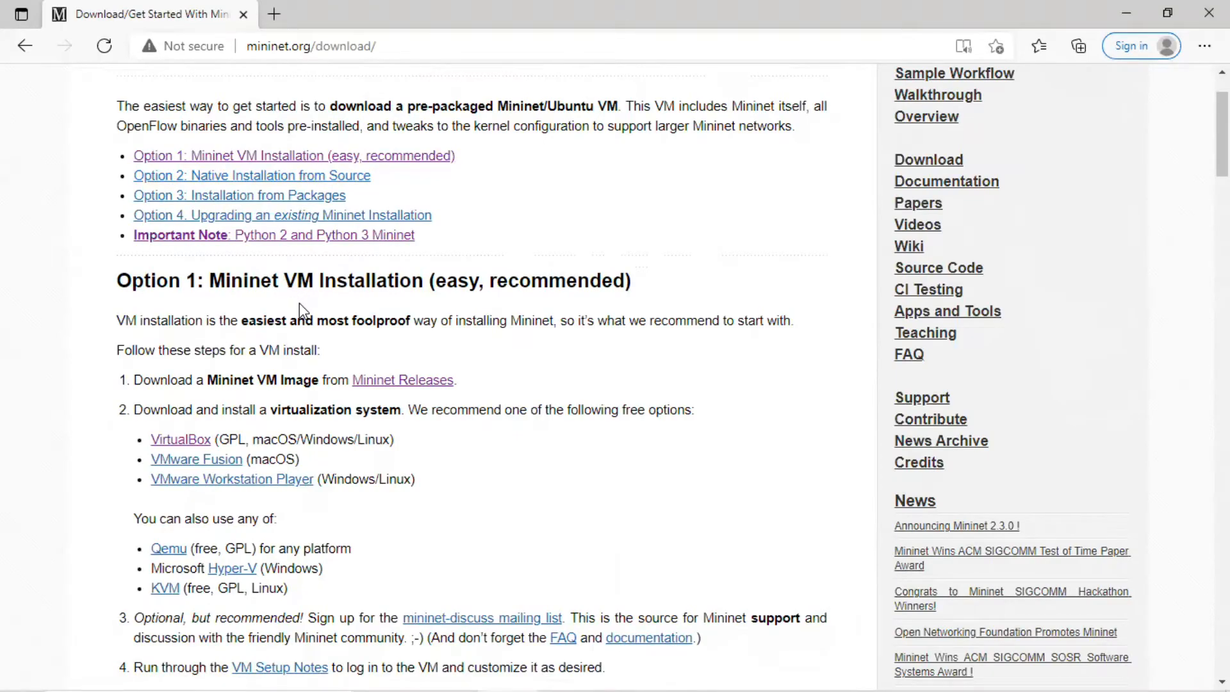
mouse_move(381, 385)
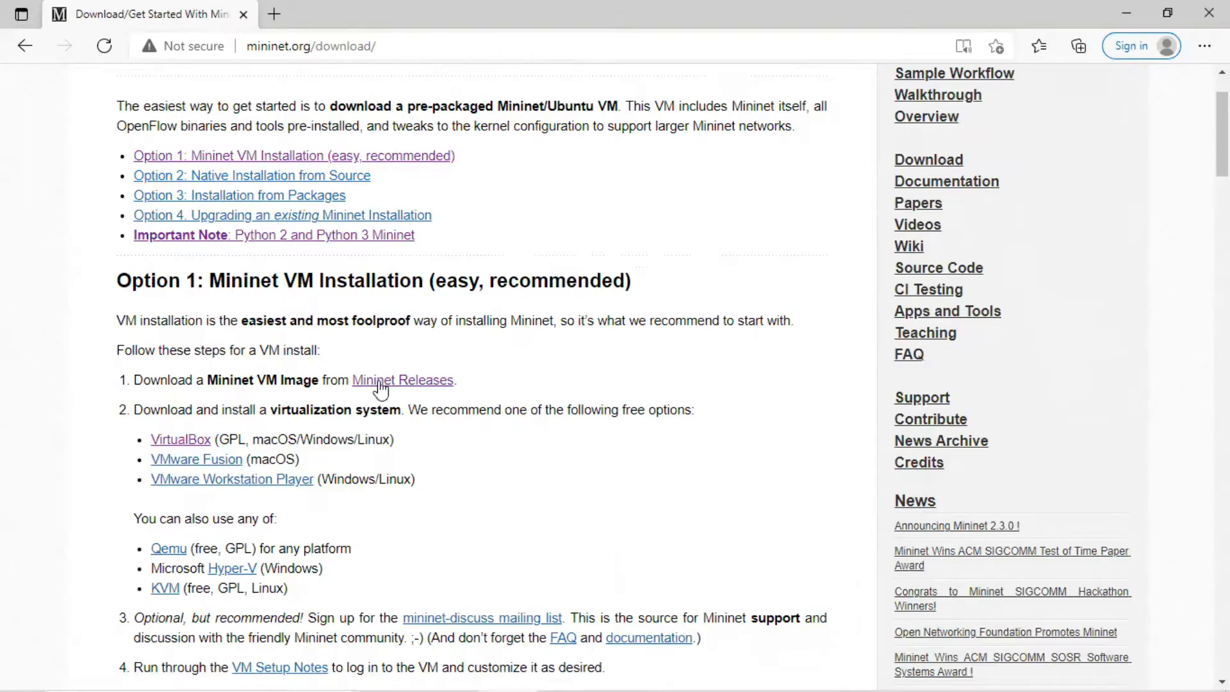
Open the Mininet GitHub releases page and scroll to the 2.3.0 VM image assets
click(402, 380)
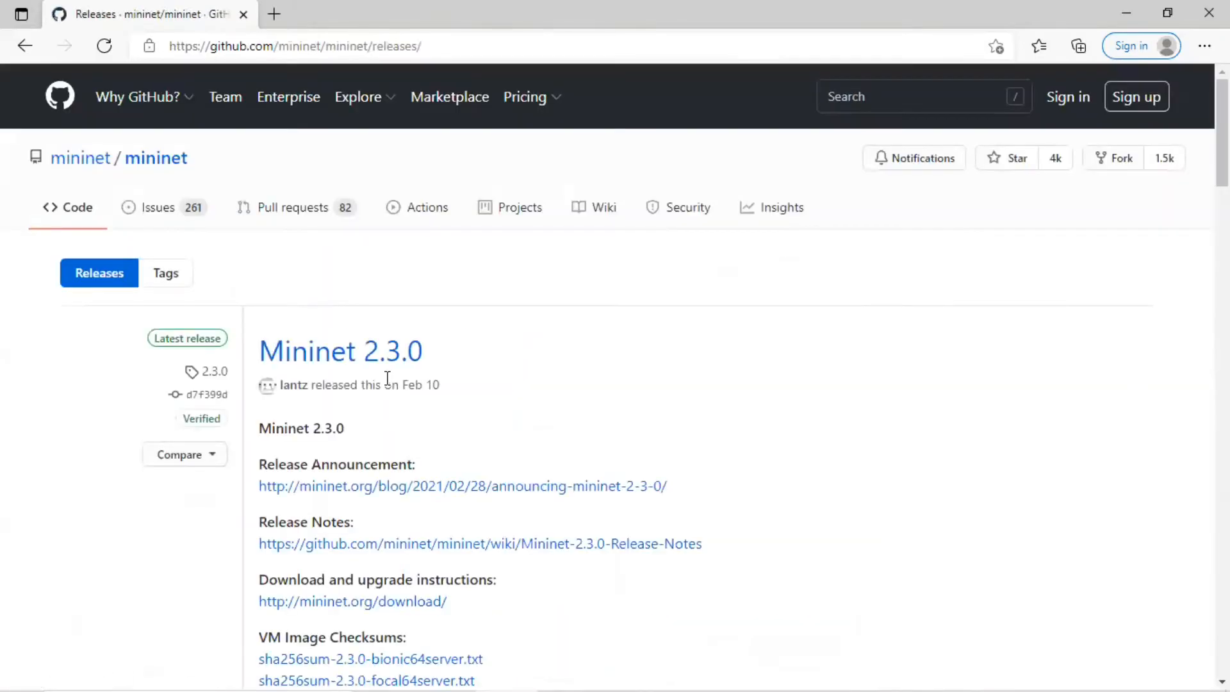
mouse_move(423, 385)
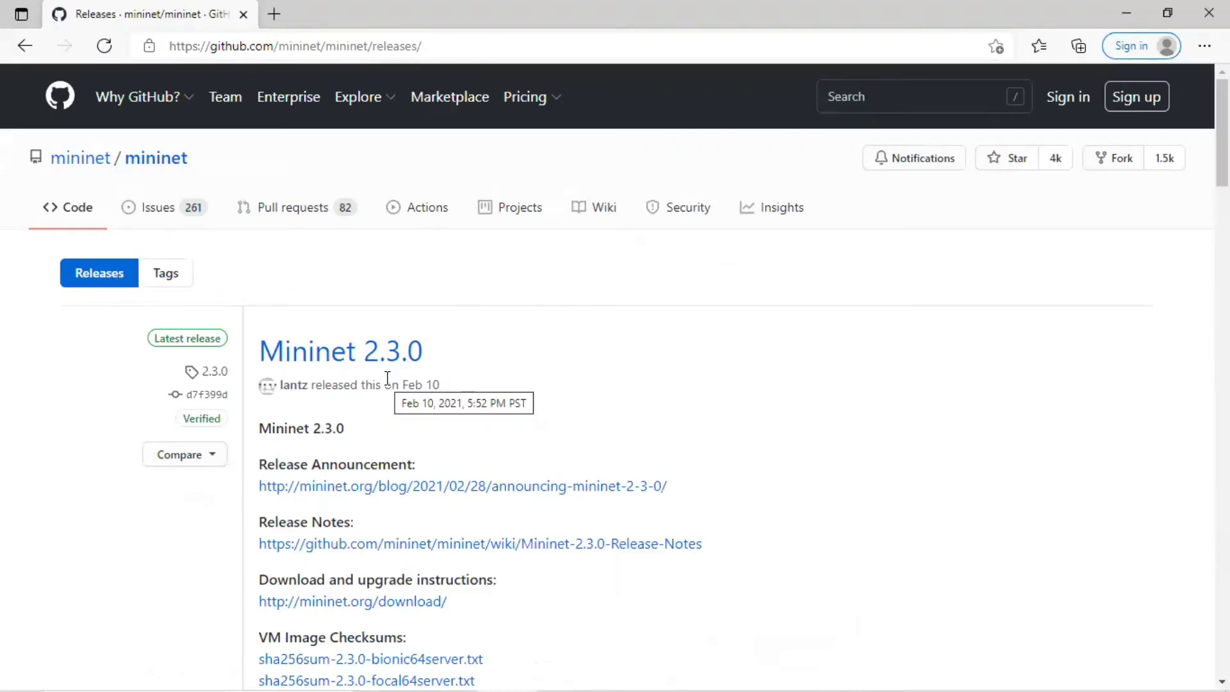
mouse_move(444, 385)
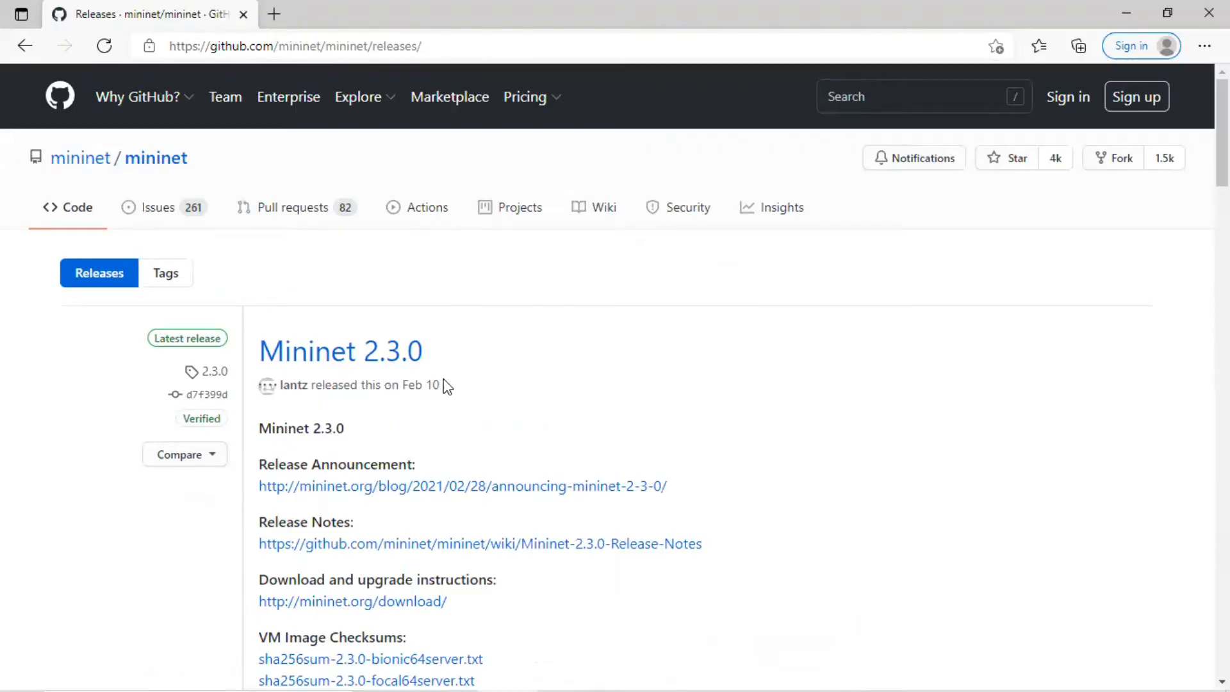
scroll(down, 3)
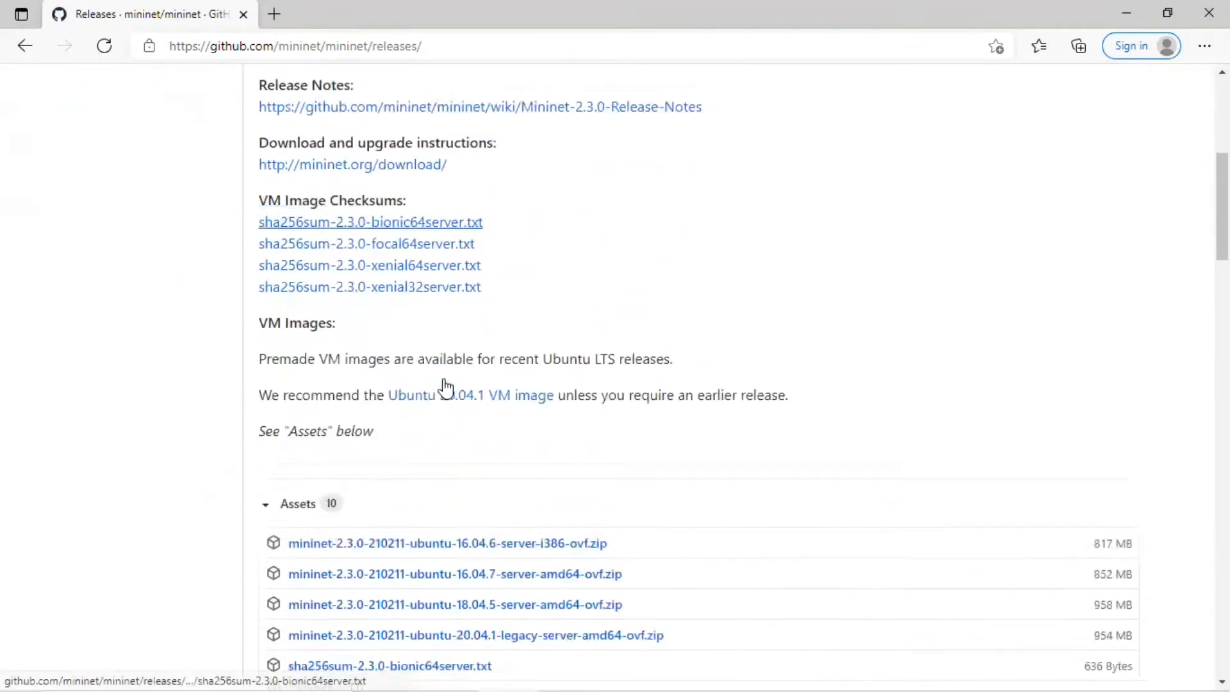
scroll(down, 3)
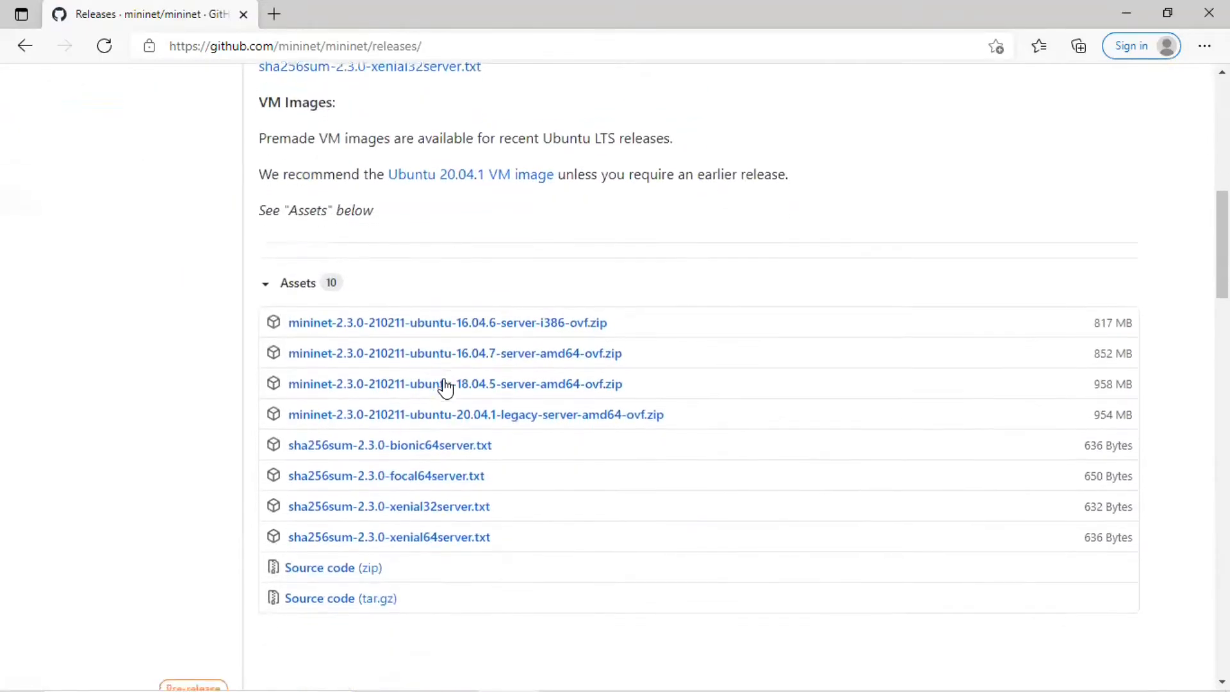
mouse_move(349, 312)
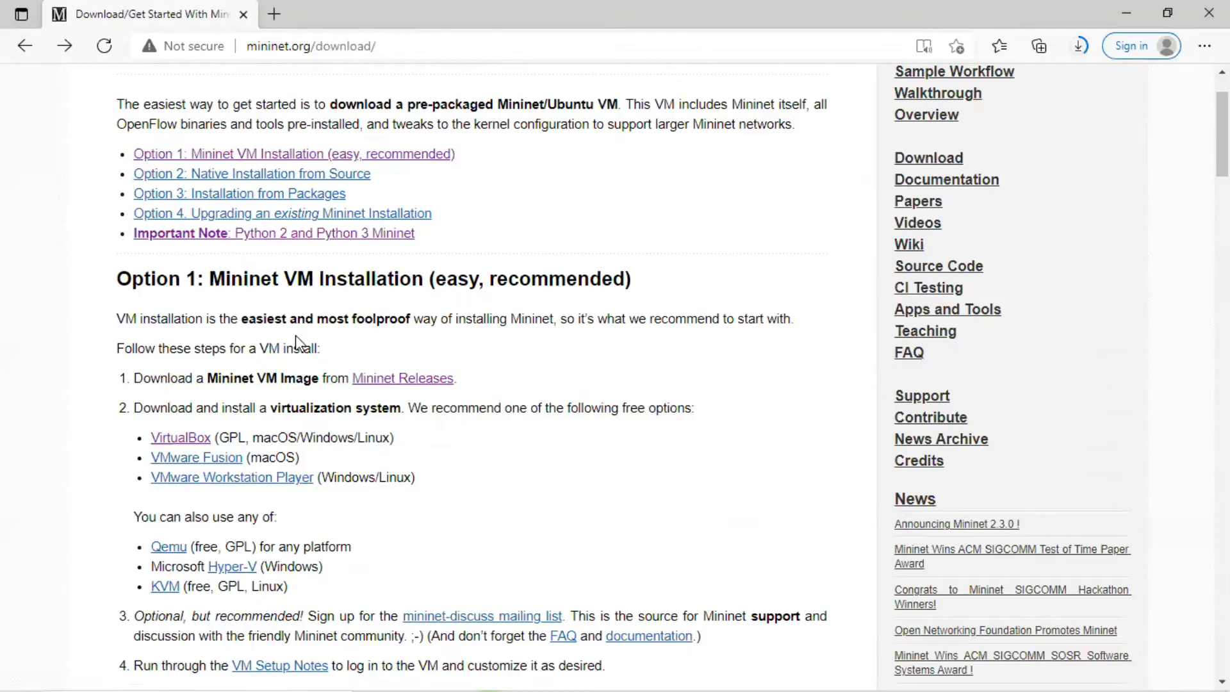
Download the VirtualBox 6.1.26 package for Windows hosts from the VirtualBox downloads page
scroll(up, 3)
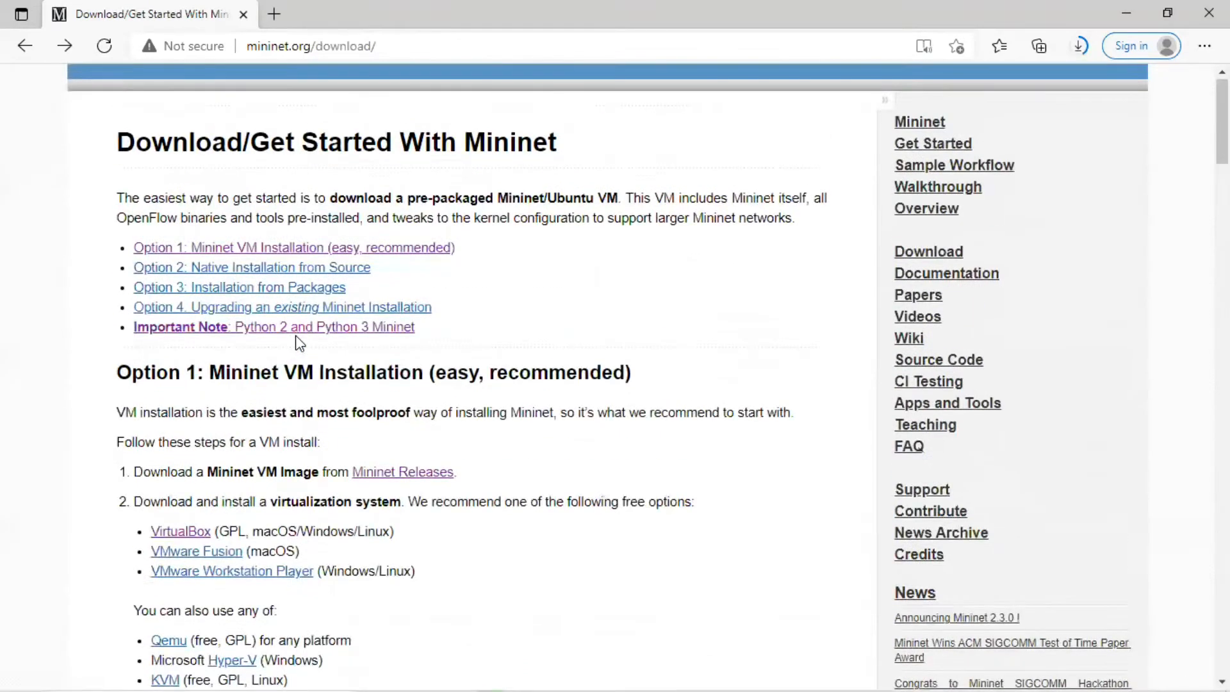
scroll(down, 3)
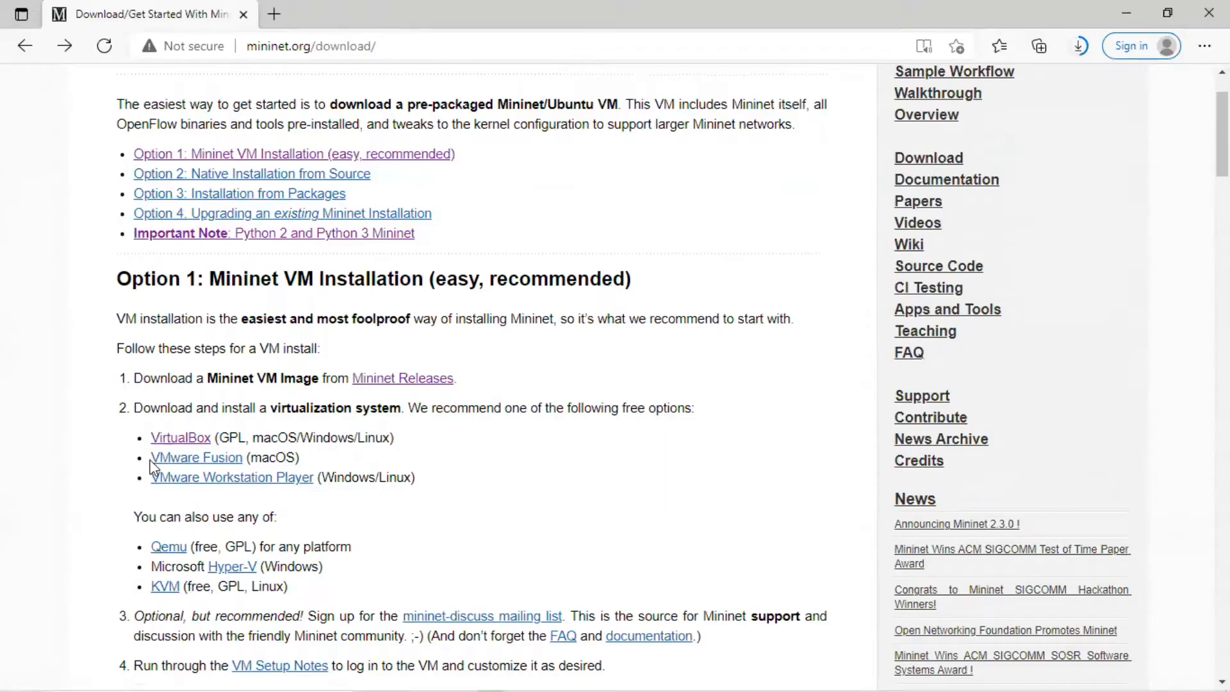
mouse_move(180, 437)
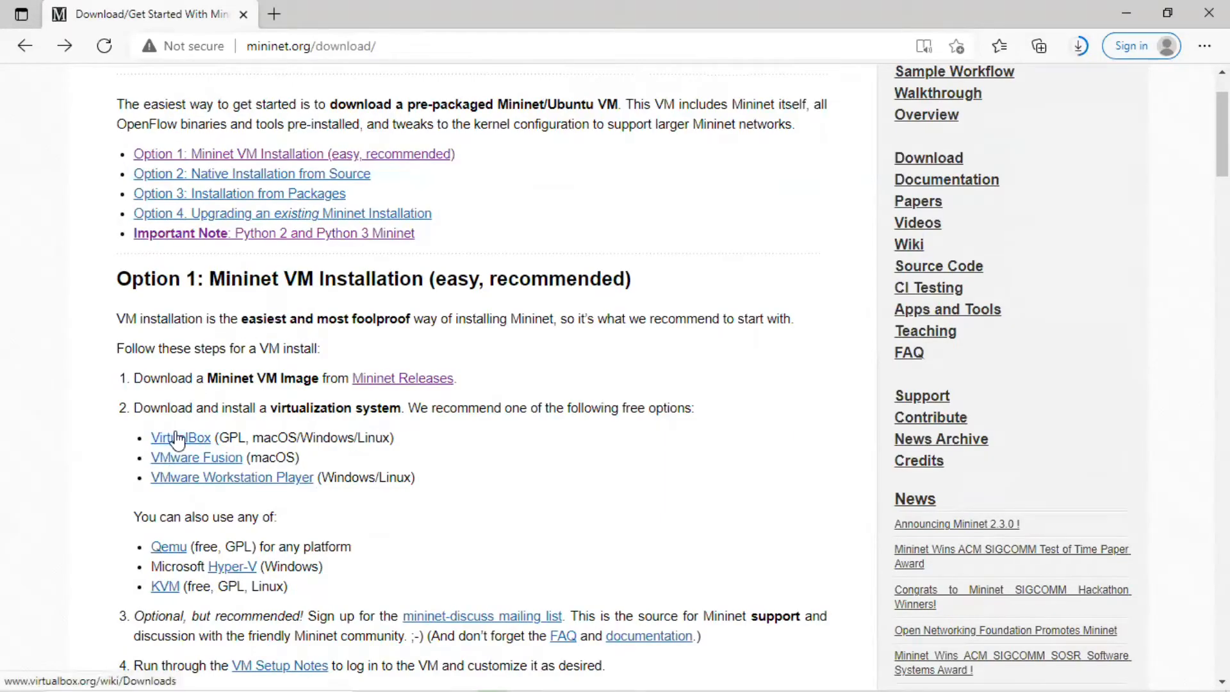
click(179, 437)
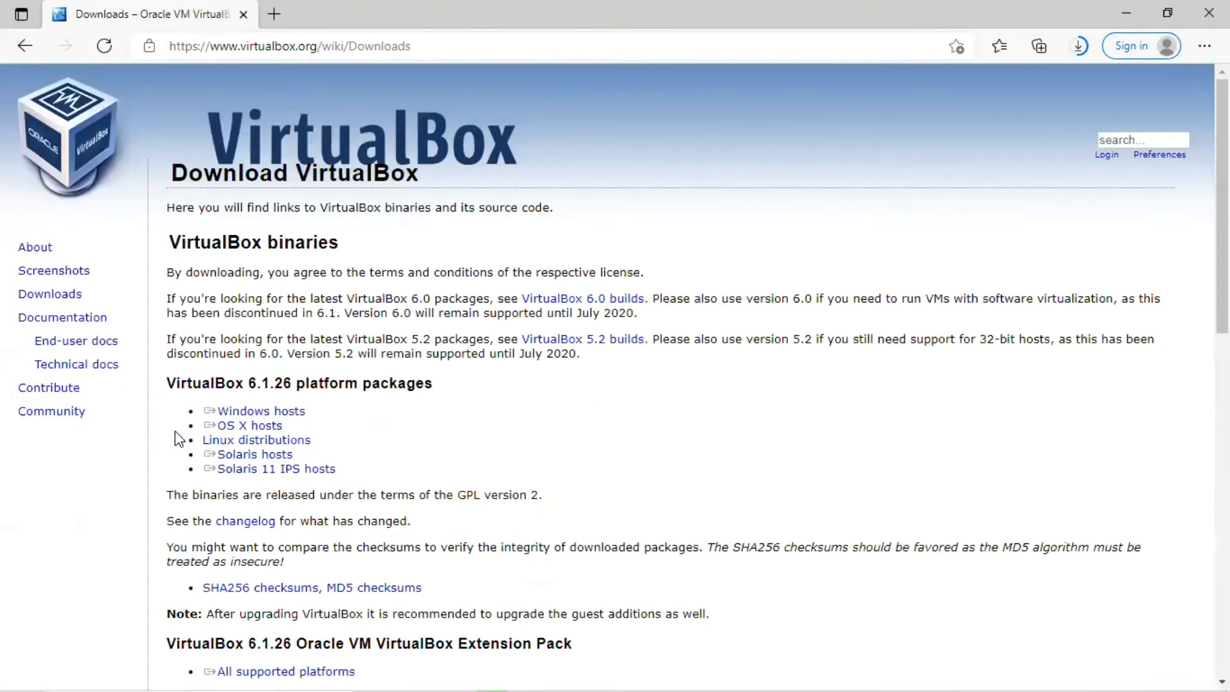
mouse_move(310, 343)
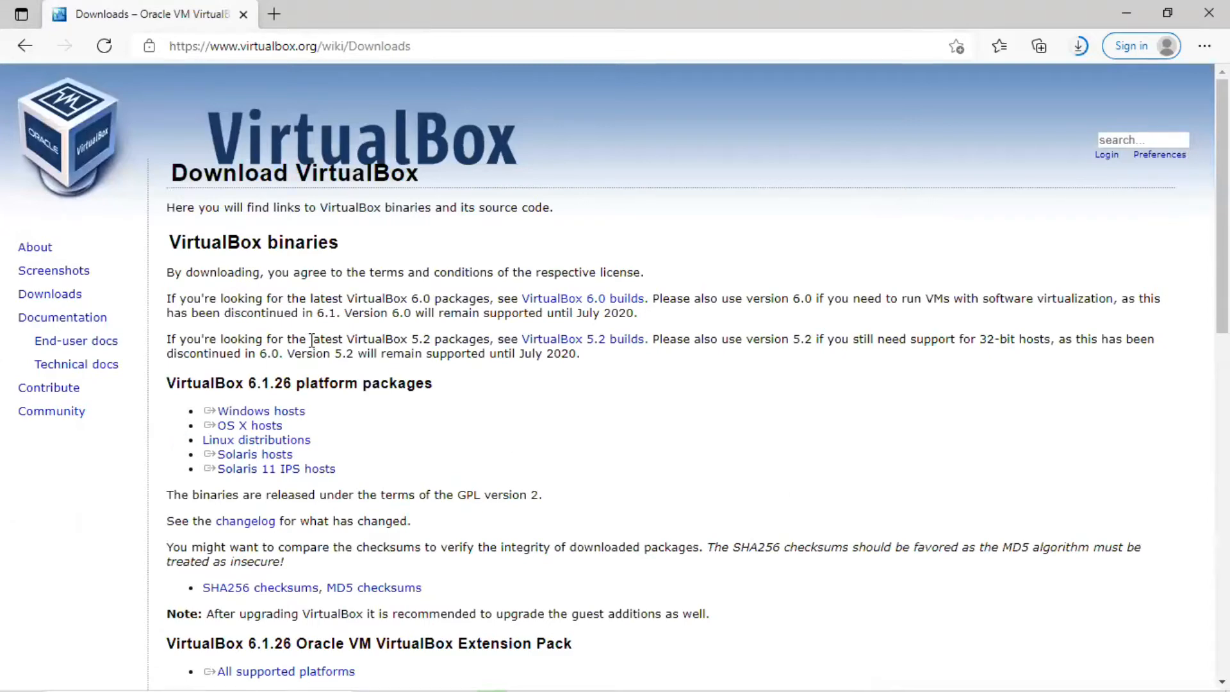
scroll(down, 3)
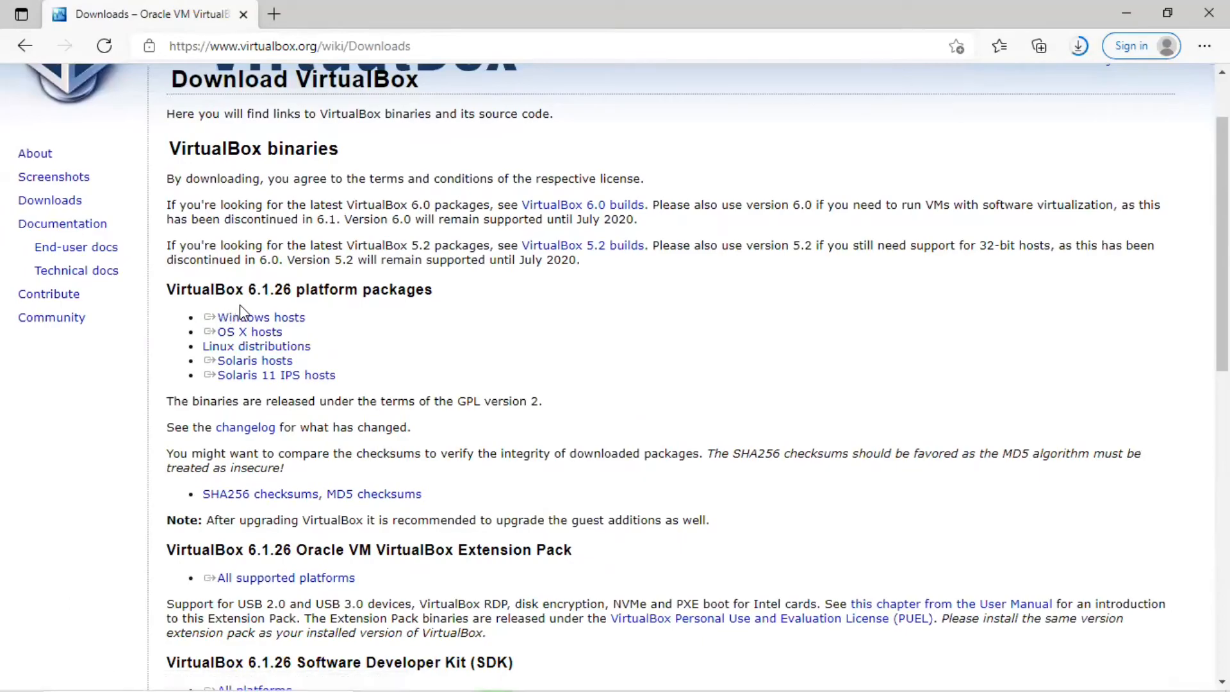
double_click(255, 317)
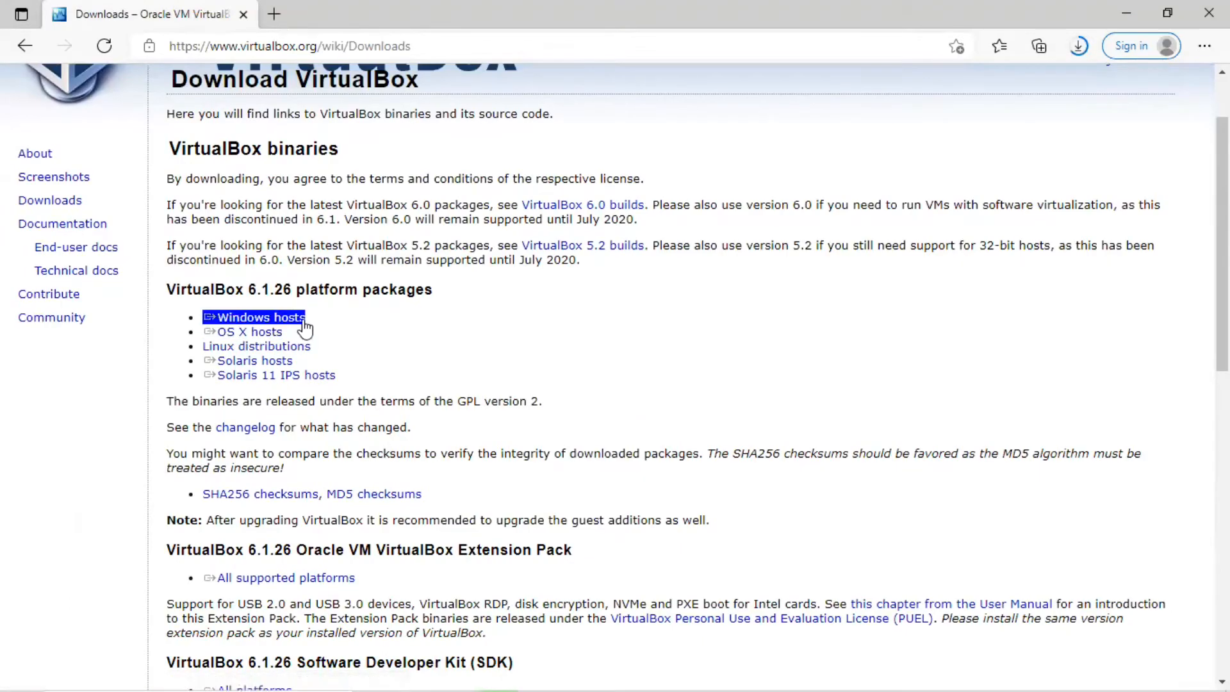
click(1077, 46)
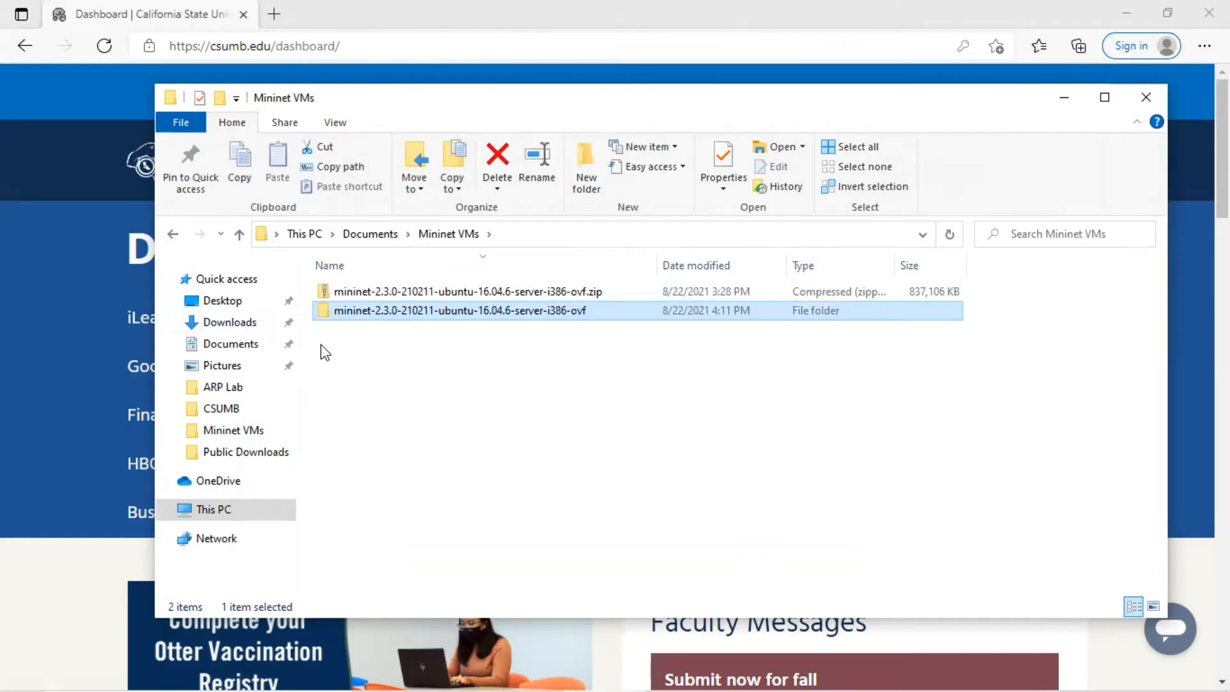
mouse_move(465, 308)
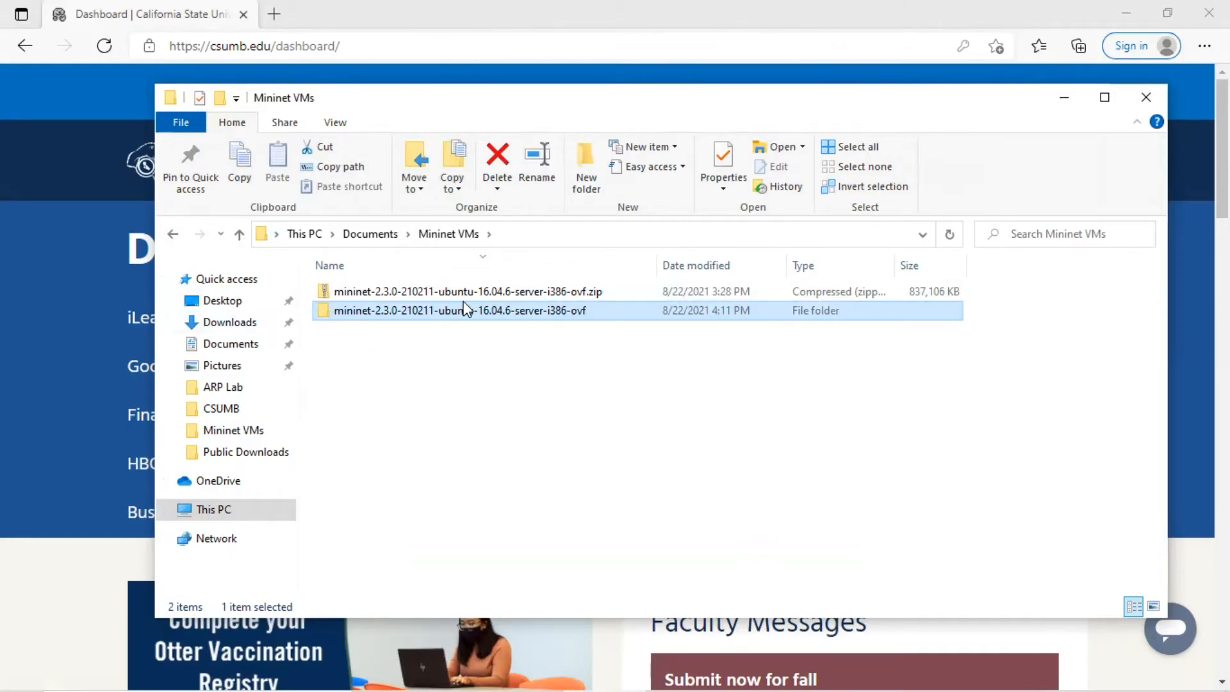
Open the extracted mininet-2.3.0-210211-ubuntu-16.04.6-server-i386-ovf folder
double_click(458, 310)
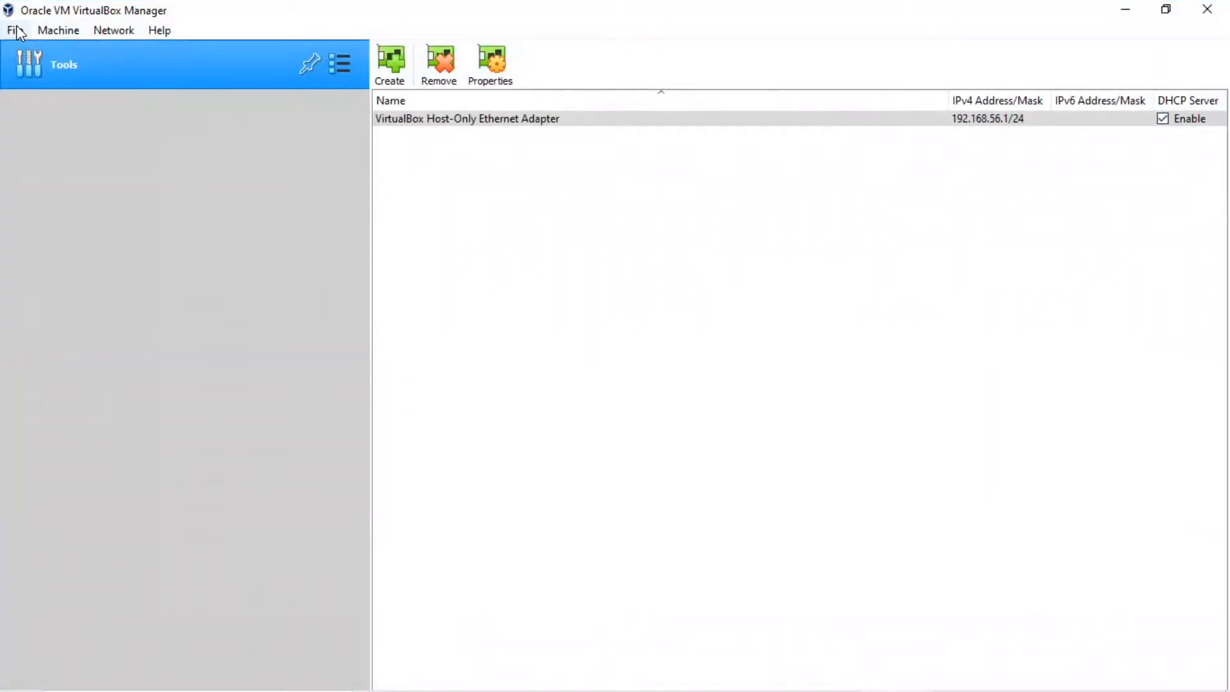
Start Import Appliance and select the Mininet 2.3.0 Ubuntu i386 .ovf file
click(14, 30)
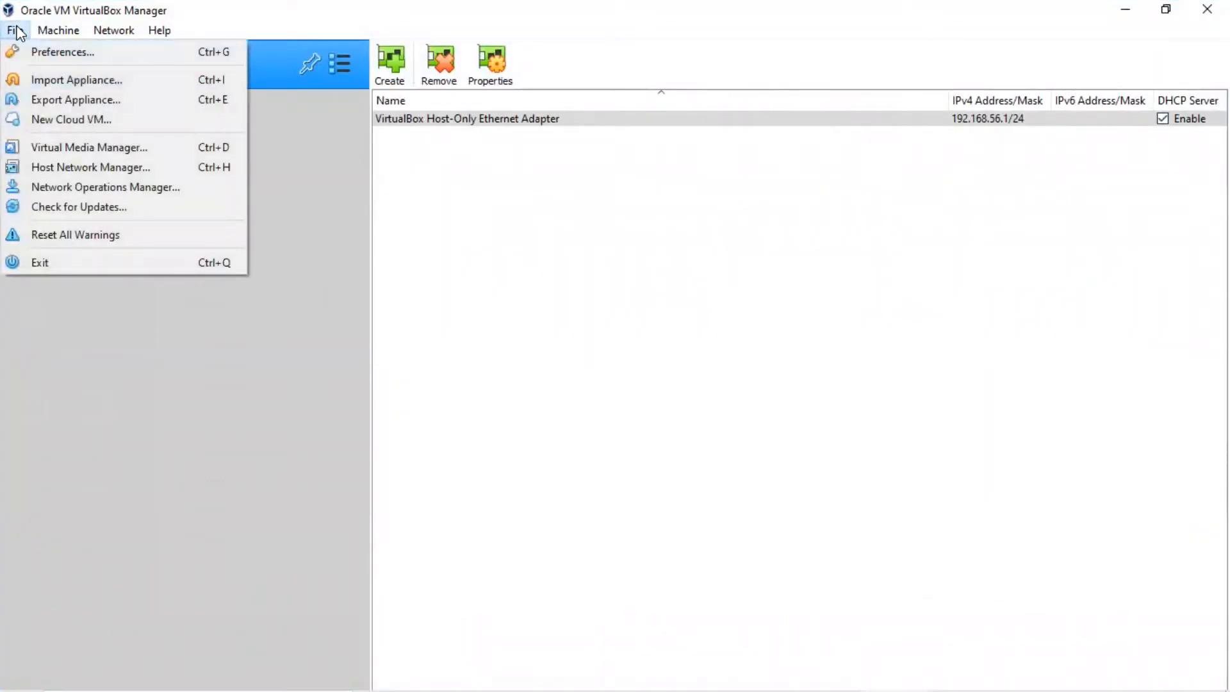
mouse_move(76, 79)
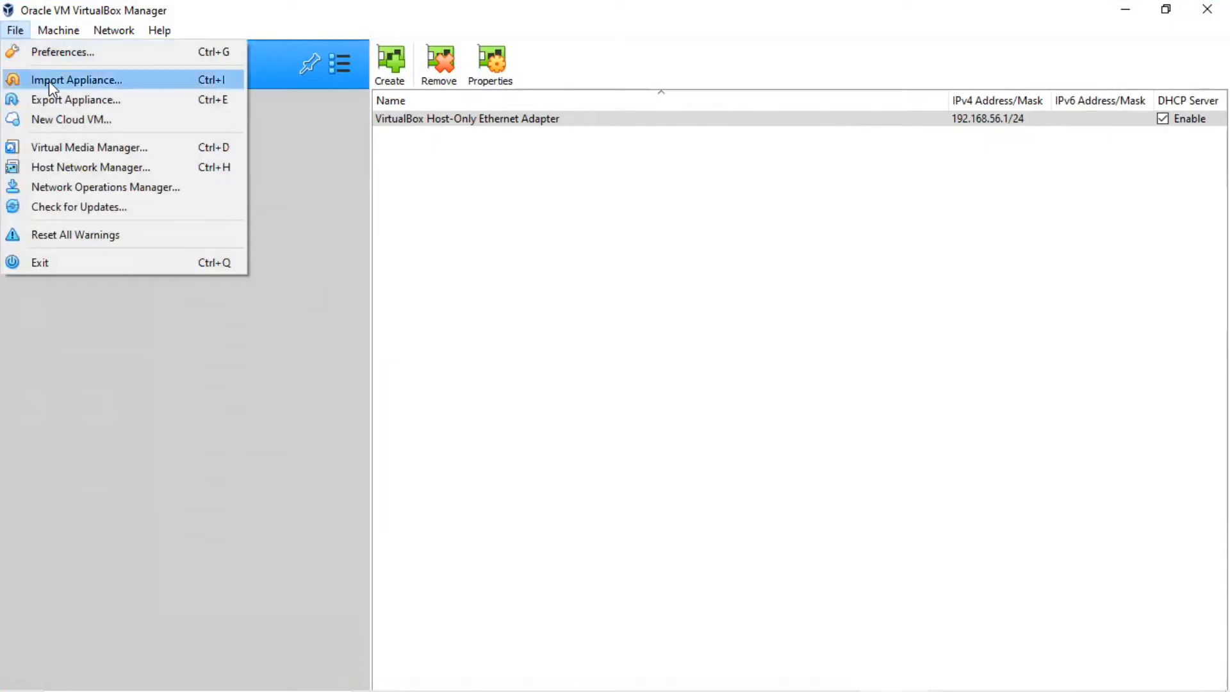
click(76, 80)
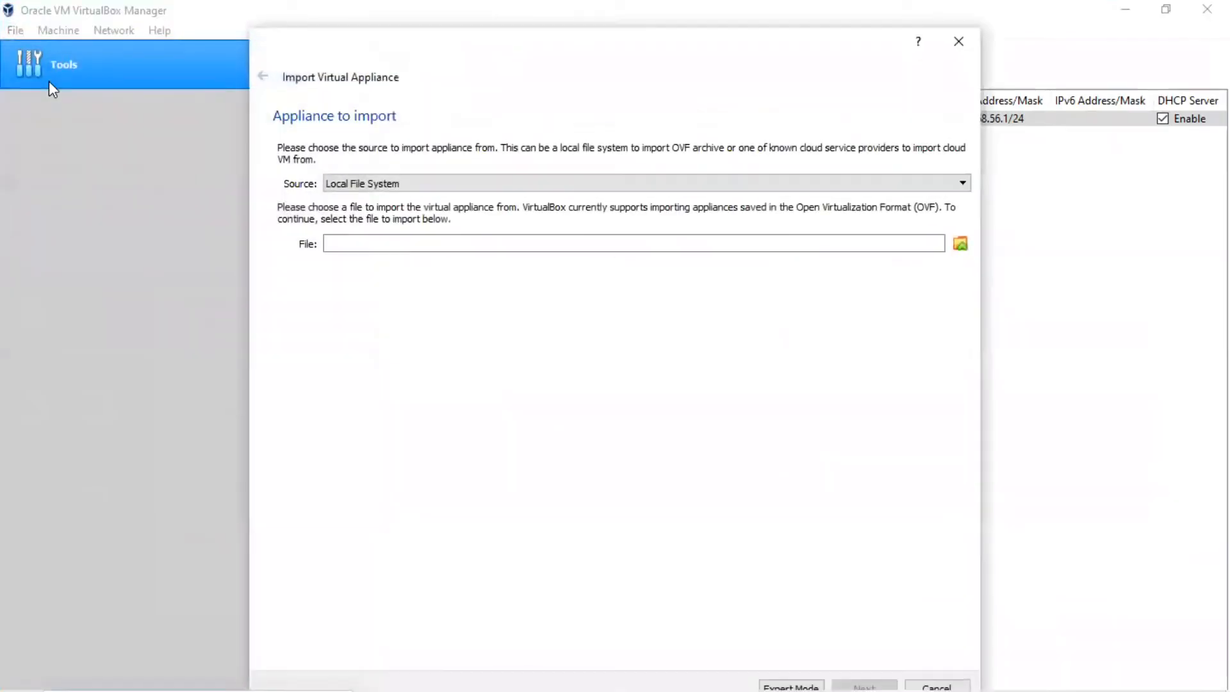
mouse_move(960, 243)
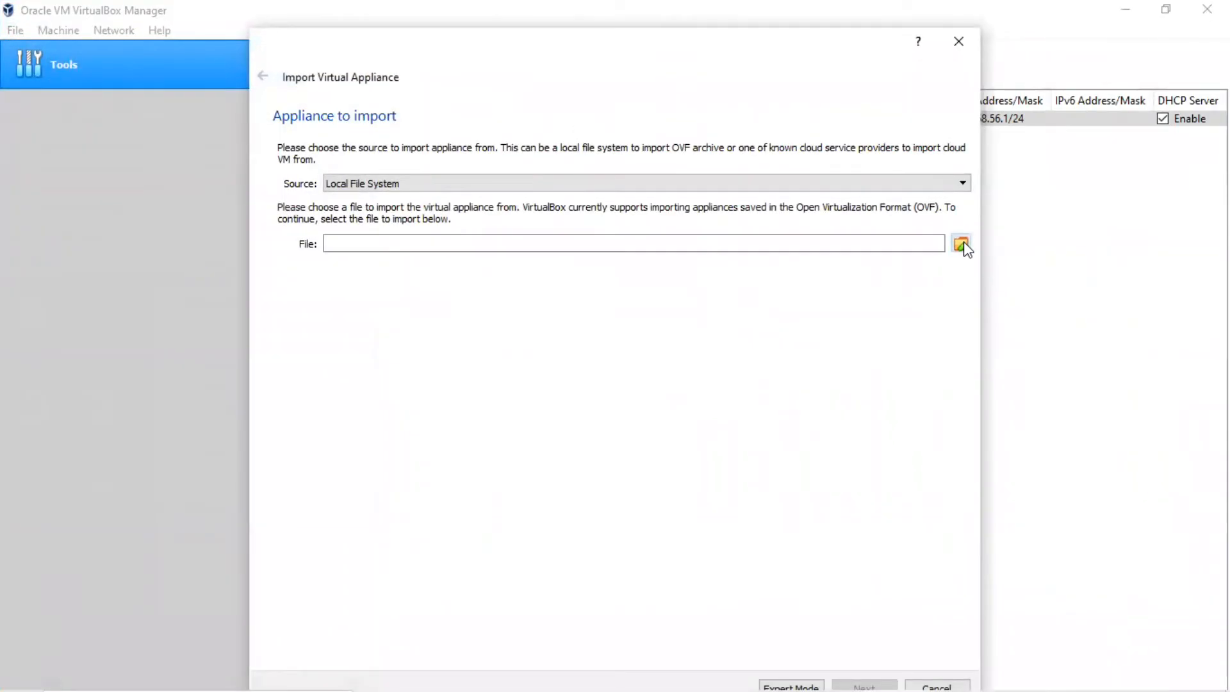
click(960, 243)
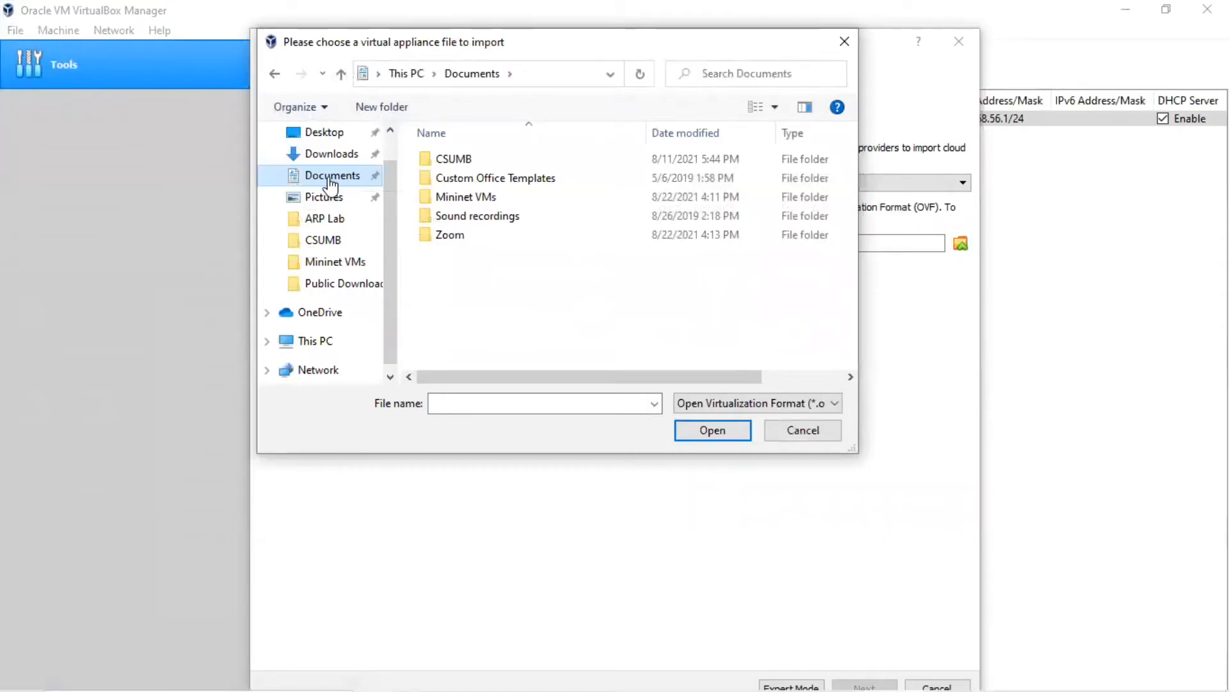
double_click(466, 196)
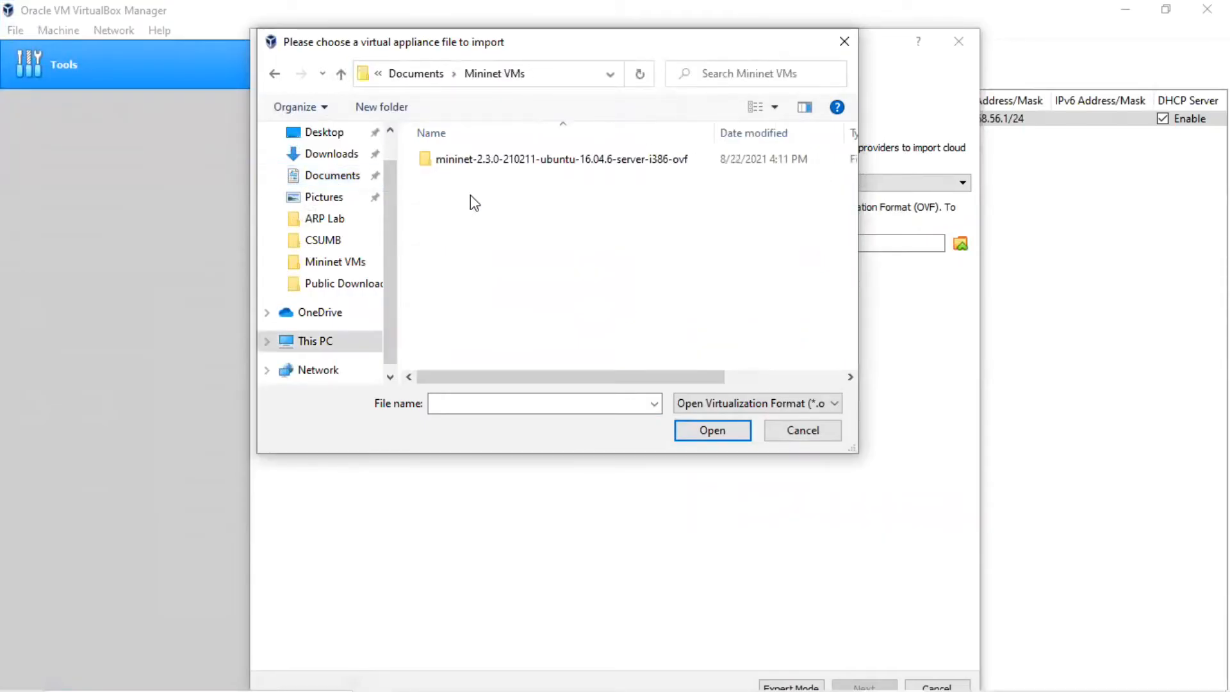
double_click(559, 158)
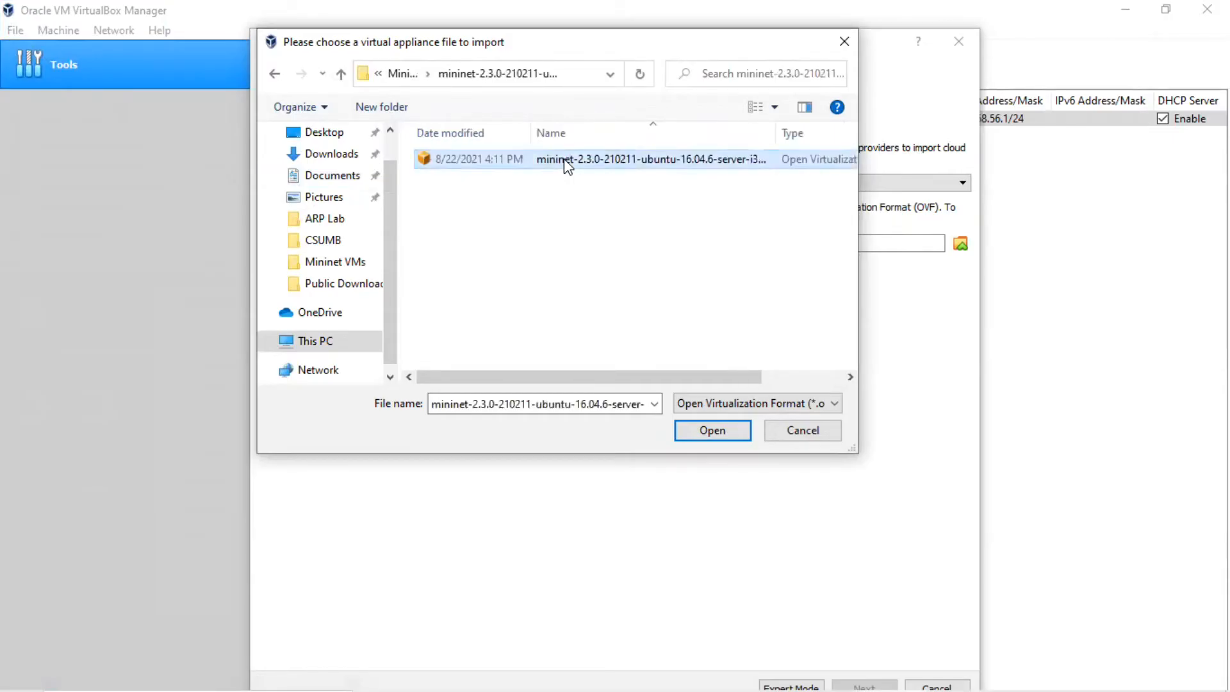
click(710, 430)
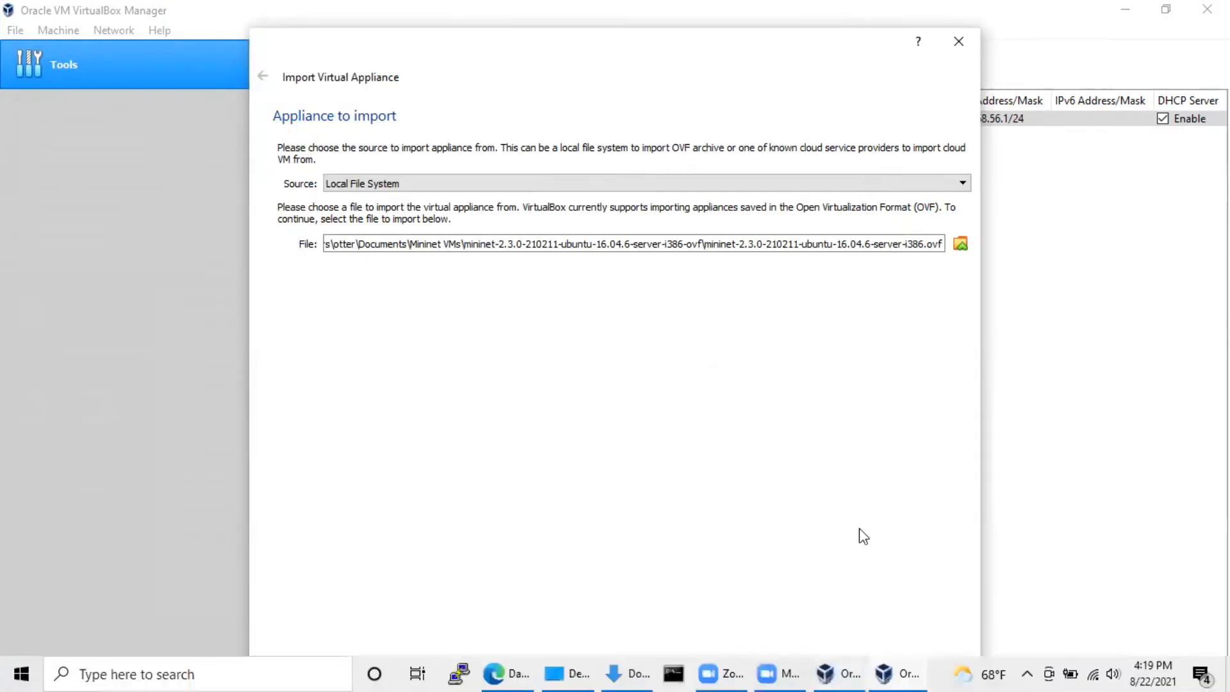
Review the appliance settings and import Mininet-VM into VirtualBox
click(863, 685)
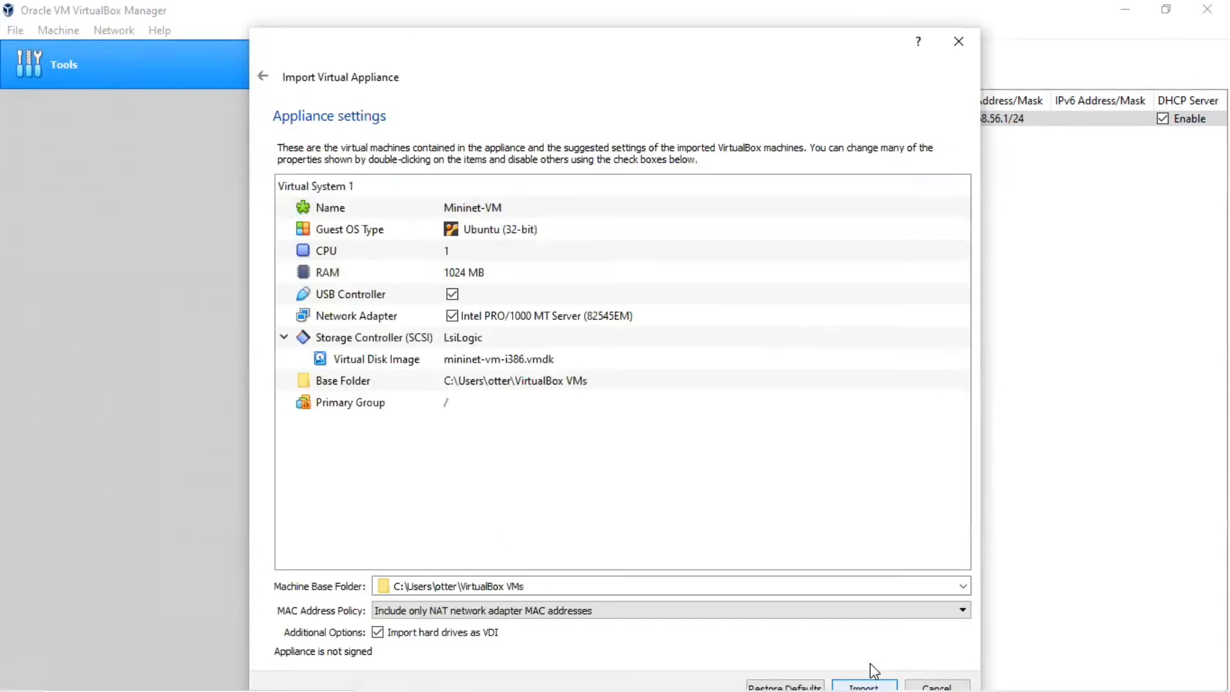
mouse_move(663, 465)
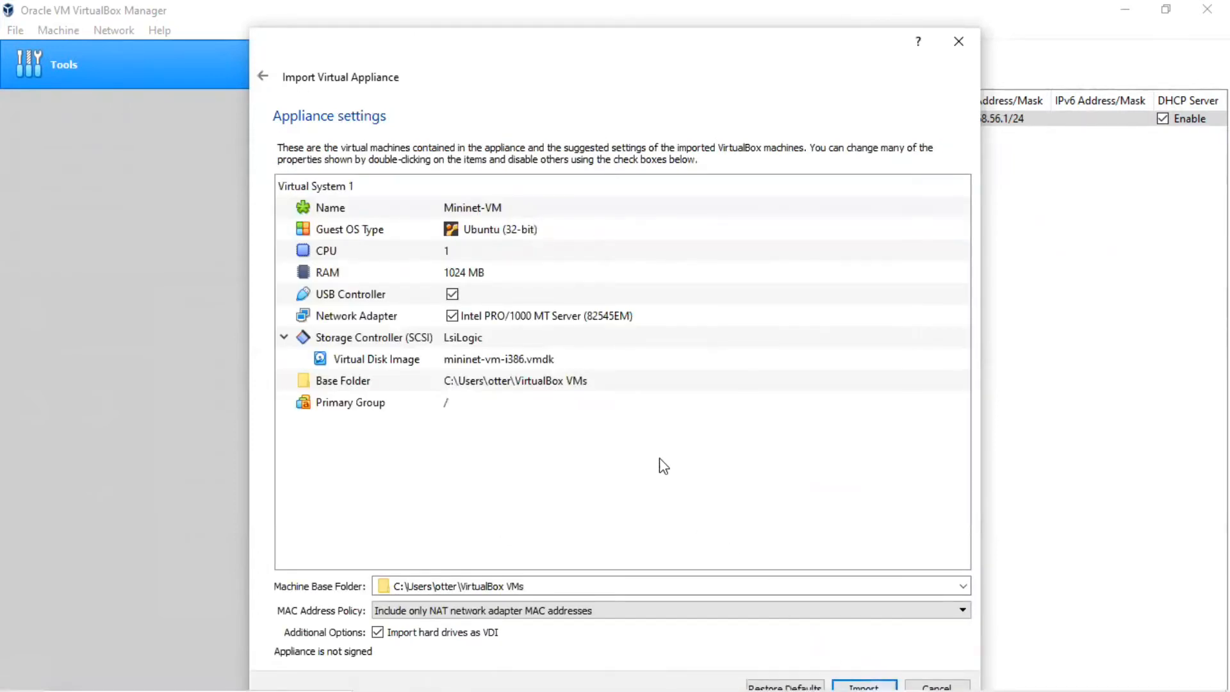
mouse_move(874, 670)
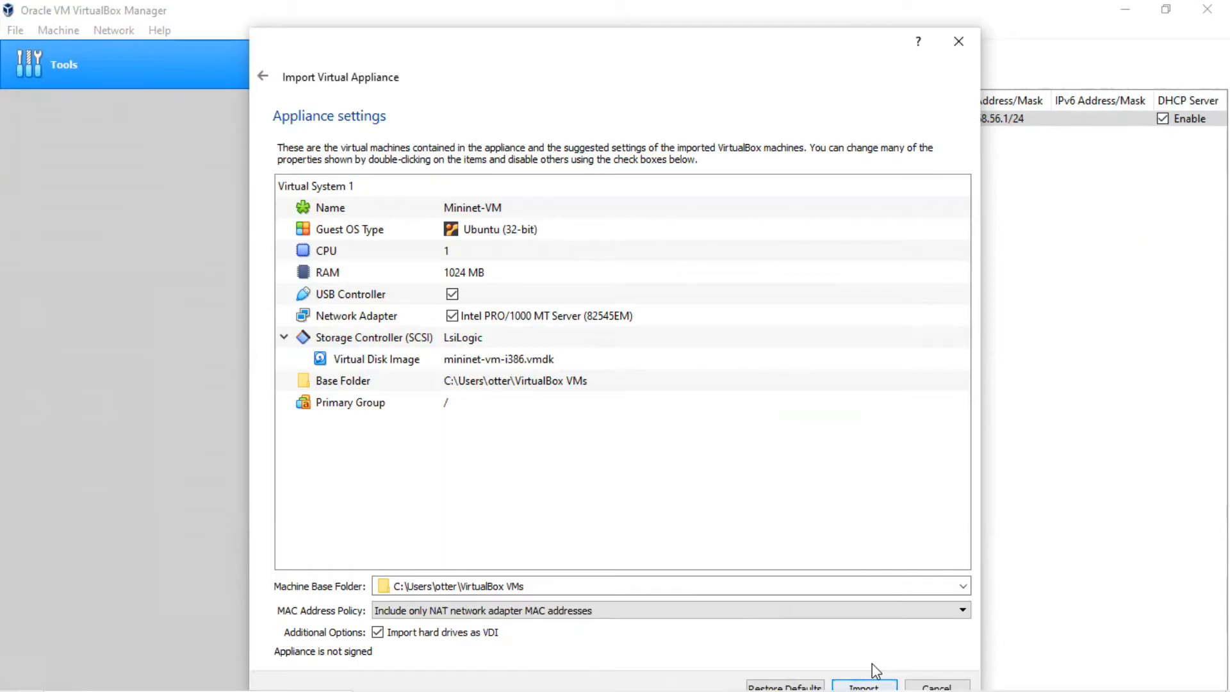
click(864, 684)
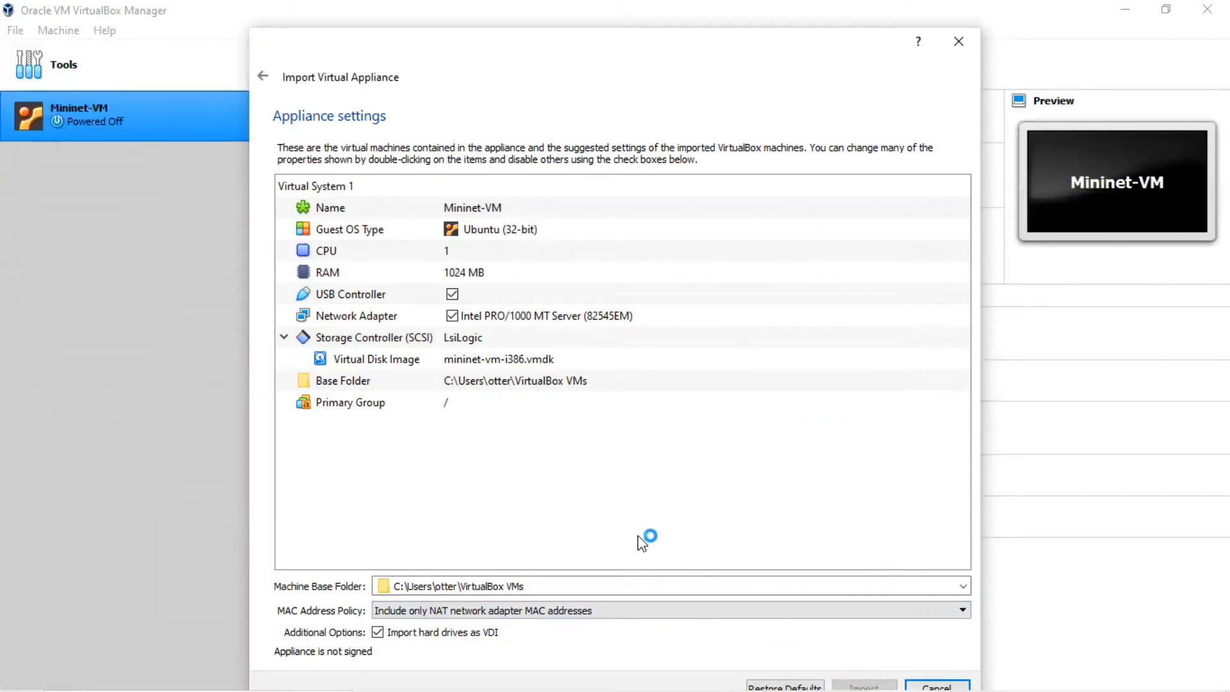
click(862, 686)
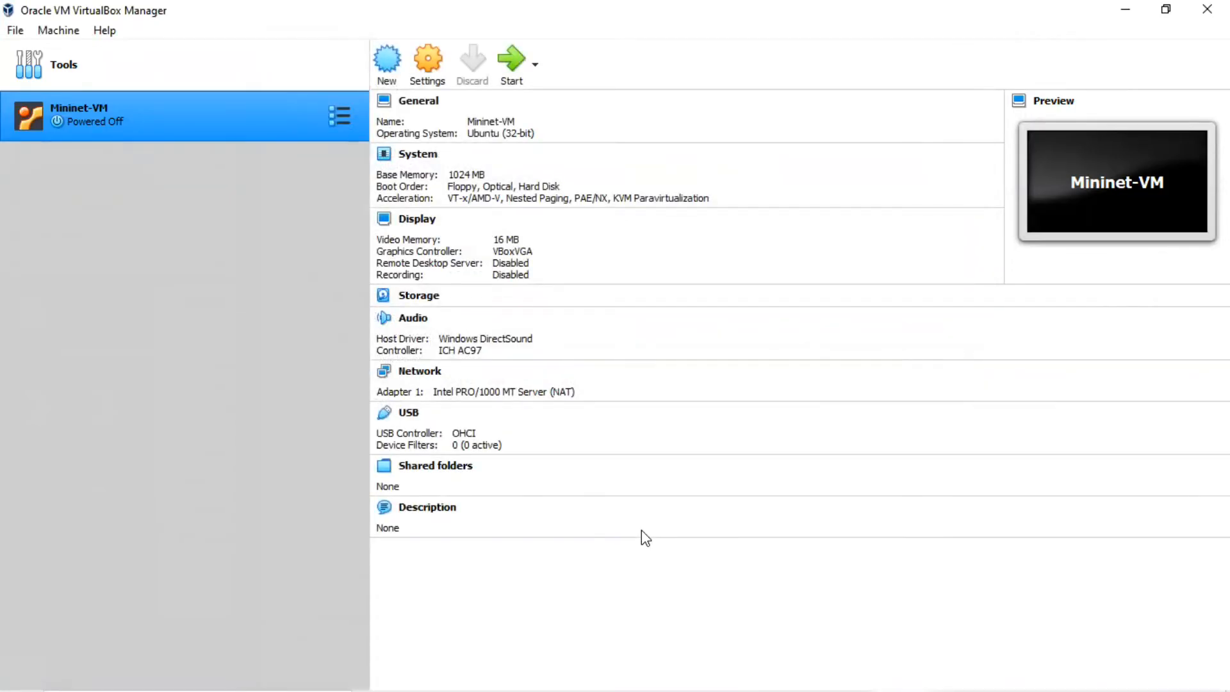
mouse_move(608, 182)
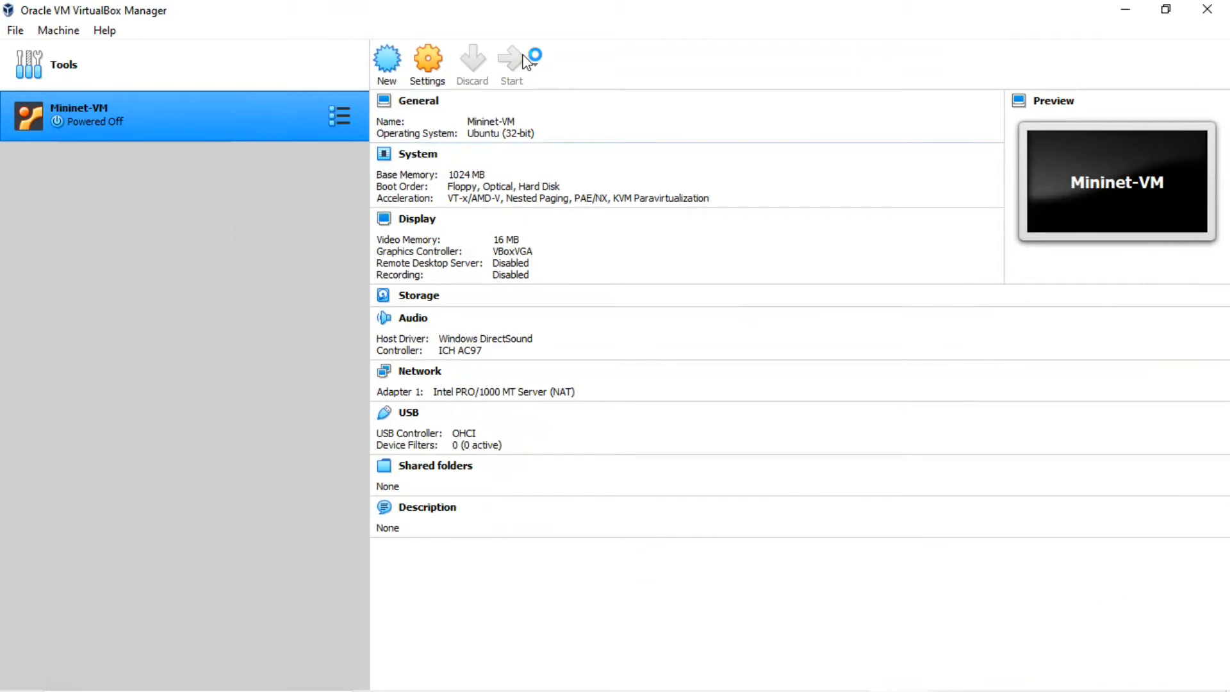
Start Mininet-VM and let it boot to the login prompt
click(511, 63)
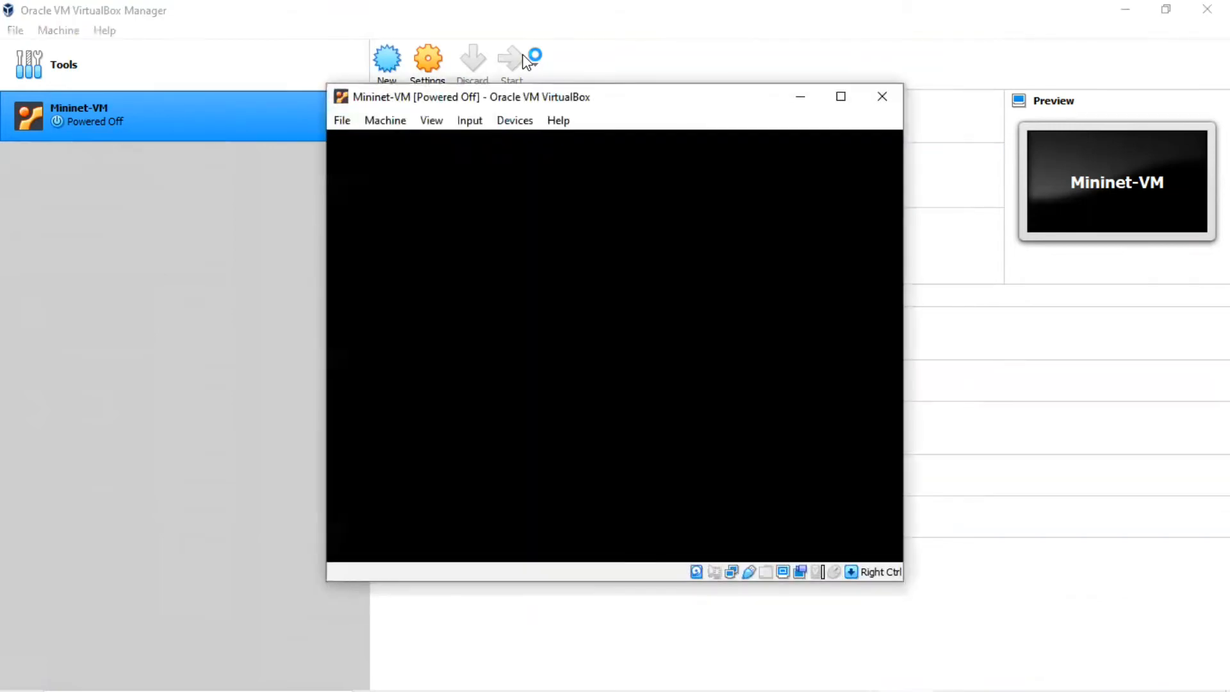
click(510, 59)
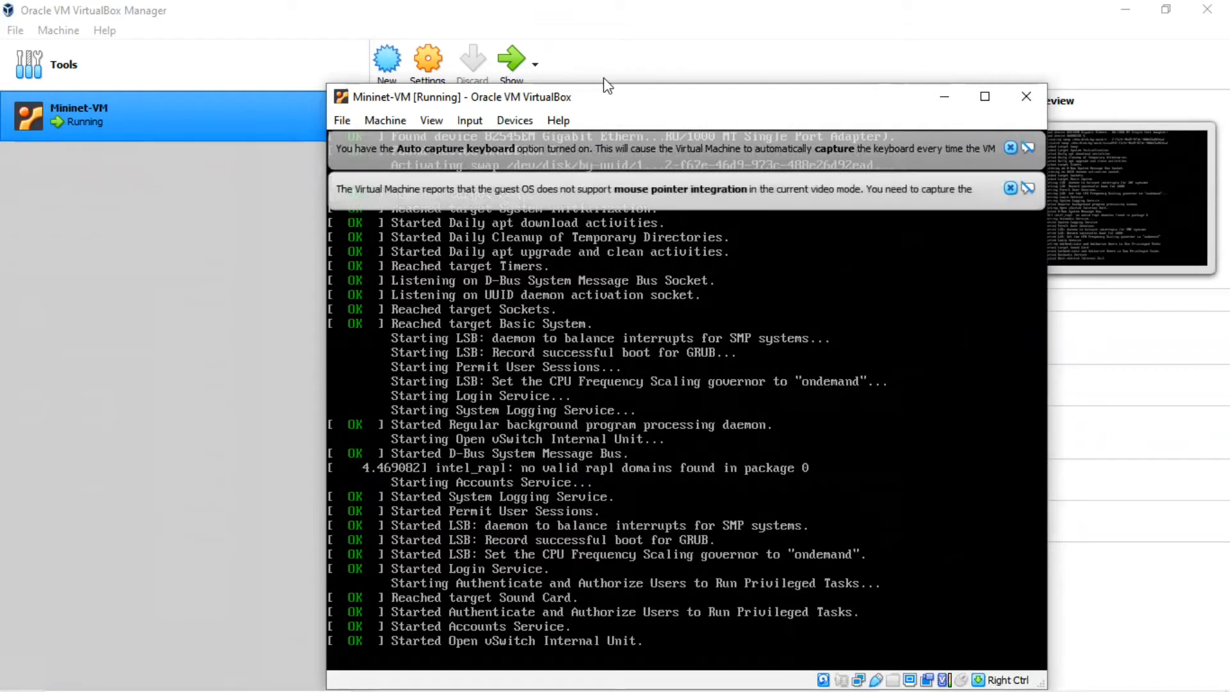
mouse_move(531, 598)
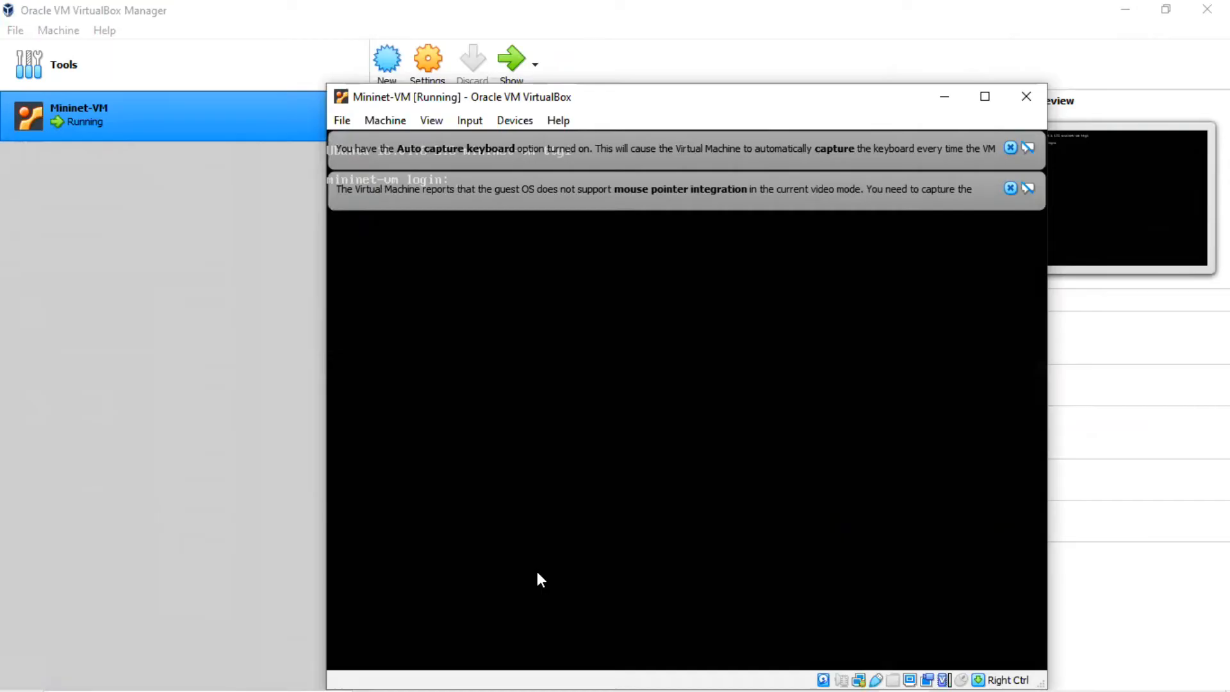
Dismiss the keyboard and mouse notices, then log in as user mininet
click(1011, 148)
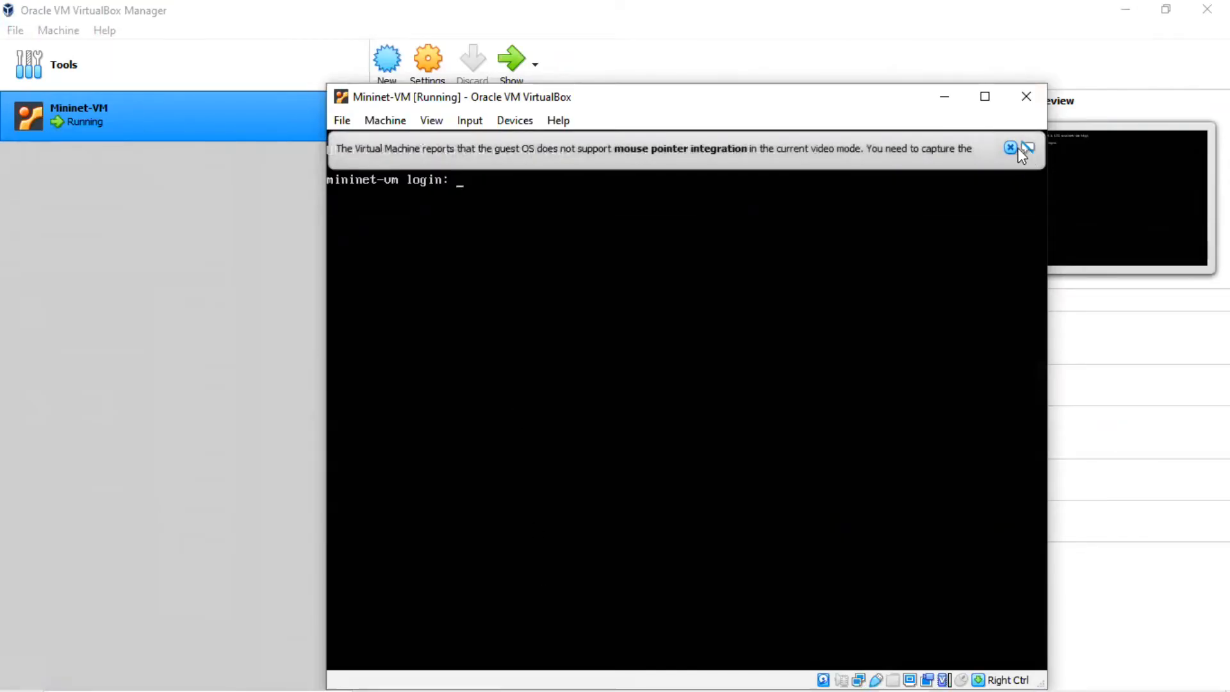
click(1010, 148)
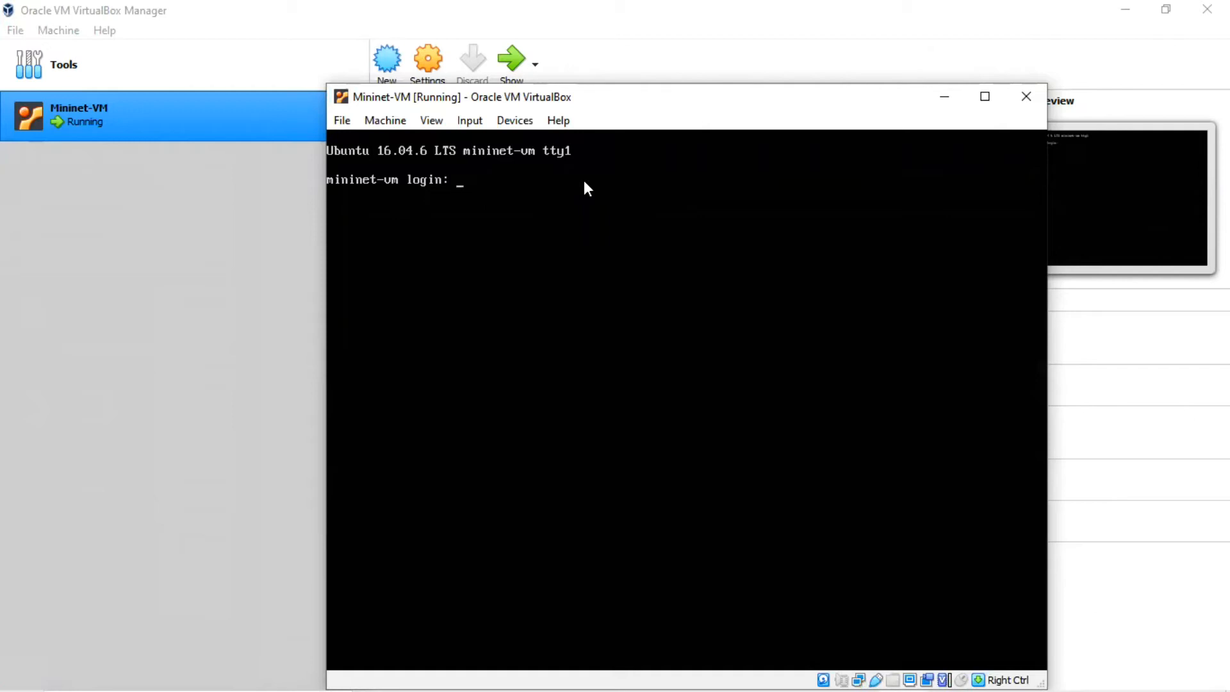
text(minin)
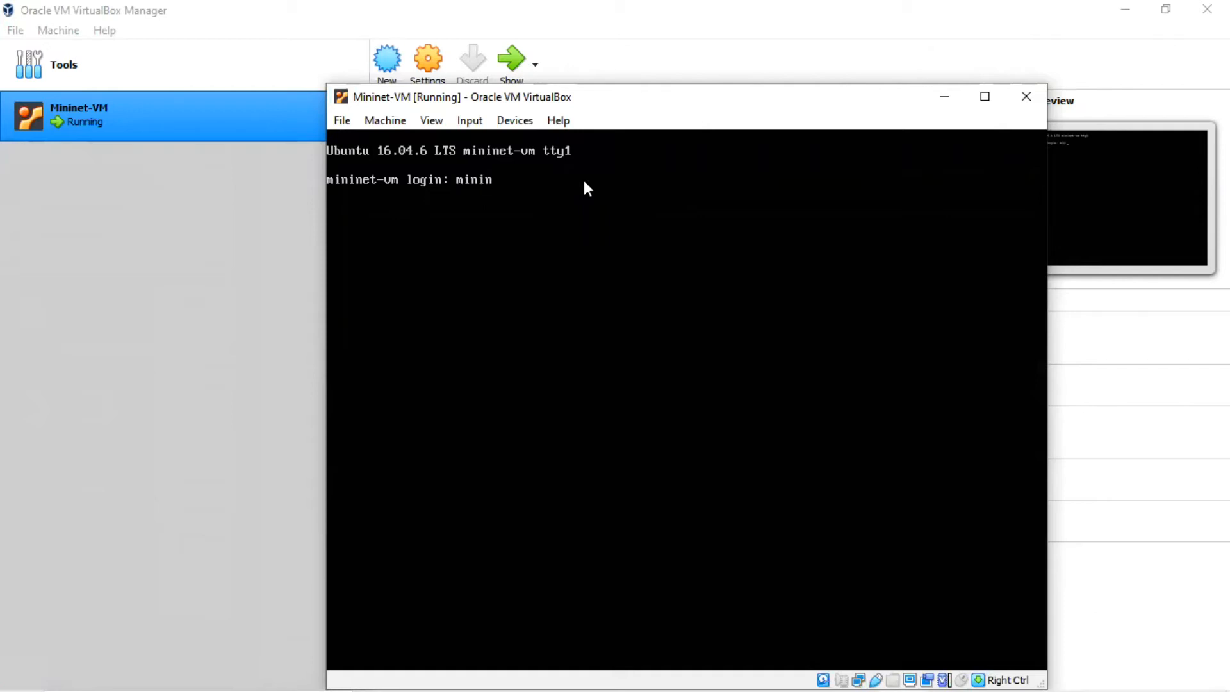
key(Return)
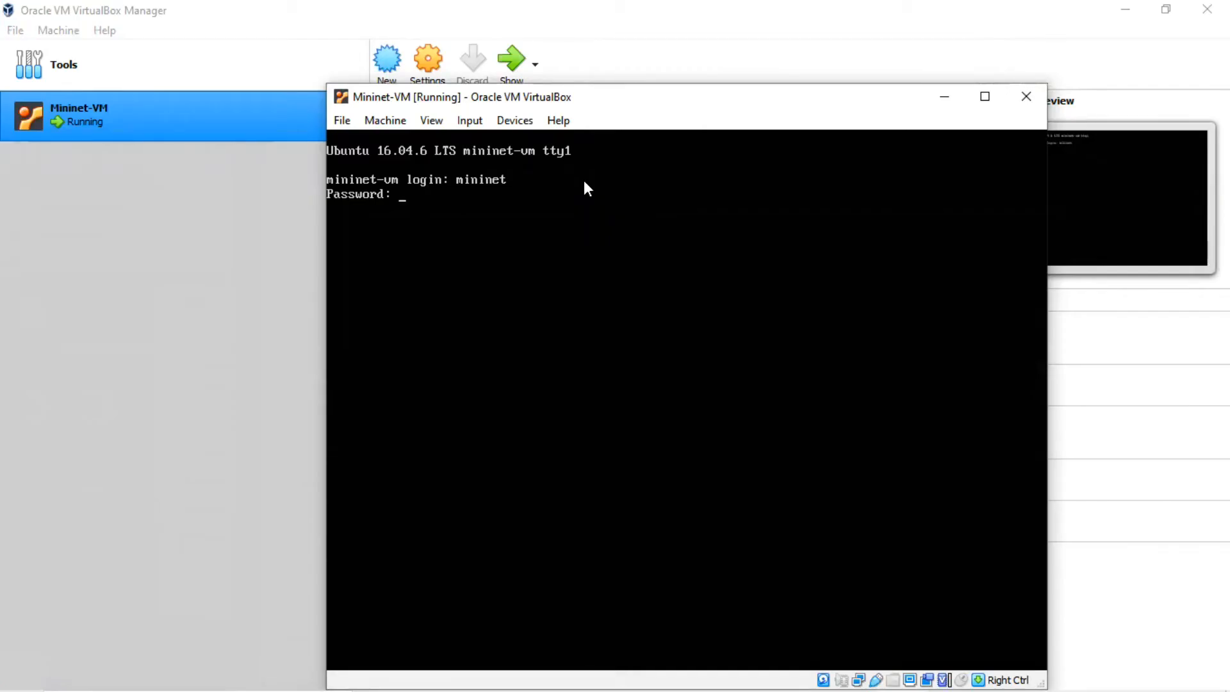
key(Return)
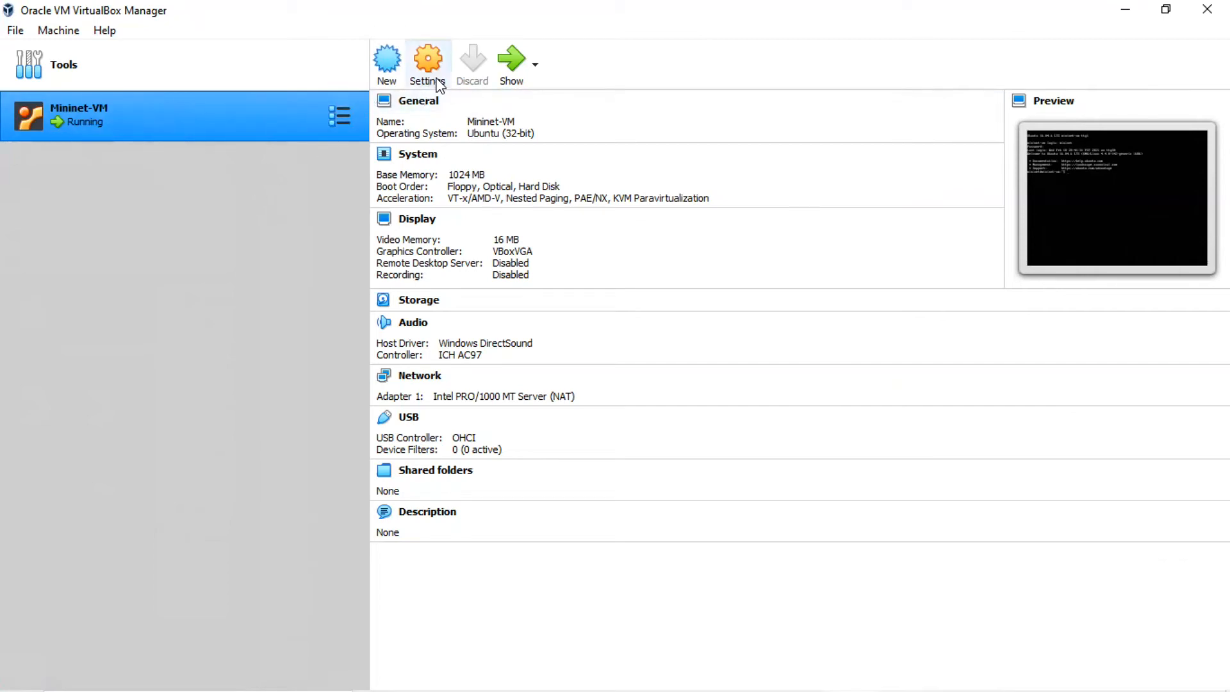
mouse_move(429, 60)
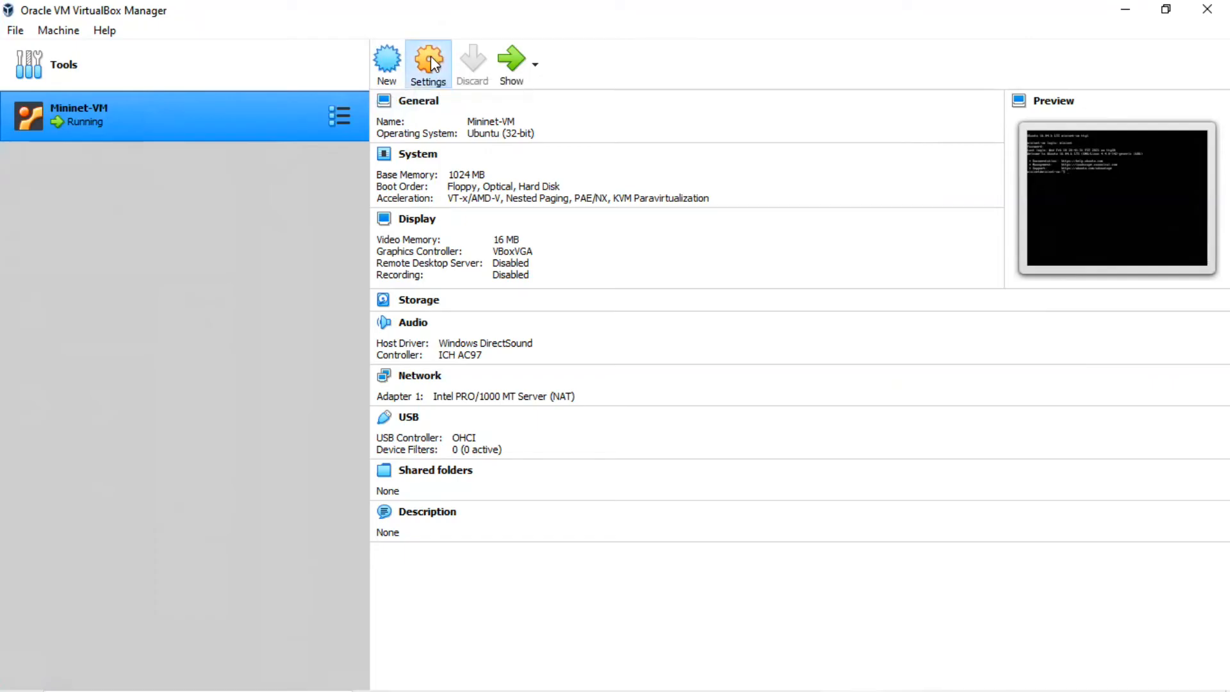
Open Mininet-VM's Network settings, expand Advanced, and show the NAT Port Forwarding rules
click(428, 63)
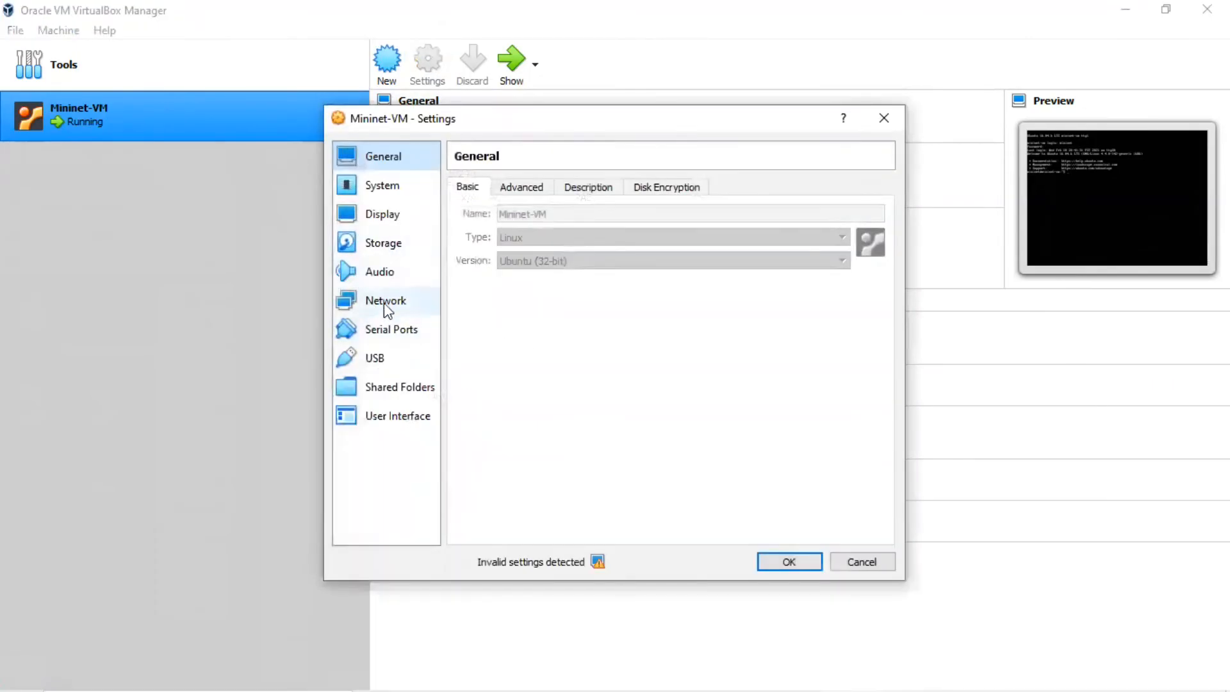
click(385, 300)
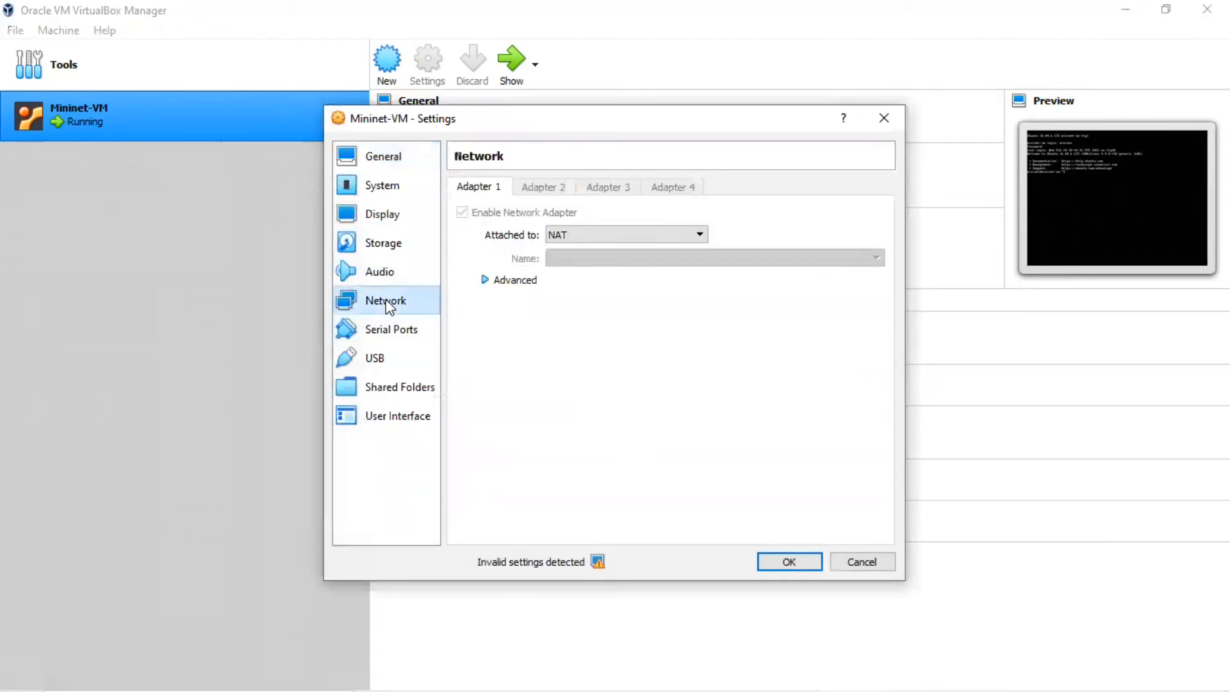
mouse_move(493, 283)
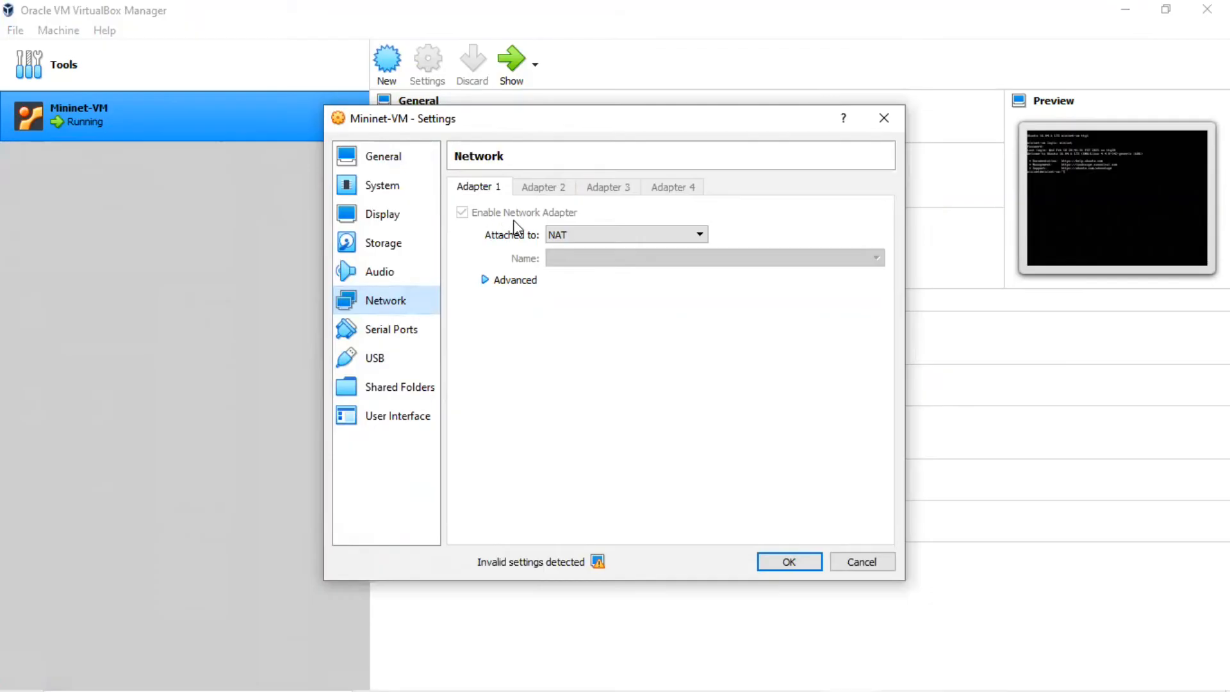
mouse_move(468, 228)
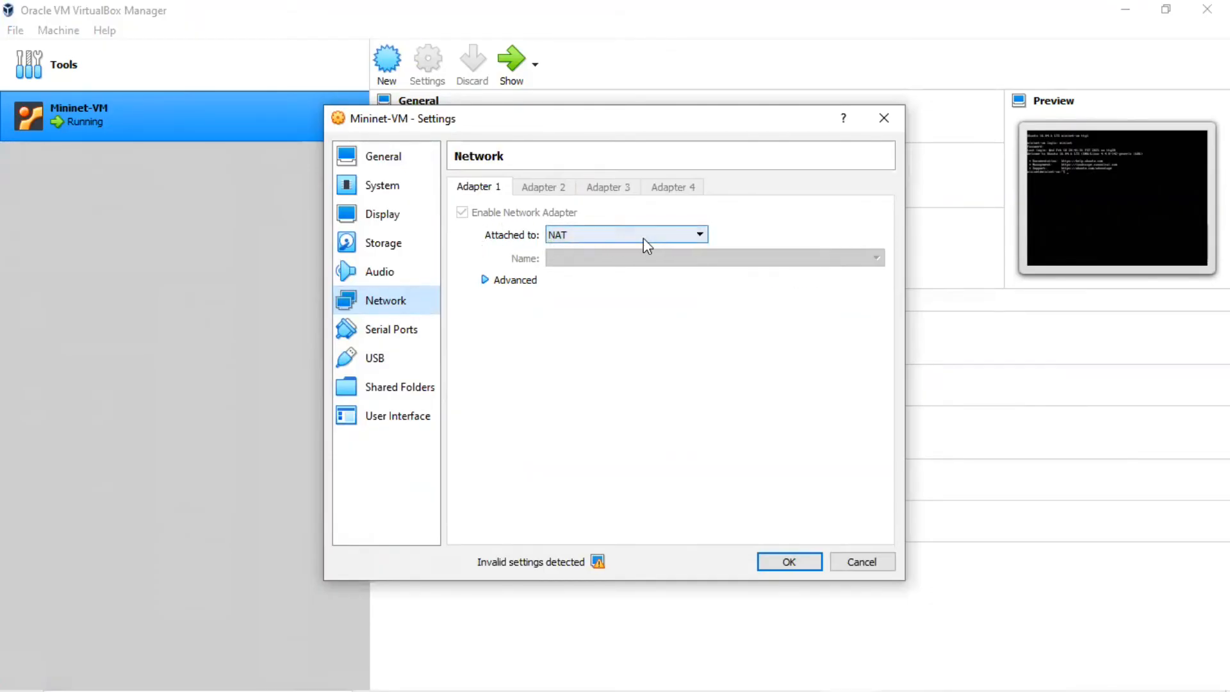
mouse_move(628, 234)
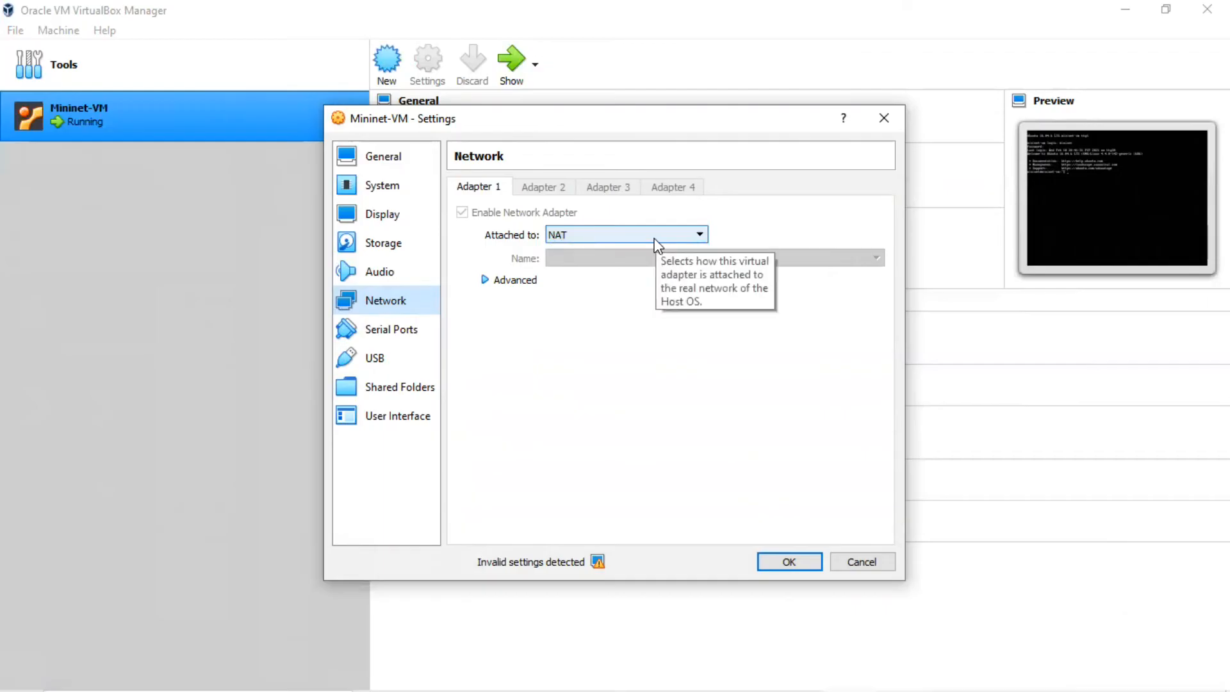
mouse_move(467, 287)
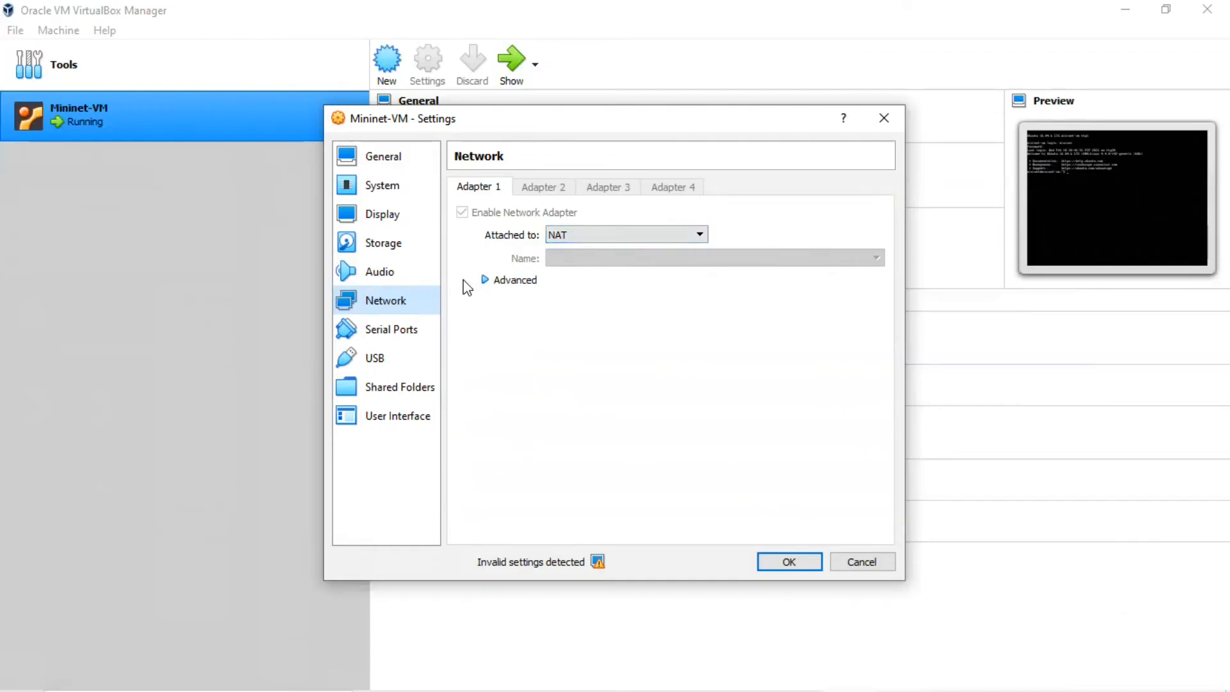
click(485, 279)
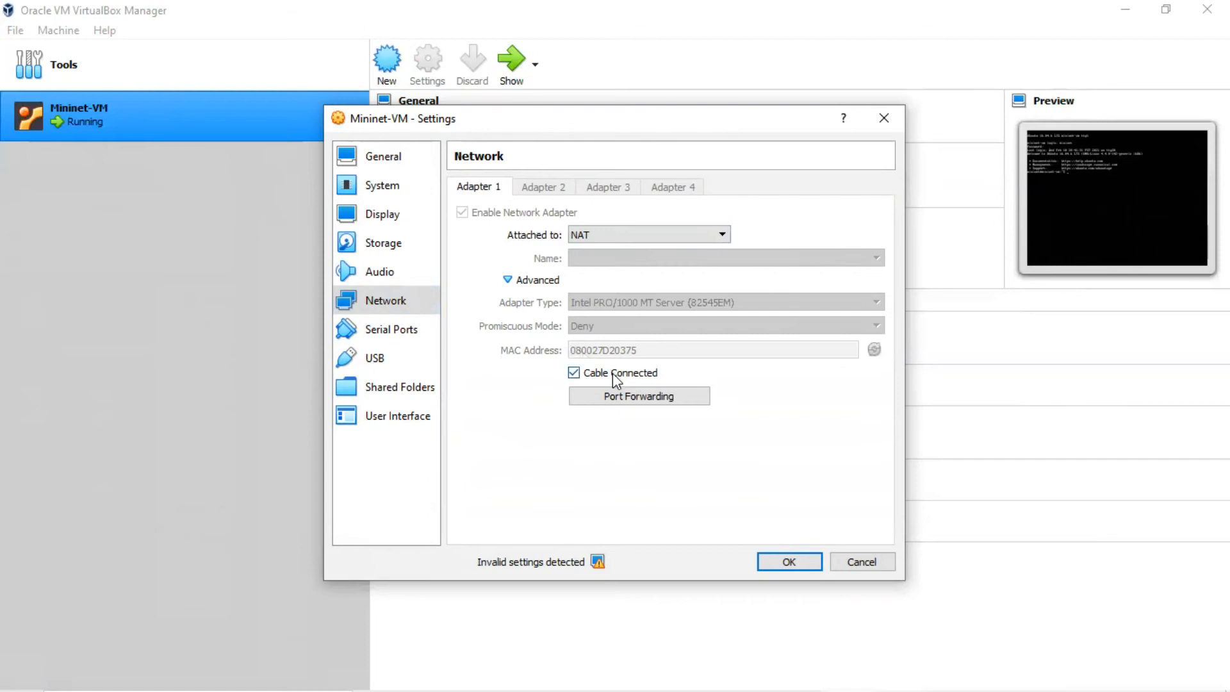
mouse_move(613, 374)
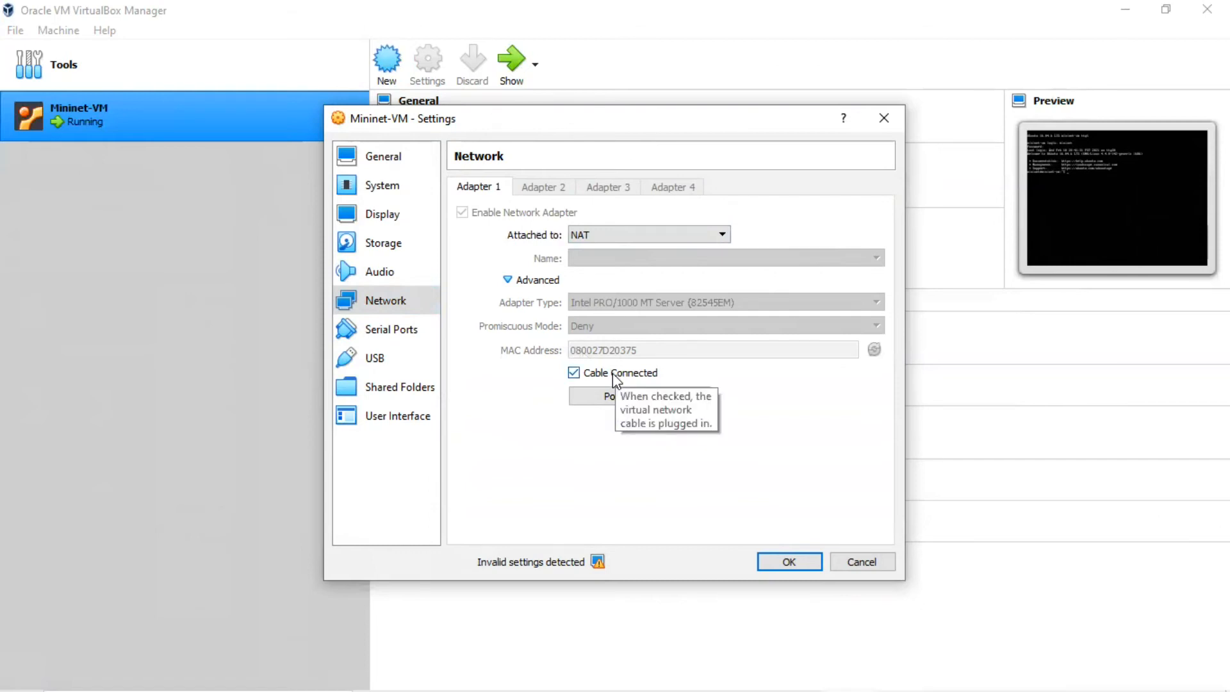
click(608, 396)
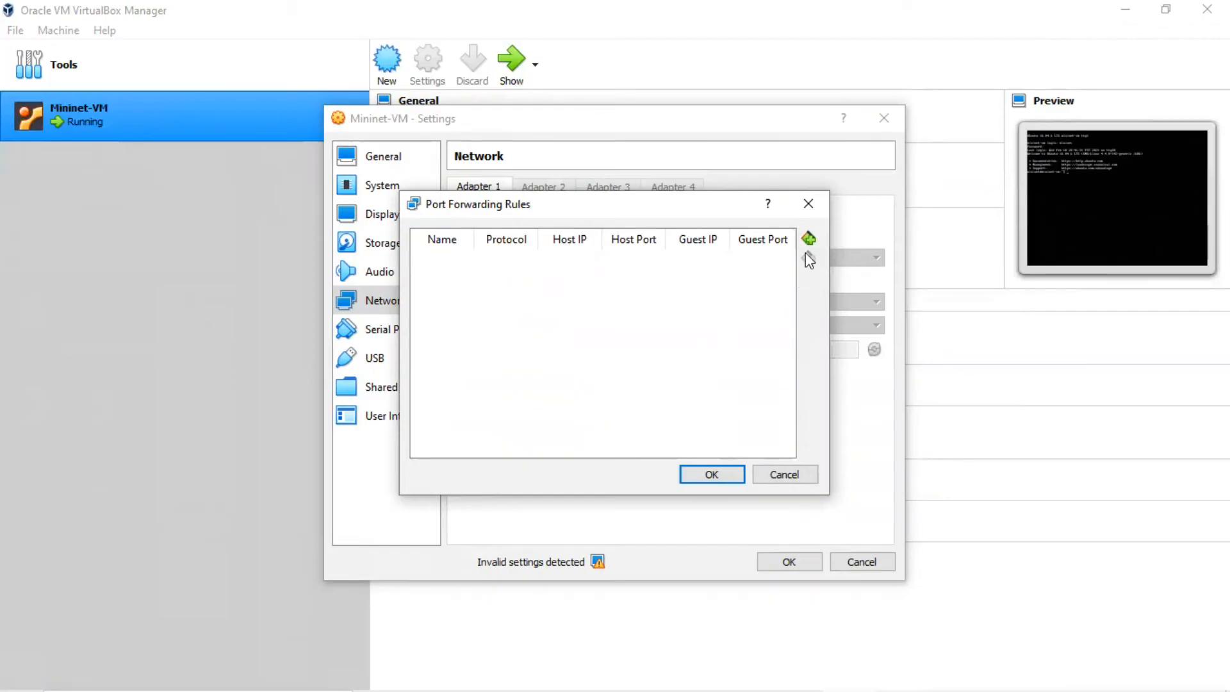
Add an ssh rule forwarding host port 2223 to guest port 22 and confirm
click(808, 239)
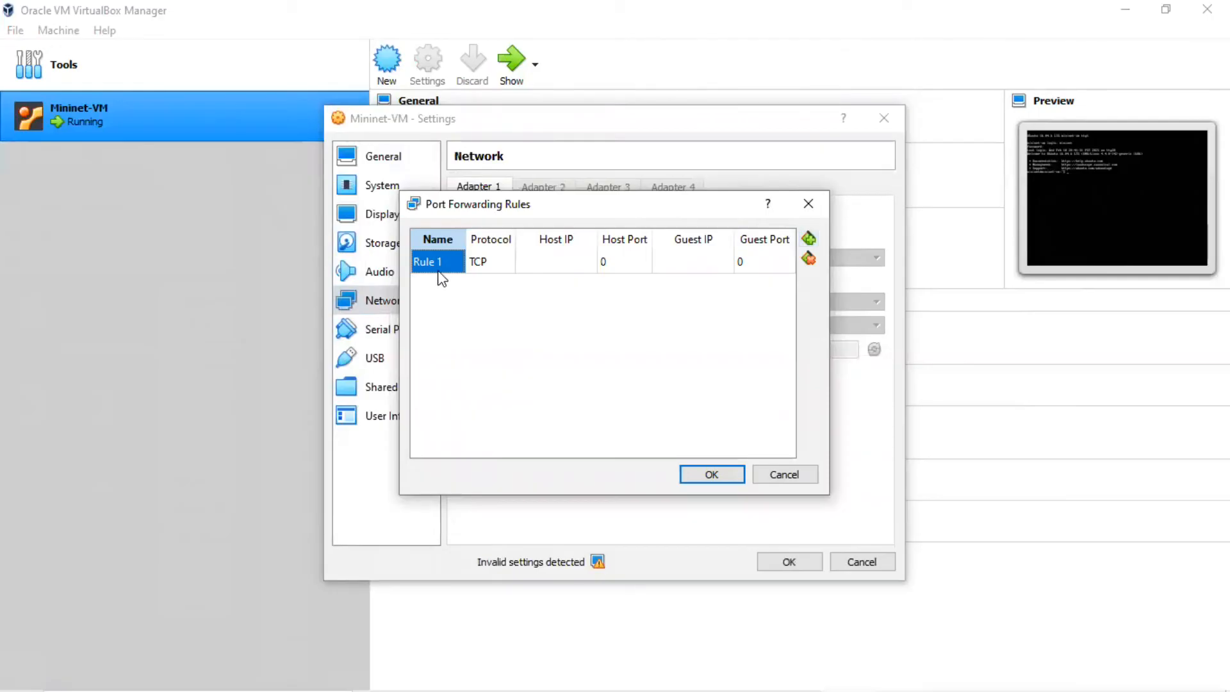
mouse_move(455, 262)
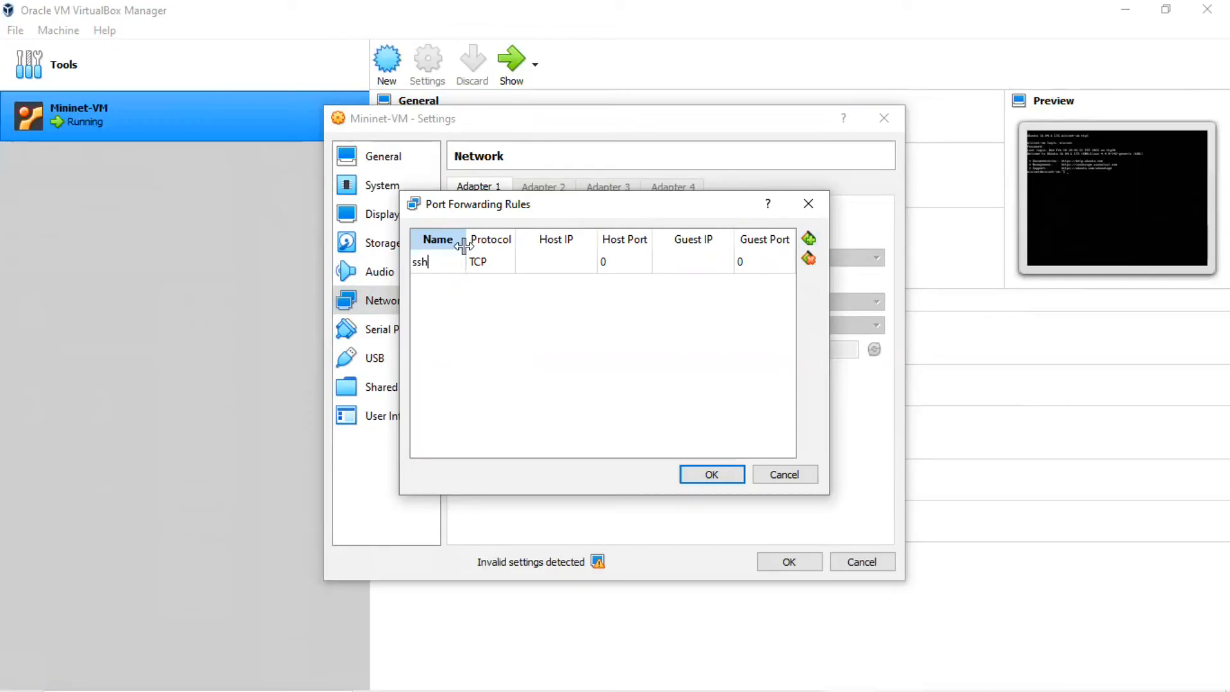
mouse_move(625, 269)
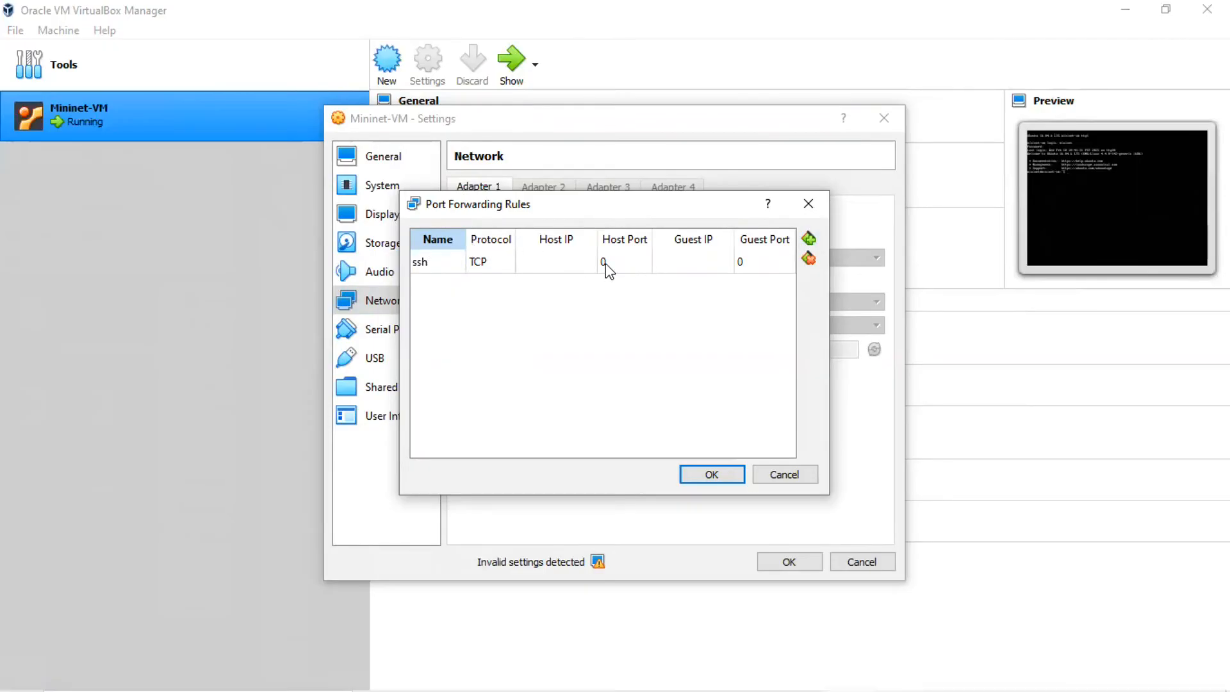
click(624, 261)
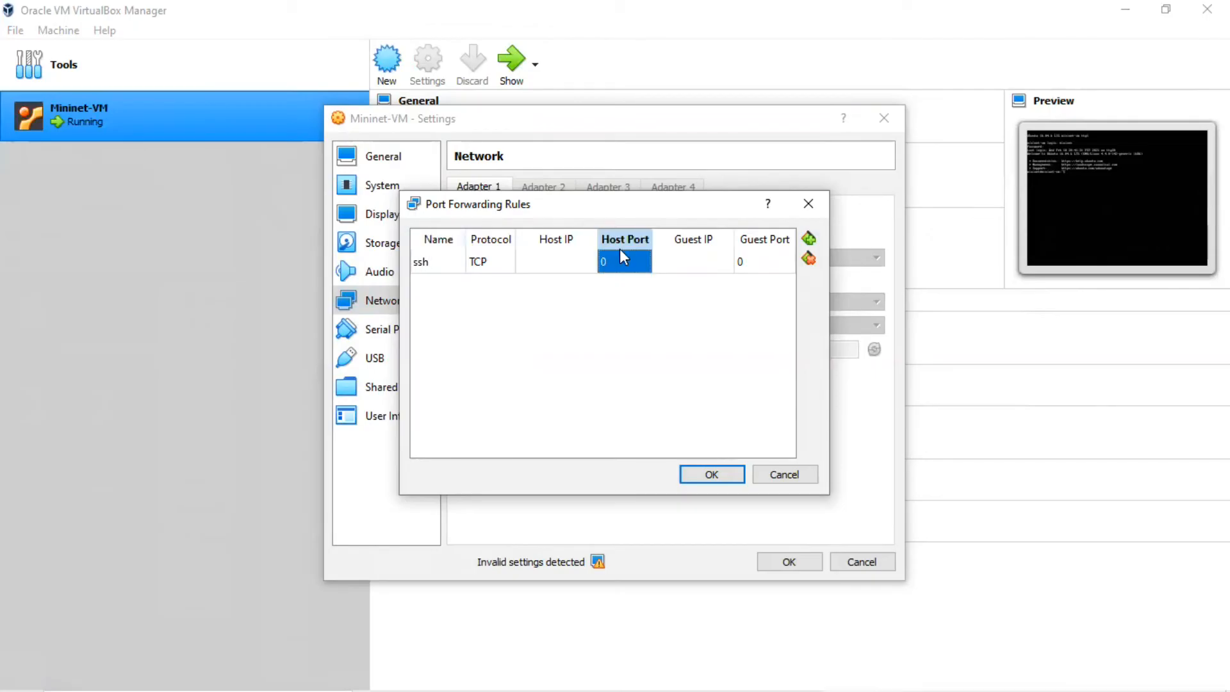
text(222)
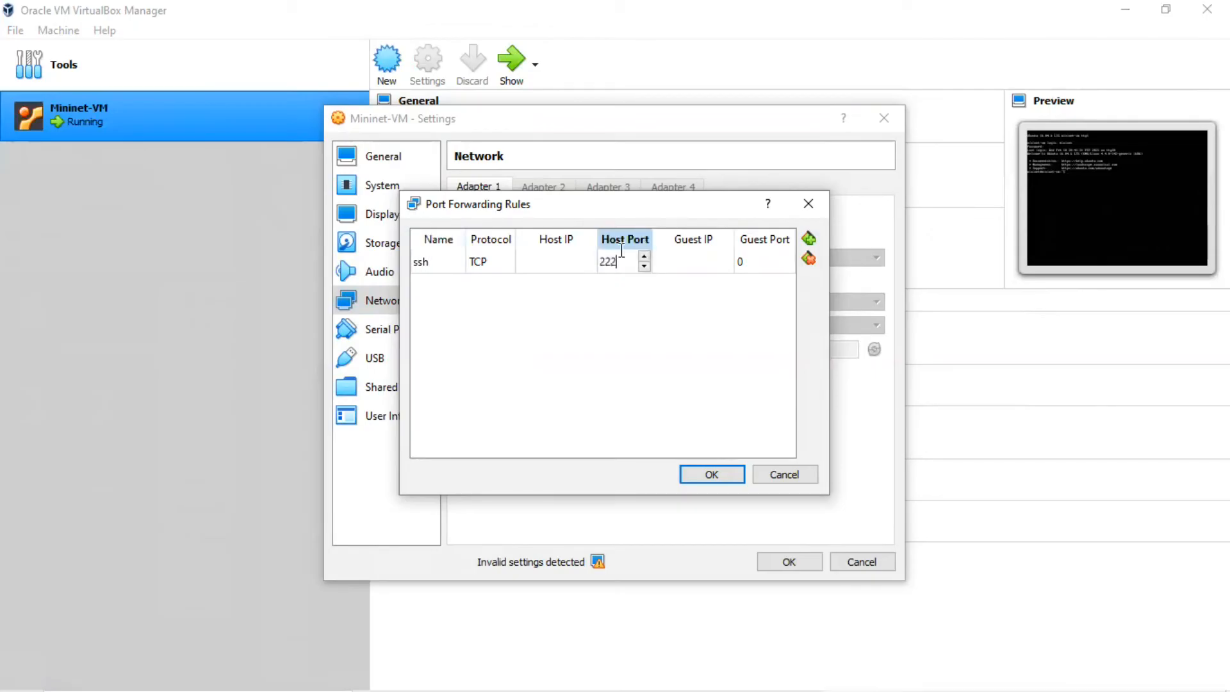
text(3)
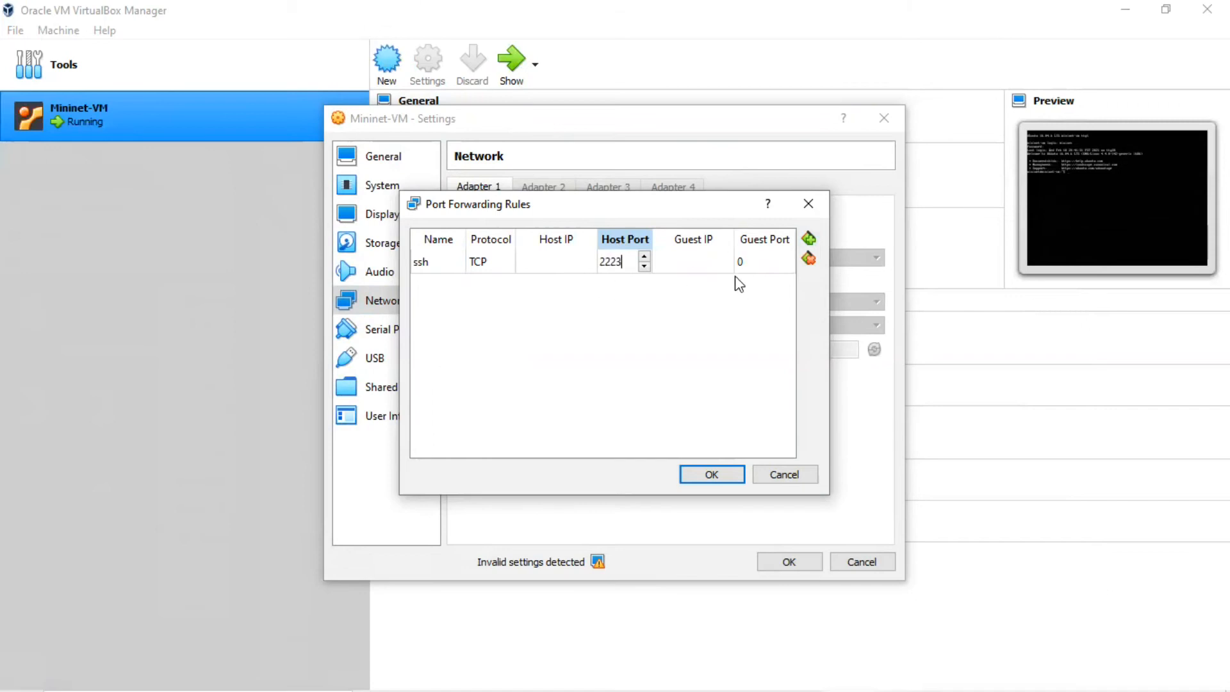
click(763, 261)
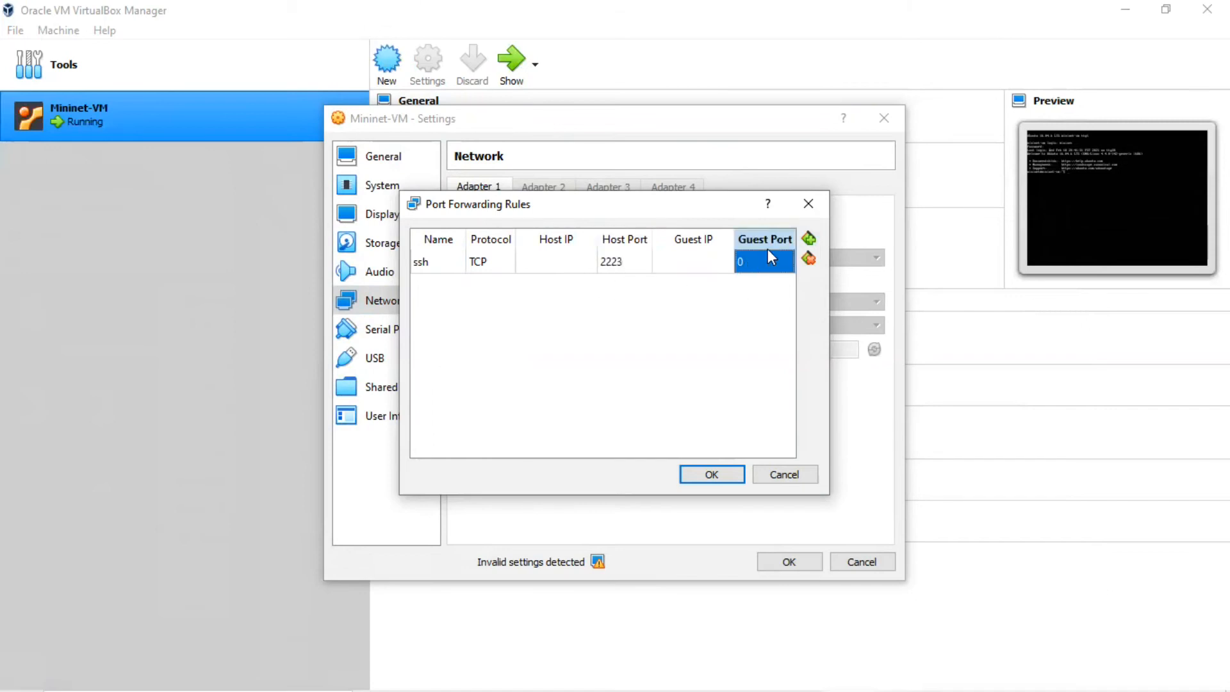
text(22)
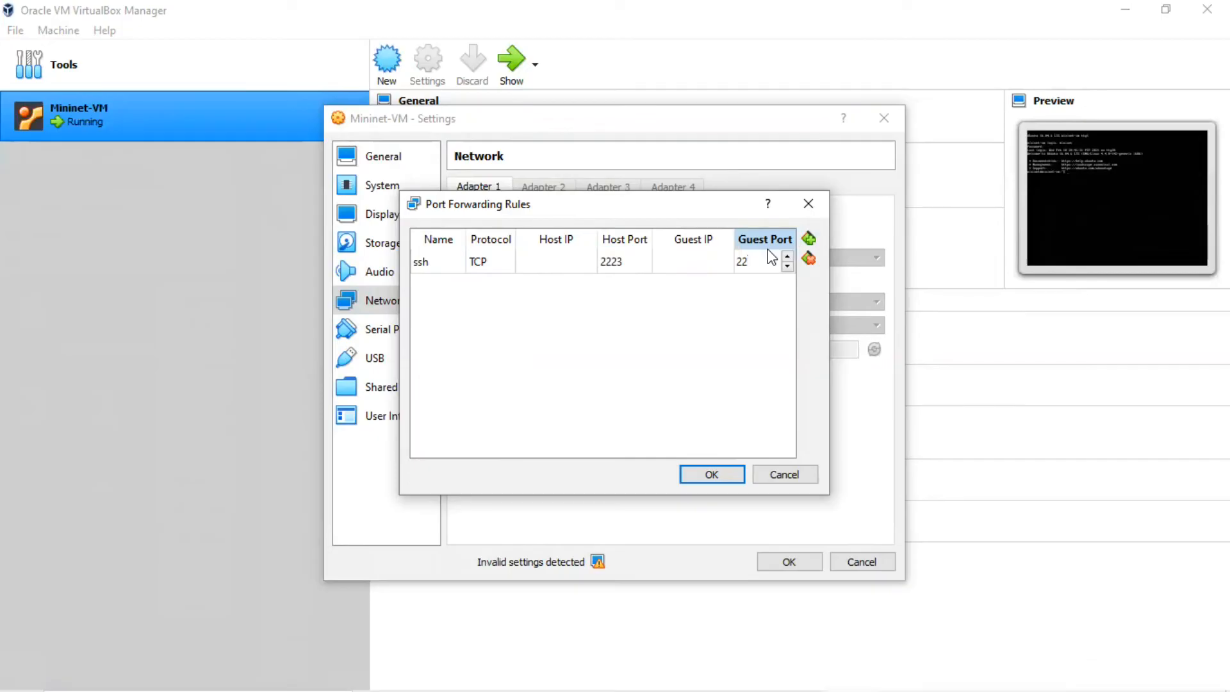
mouse_move(579, 338)
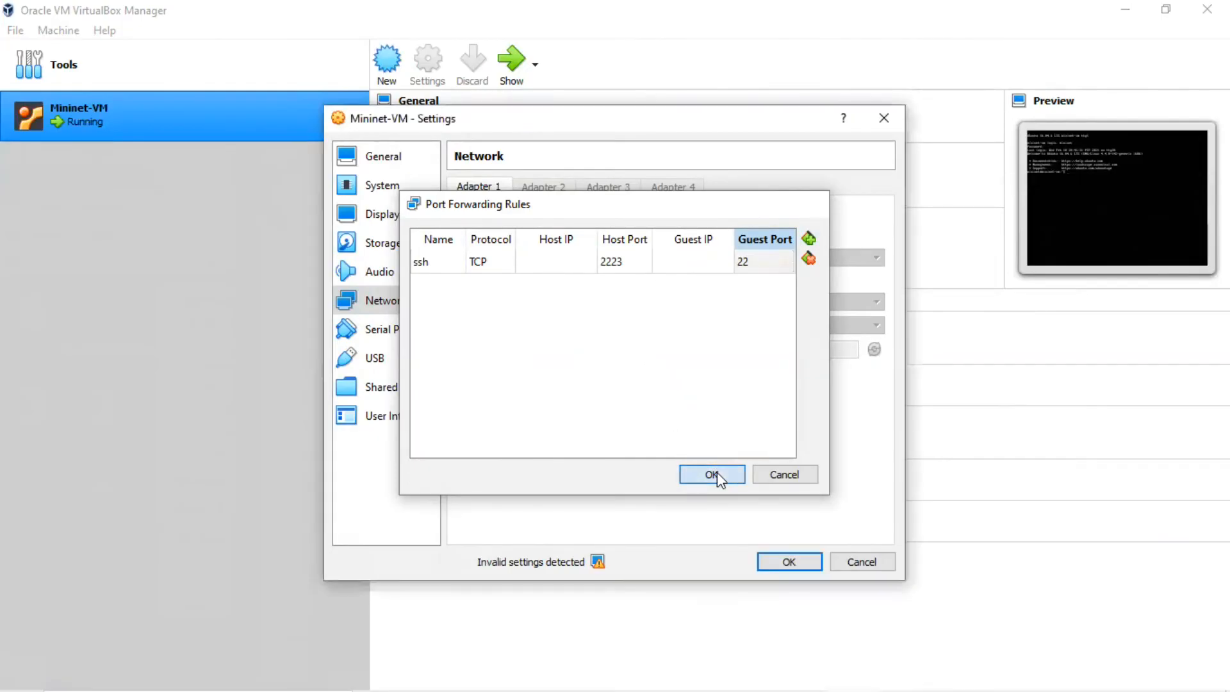
click(711, 474)
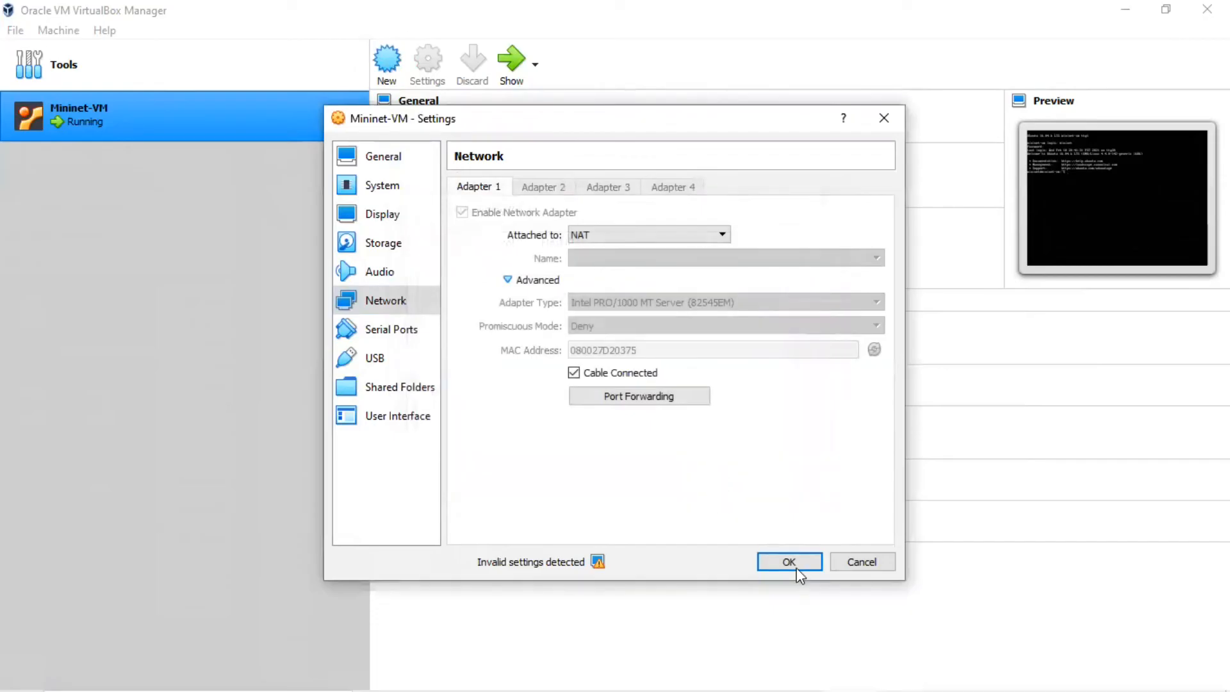
Apply the network settings and run 'ssh mininet@localhost -p 2223' in Command Prompt
click(789, 562)
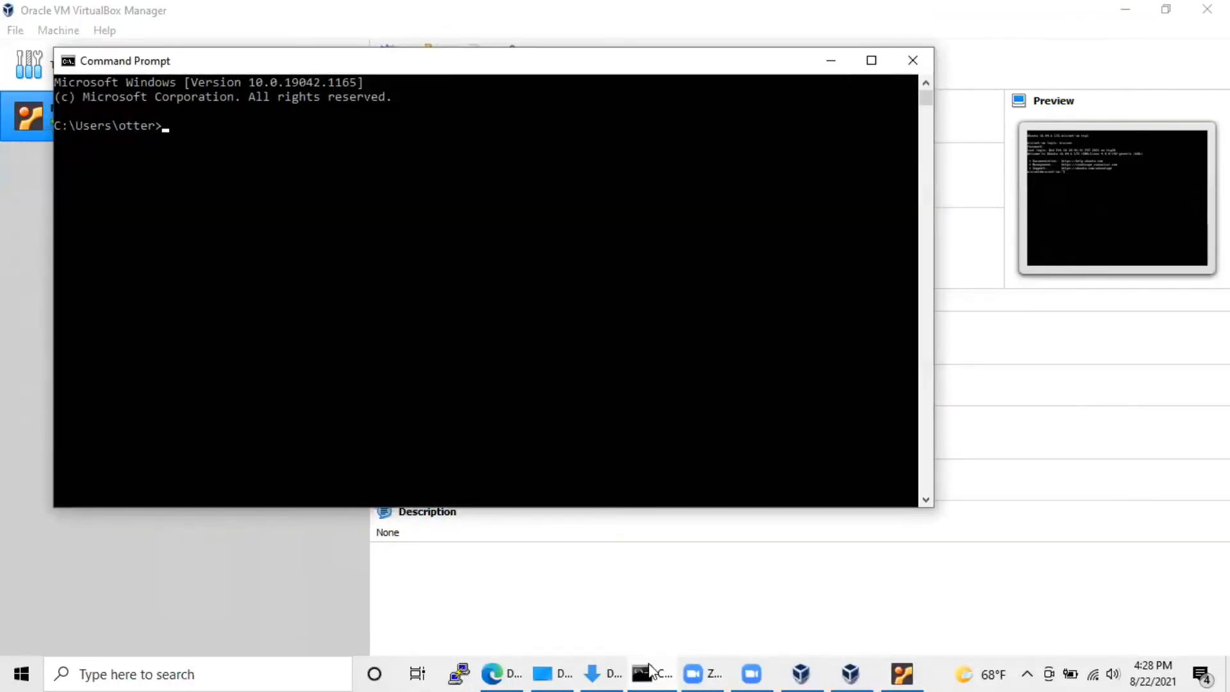
text(s)
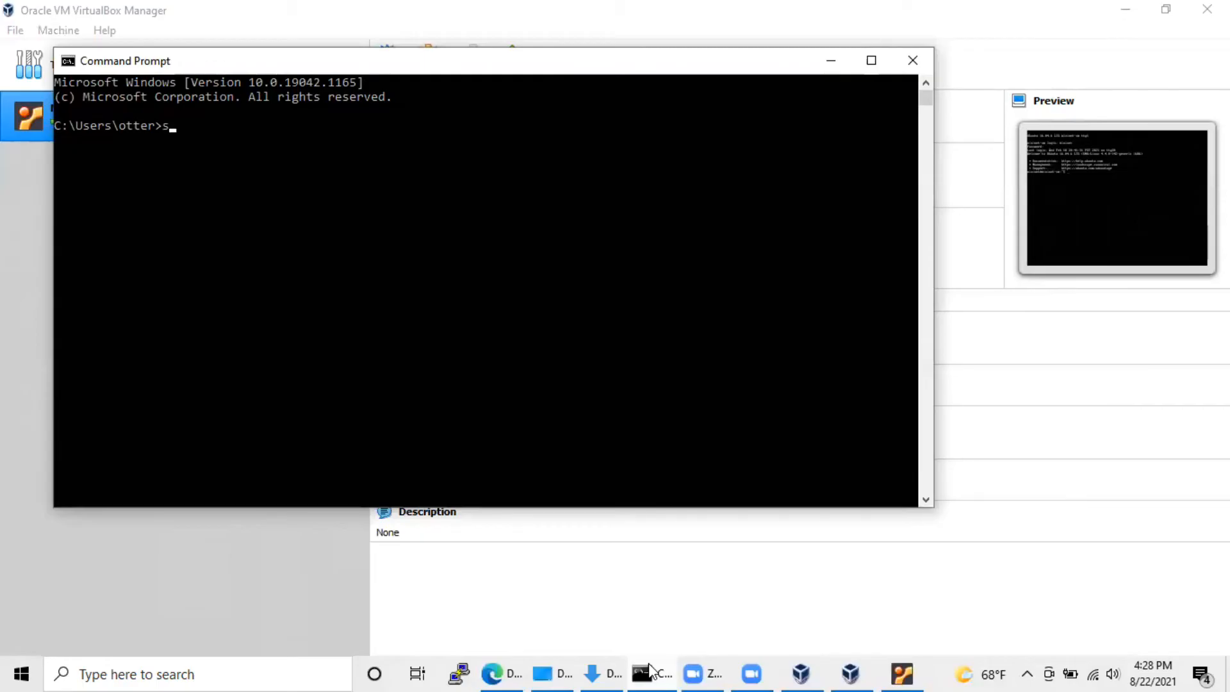
text(sh)
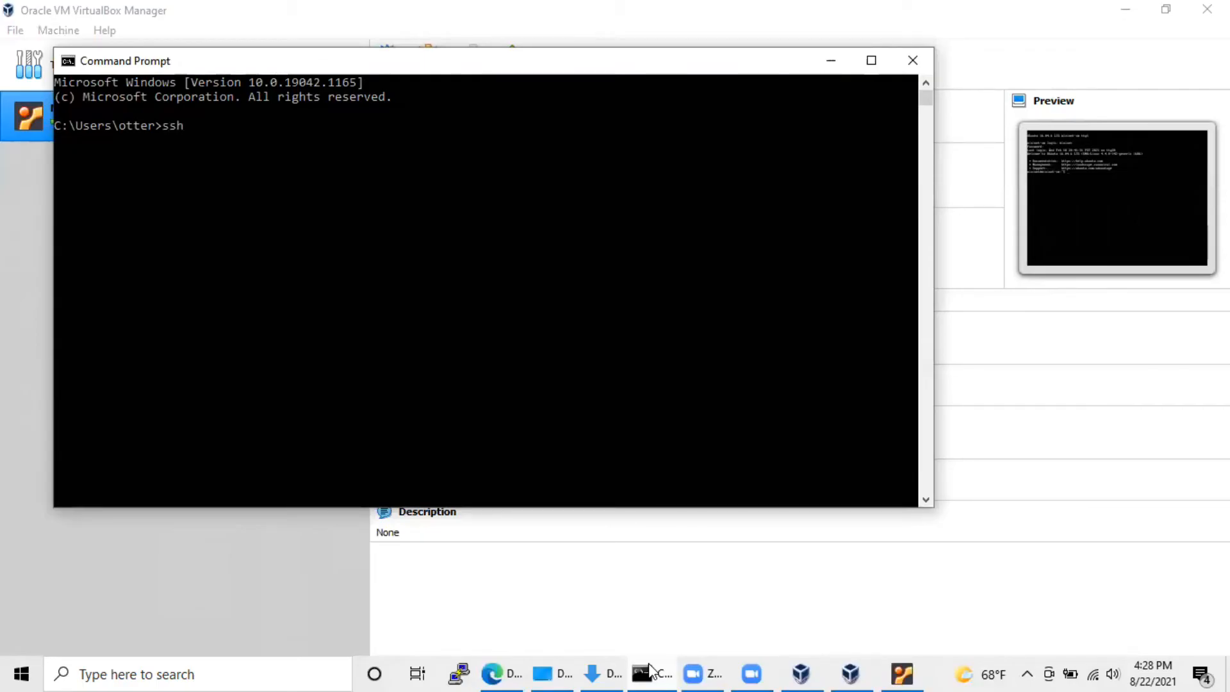
text(minin)
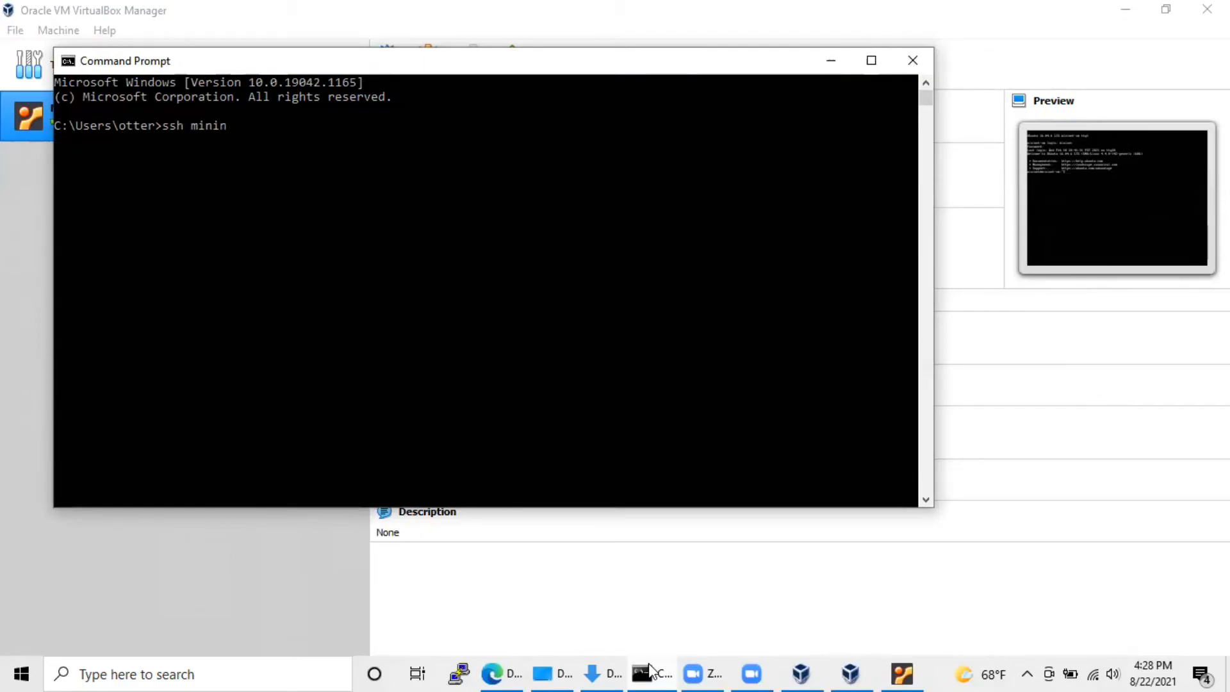
text(et@)
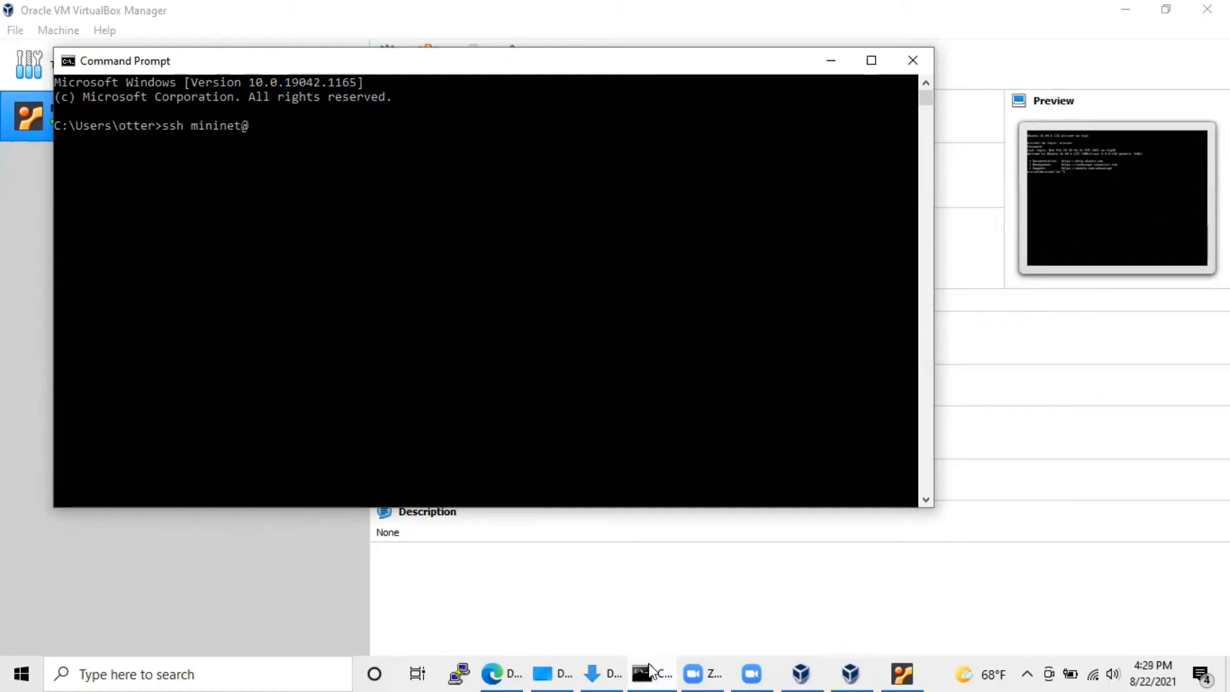
text(loc)
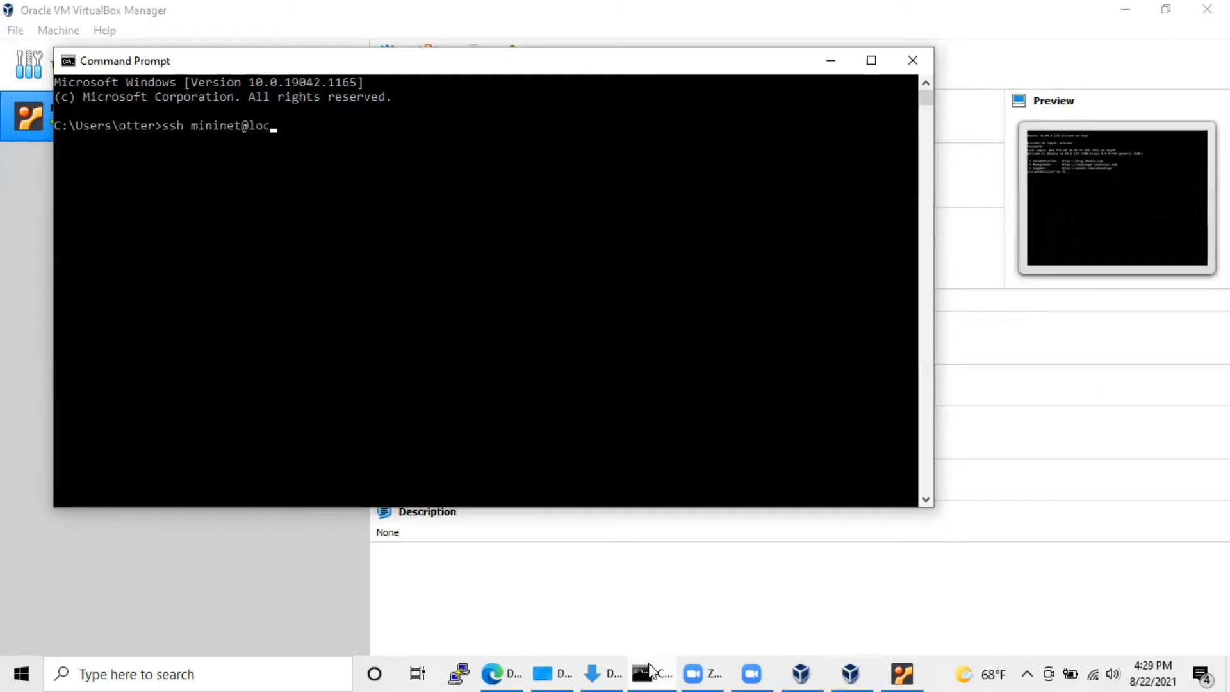
text(alhost)
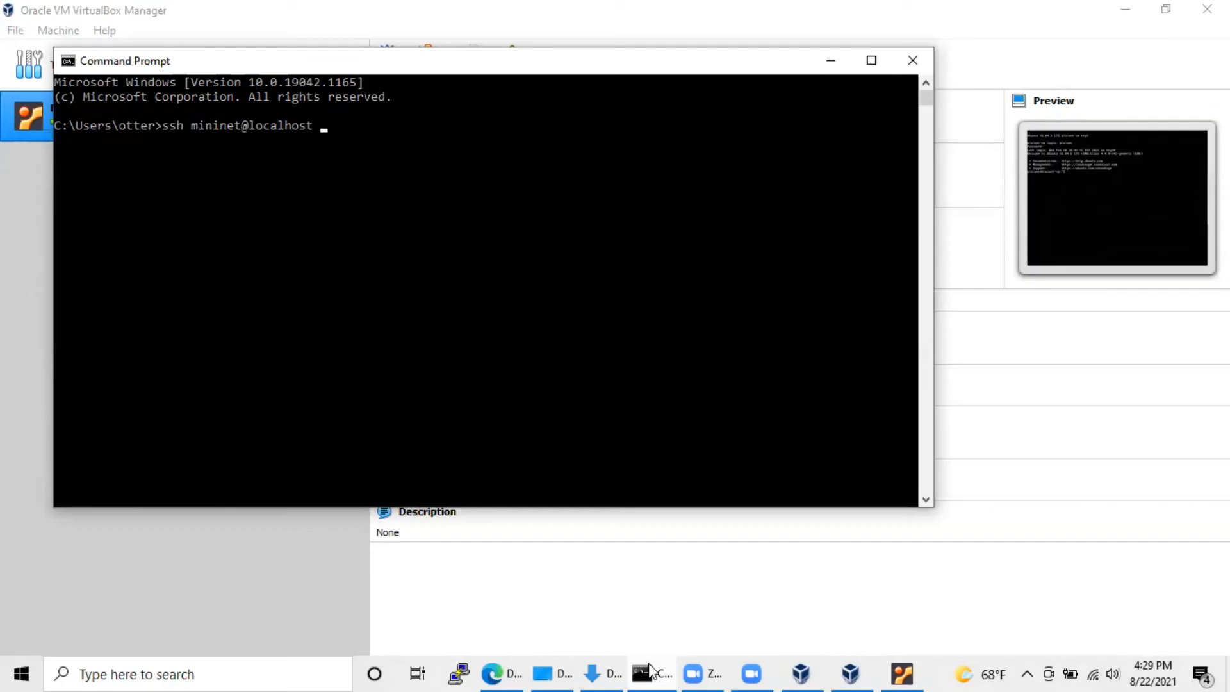
text(-p)
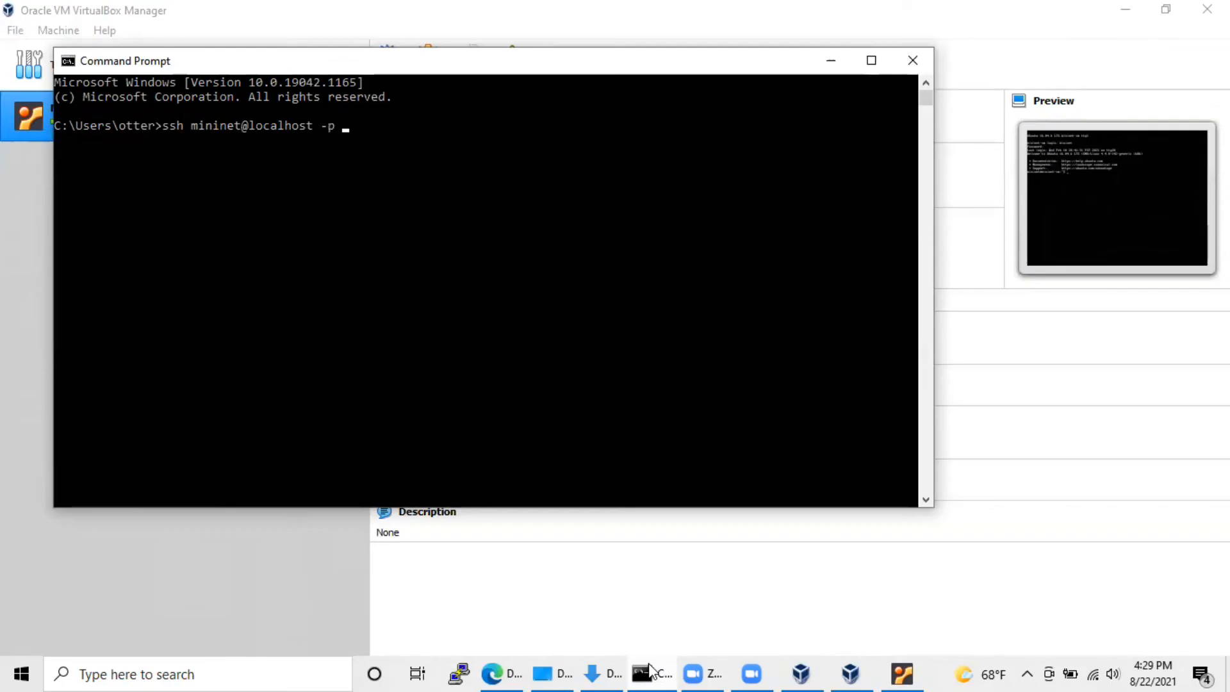
text(222)
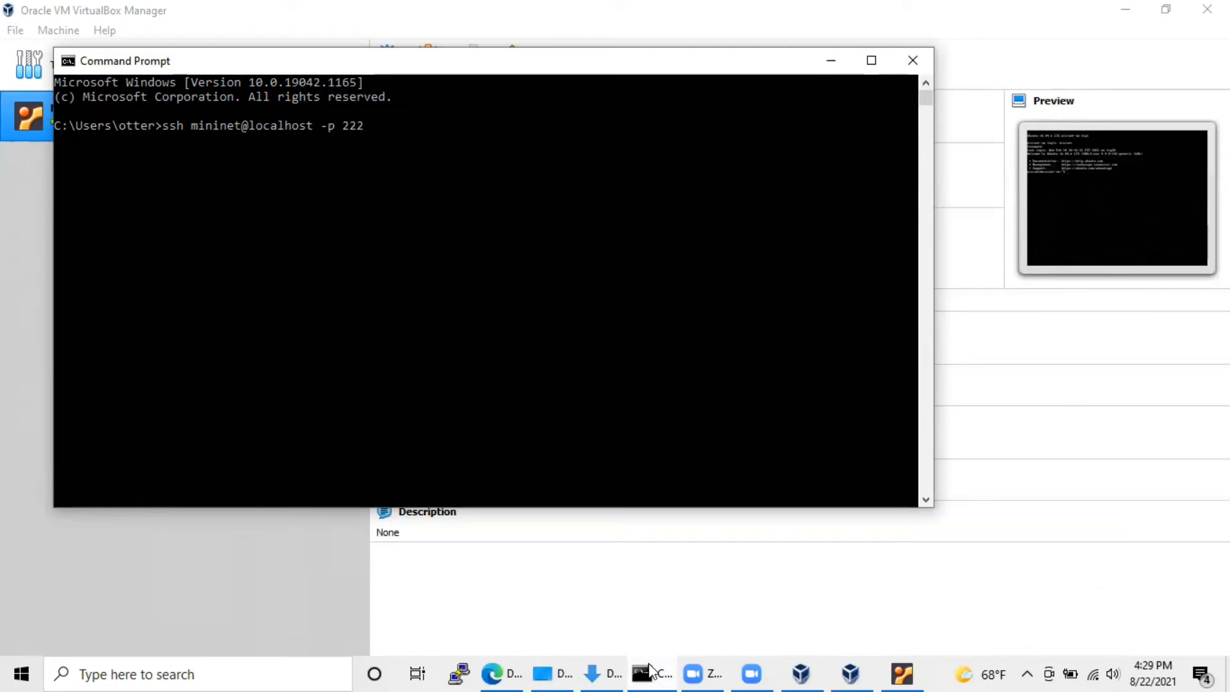
text(3)
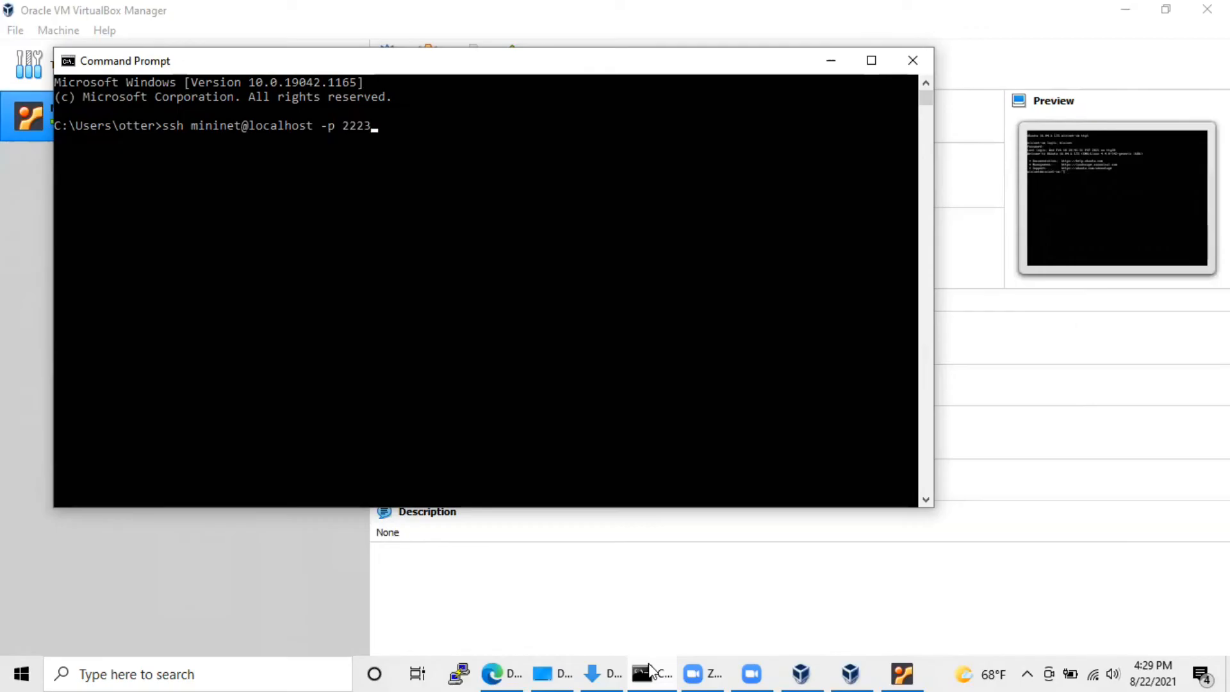
key(Return)
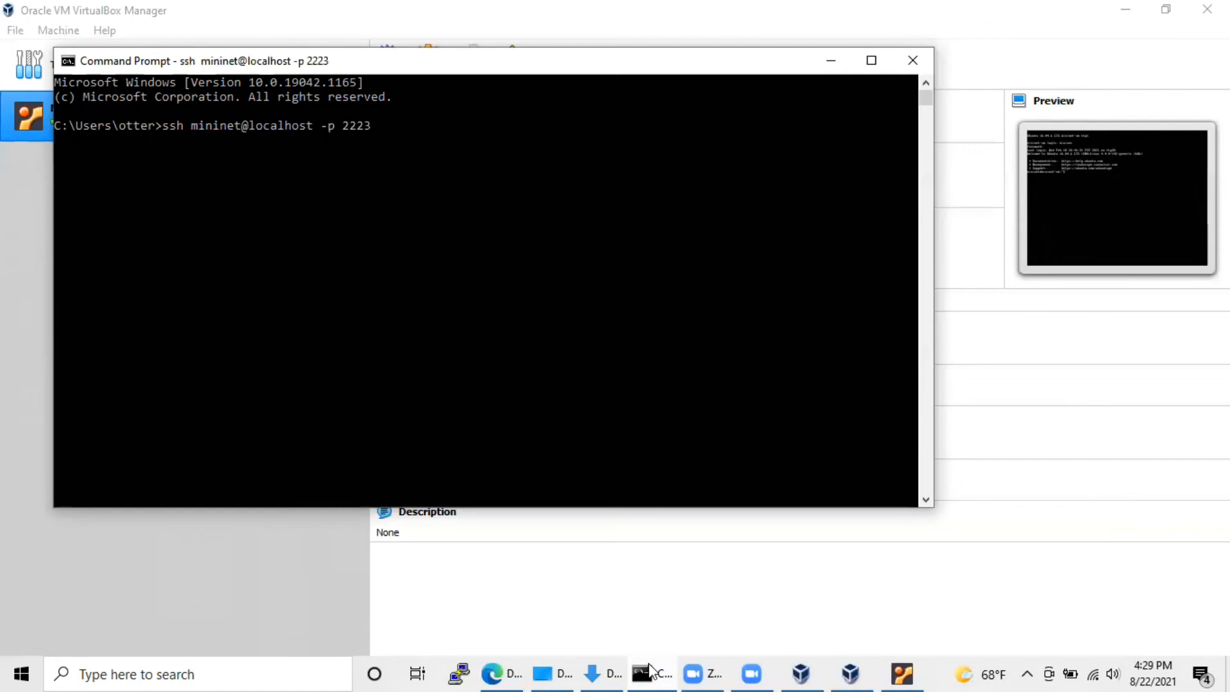
Accept the host fingerprint with 'yes' and submit the VM account password
key(Return)
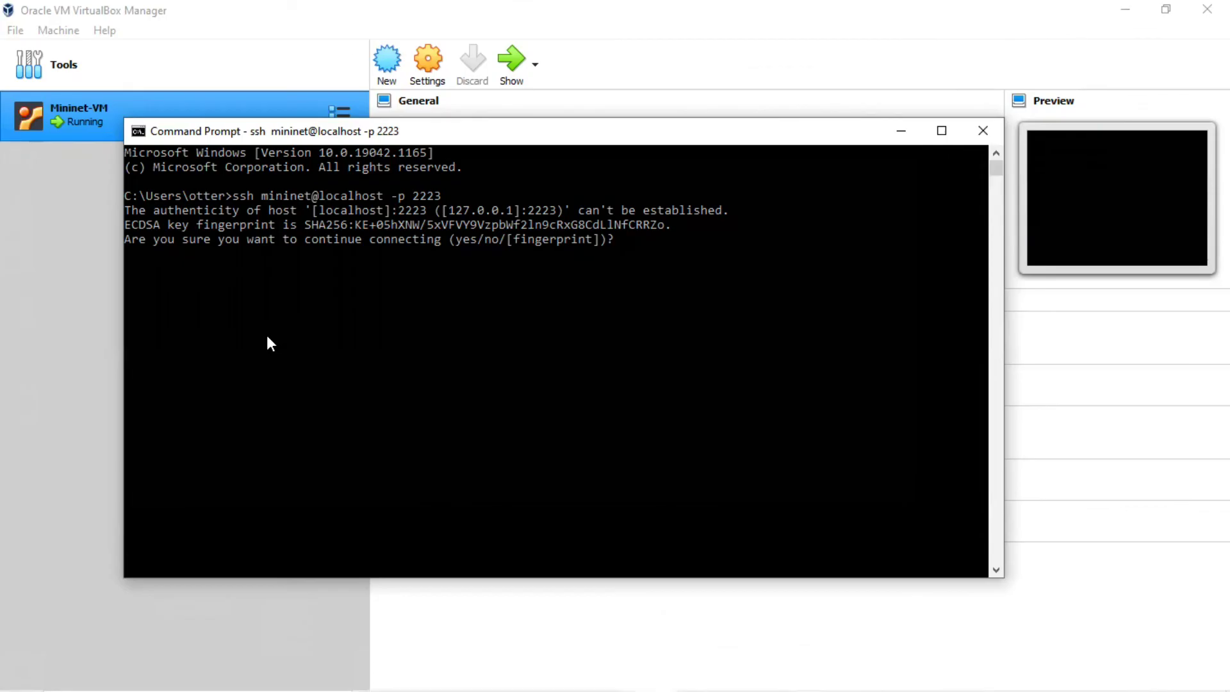
text(yes)
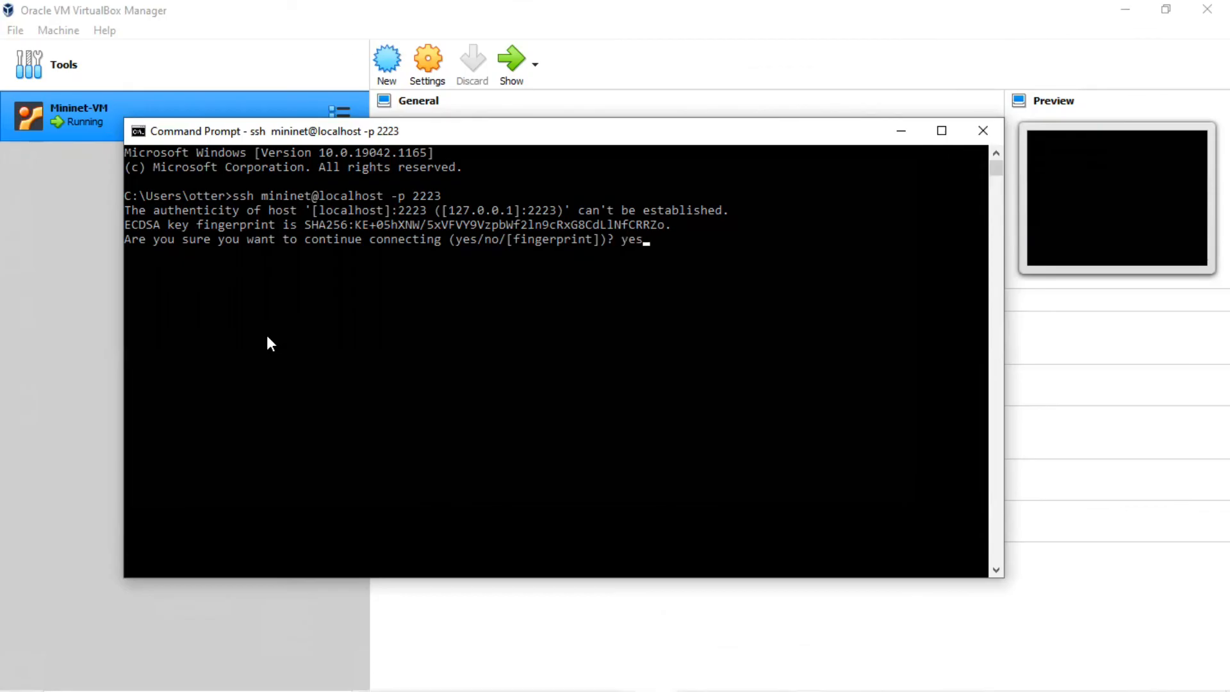
key(Return)
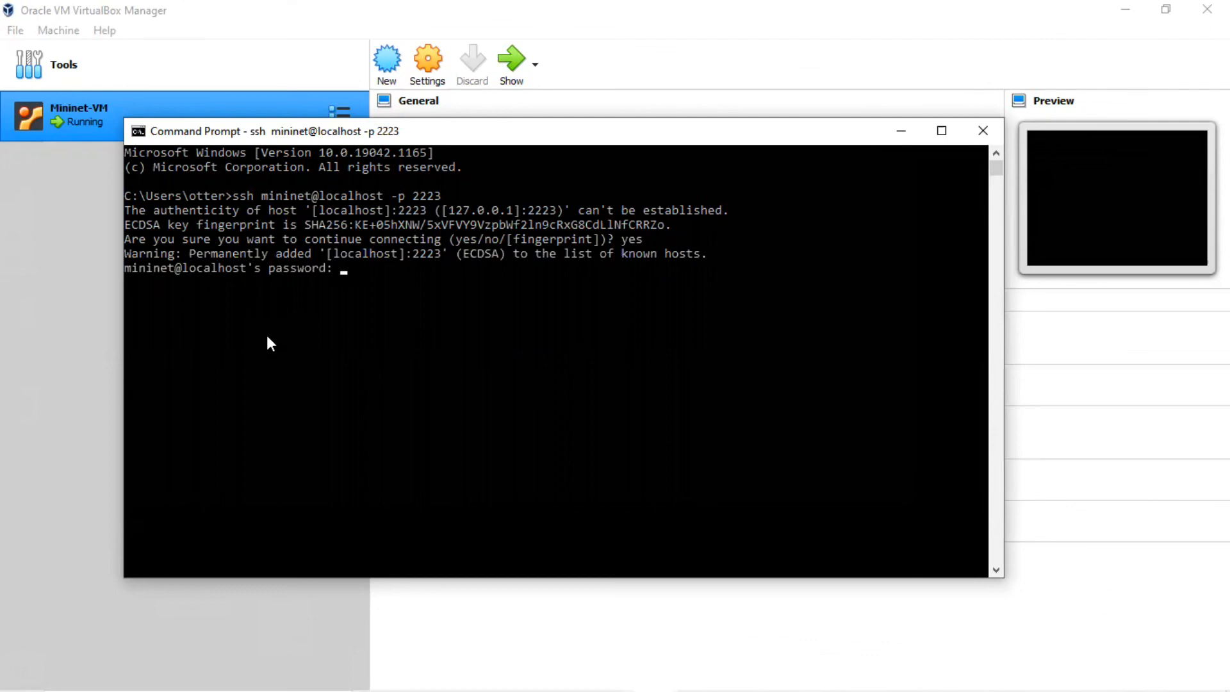
key(Return)
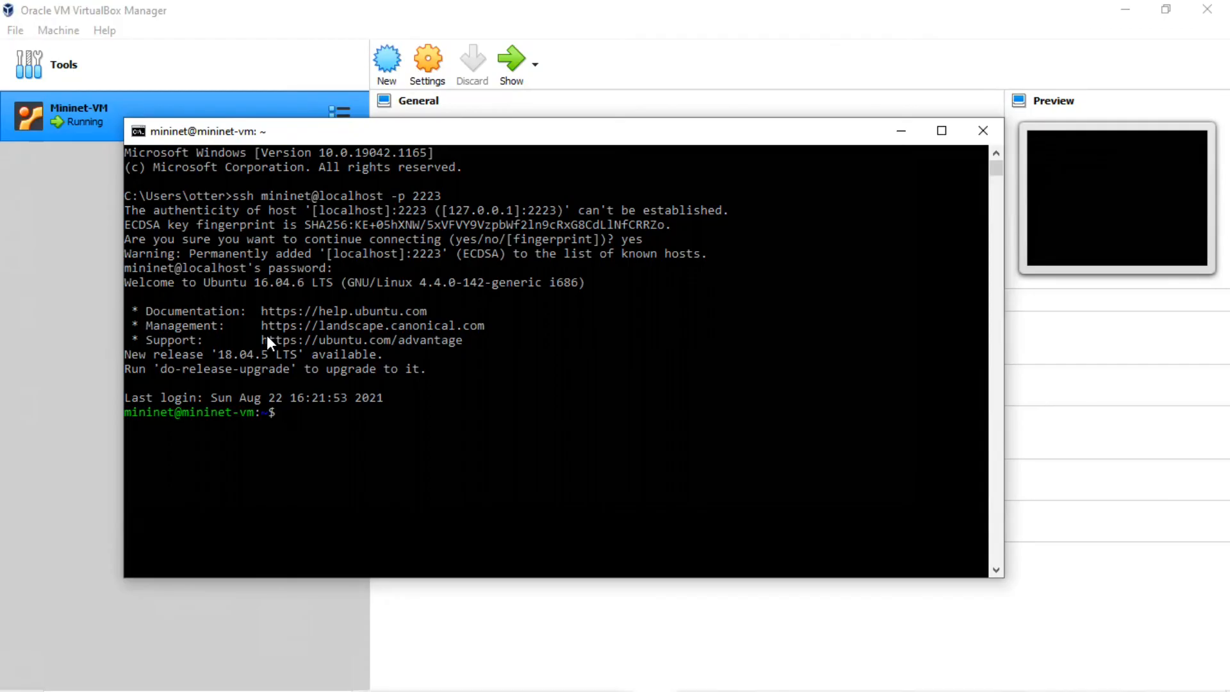
List the Mininet VM's files with ls, then exit the SSH session
text(ls)
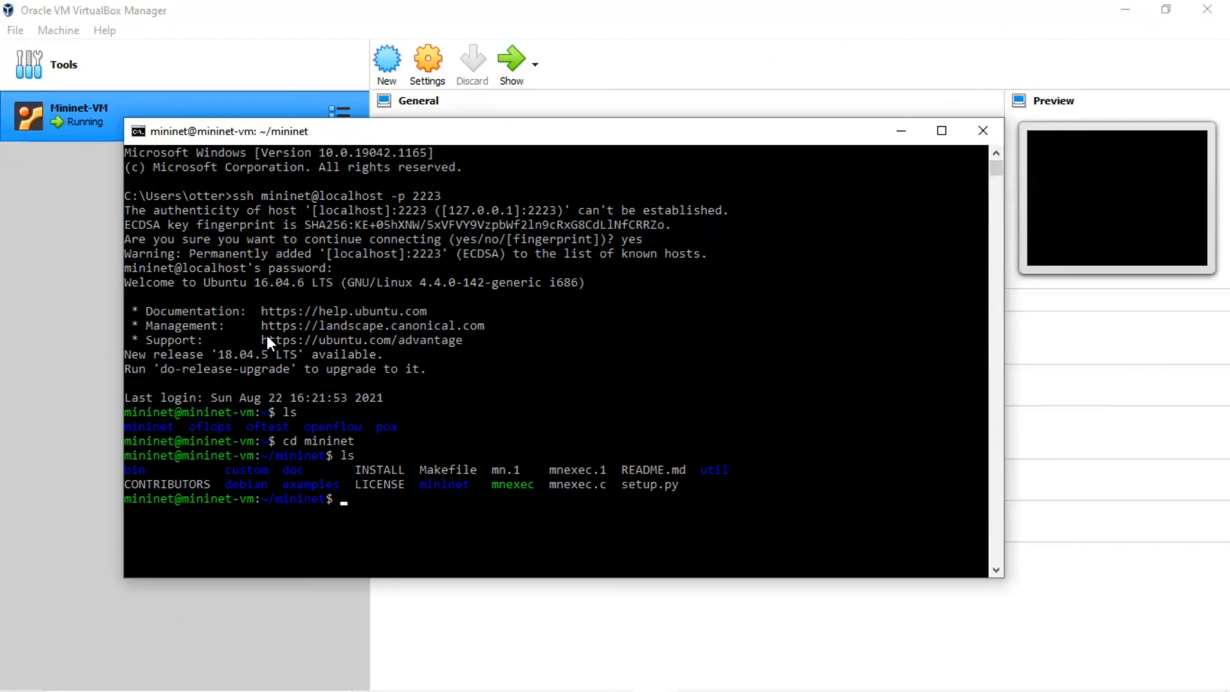
text(e)
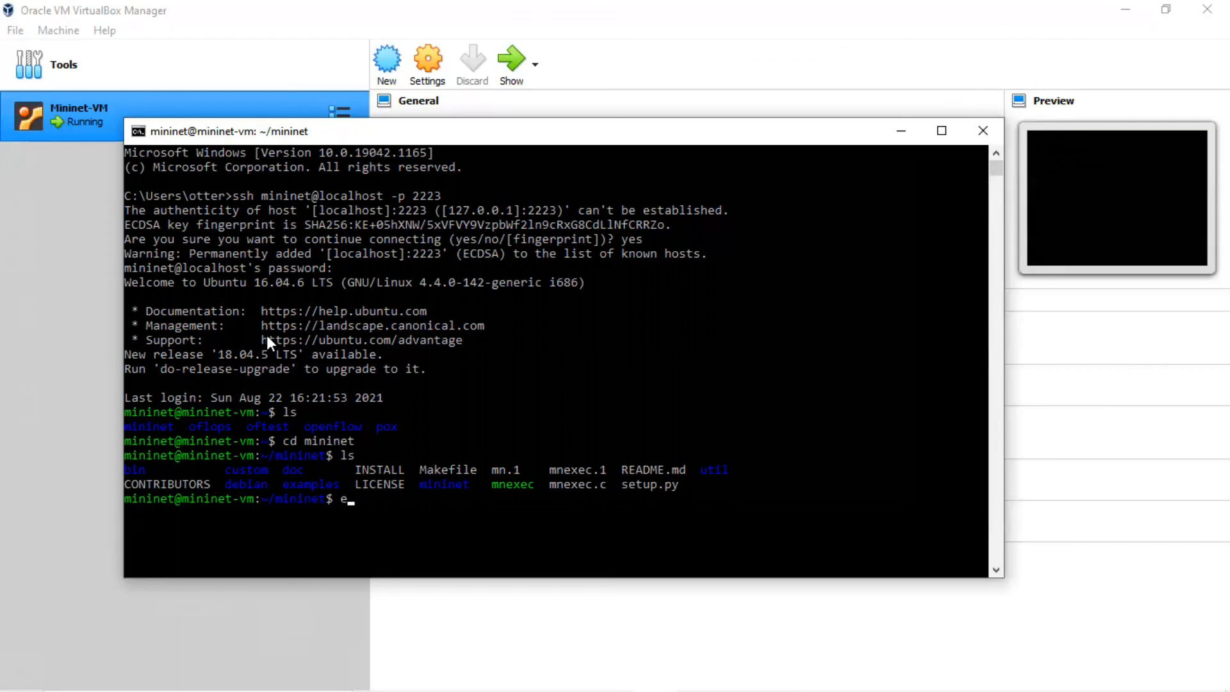
text(xit)
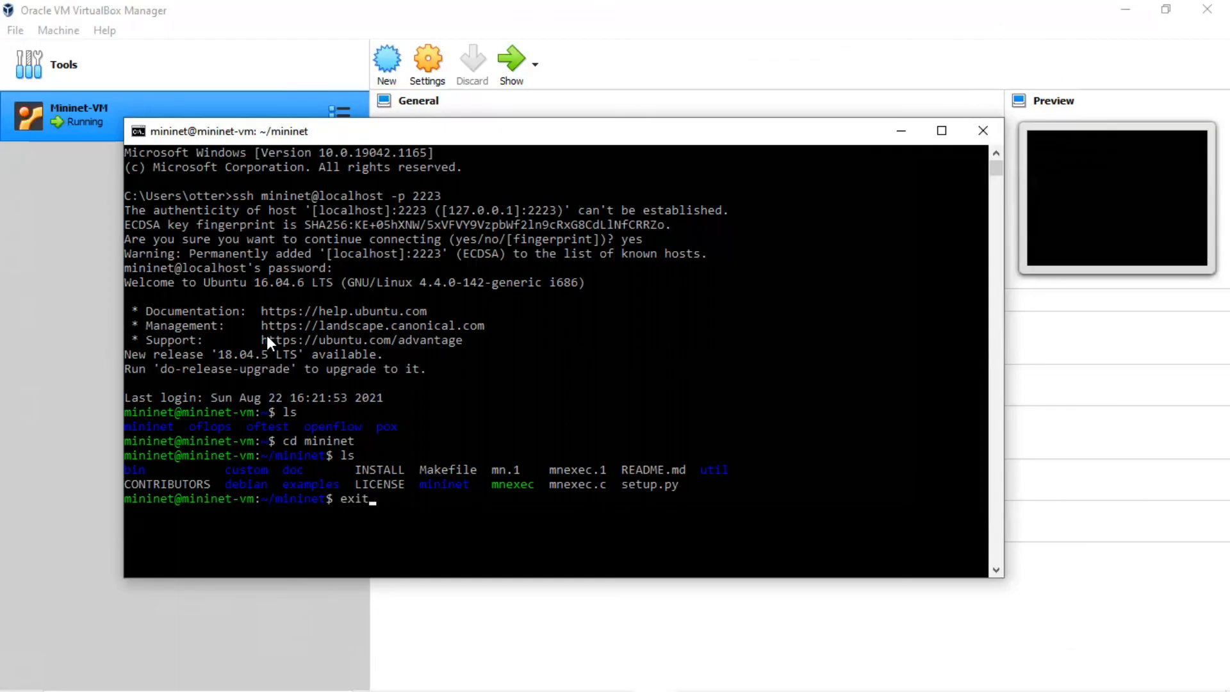
key(Return)
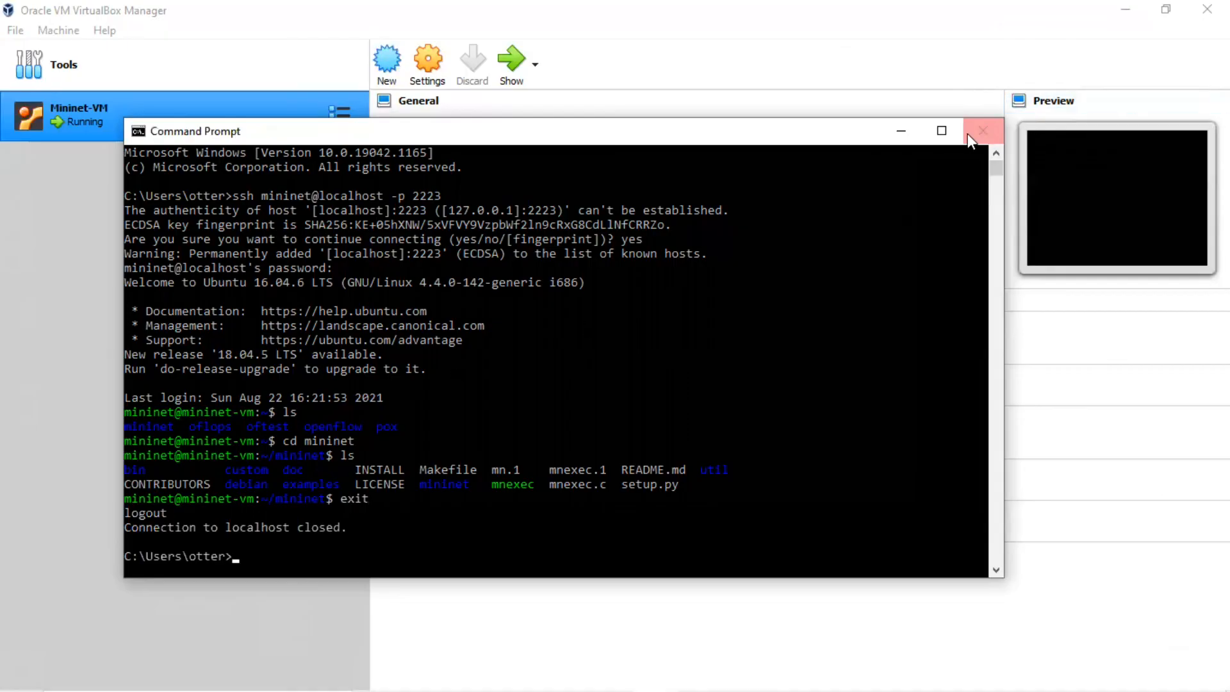
Close Command Prompt and shut down Mininet-VM by sending the shutdown signal
click(982, 130)
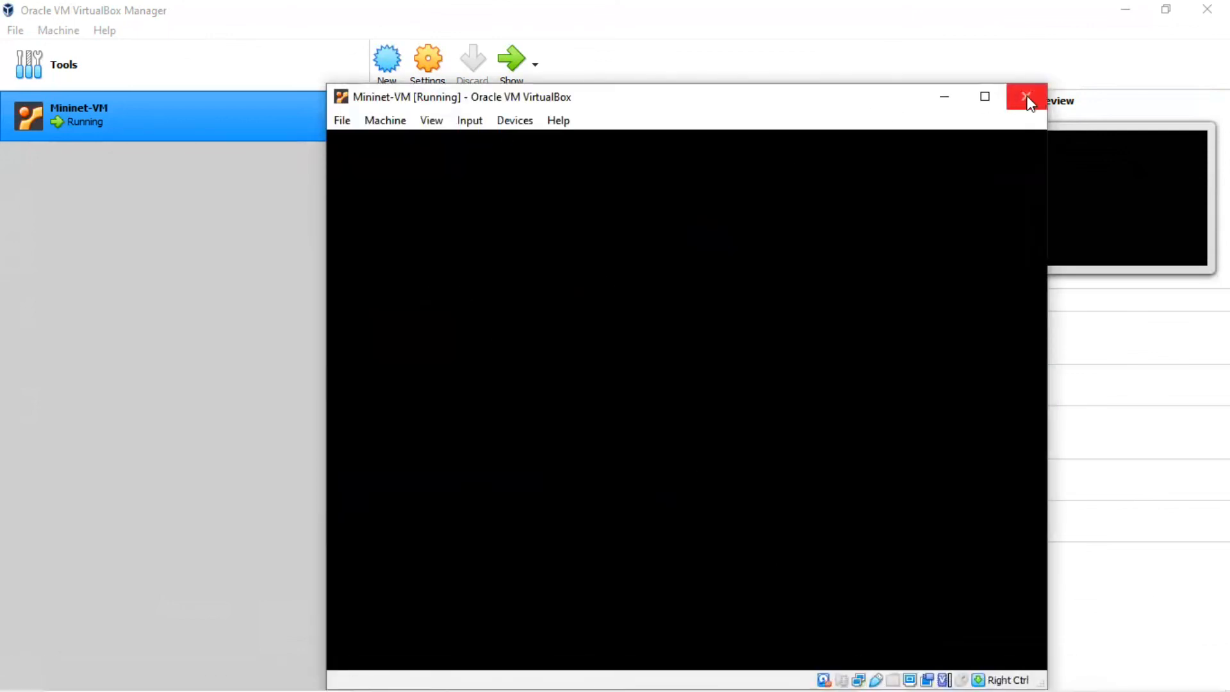
click(1026, 97)
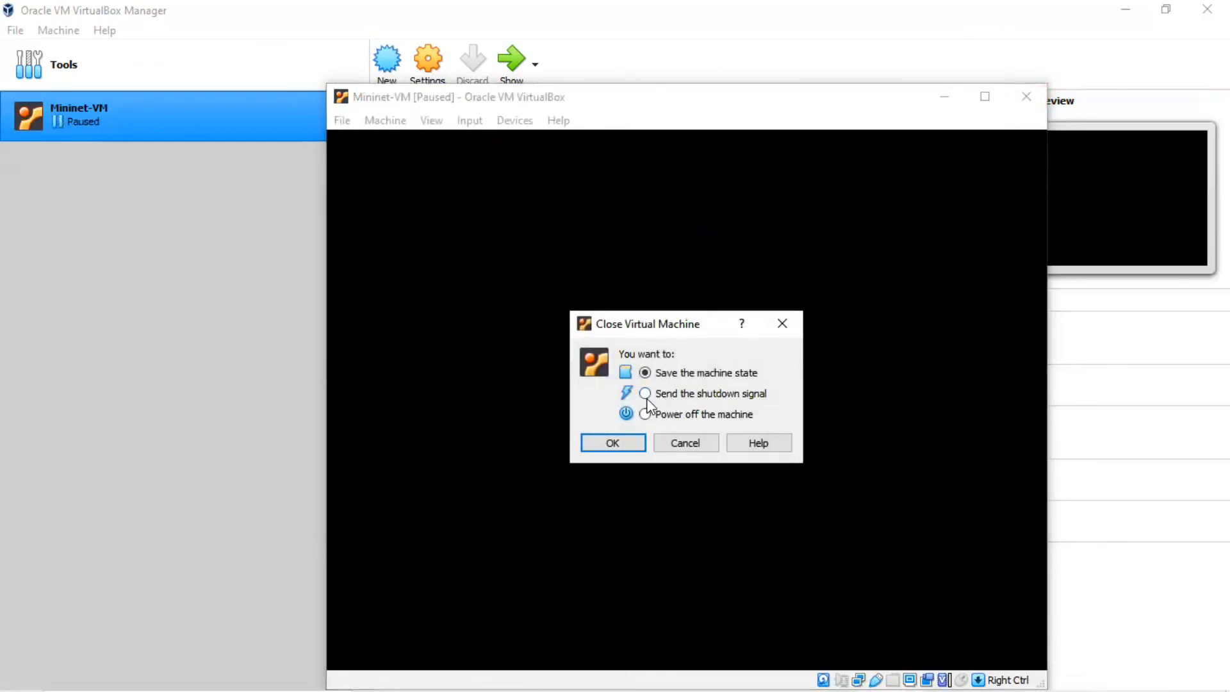
click(645, 392)
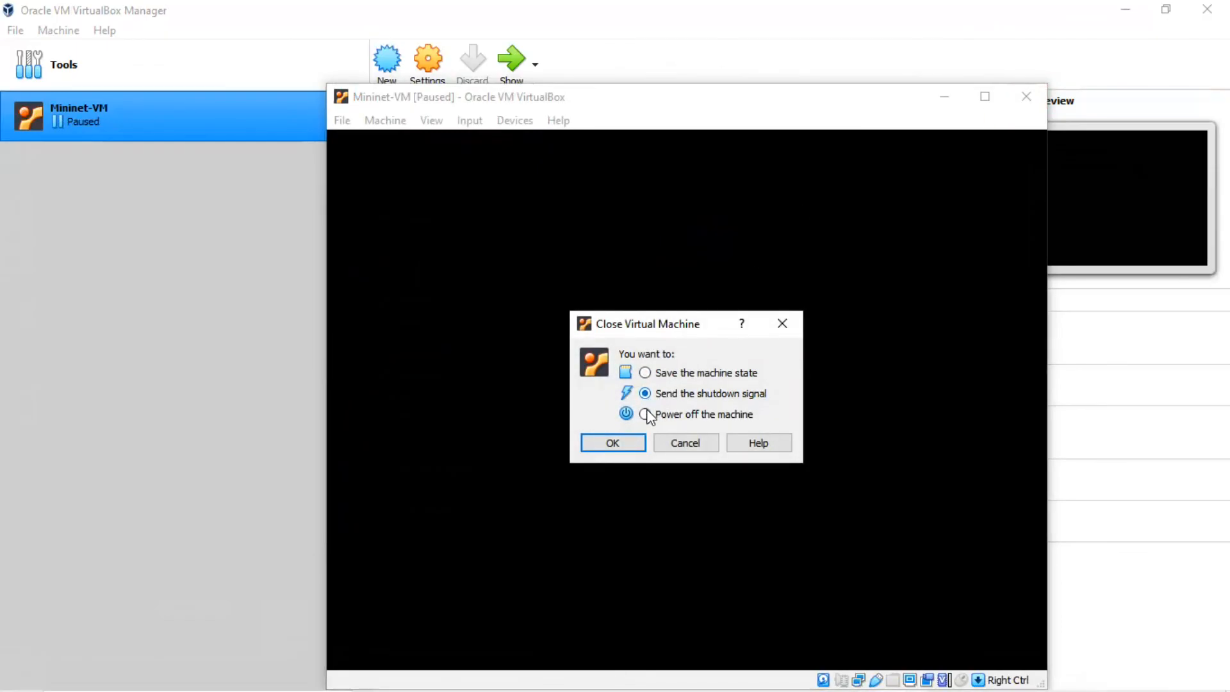
click(612, 443)
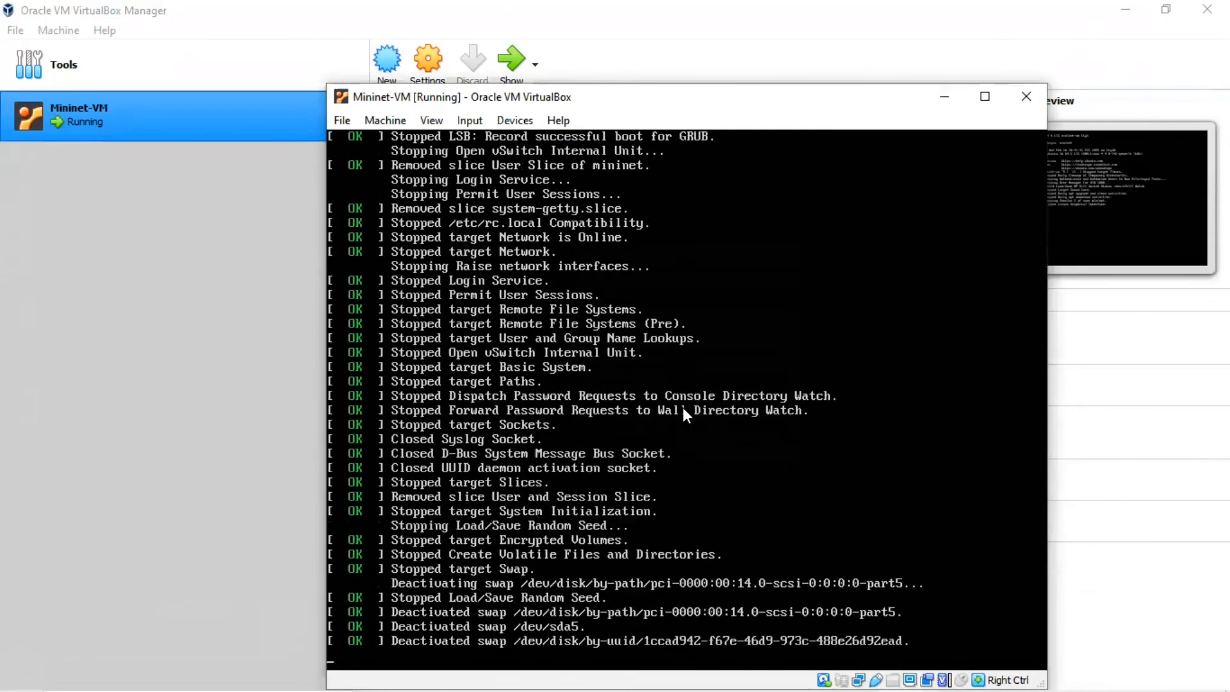